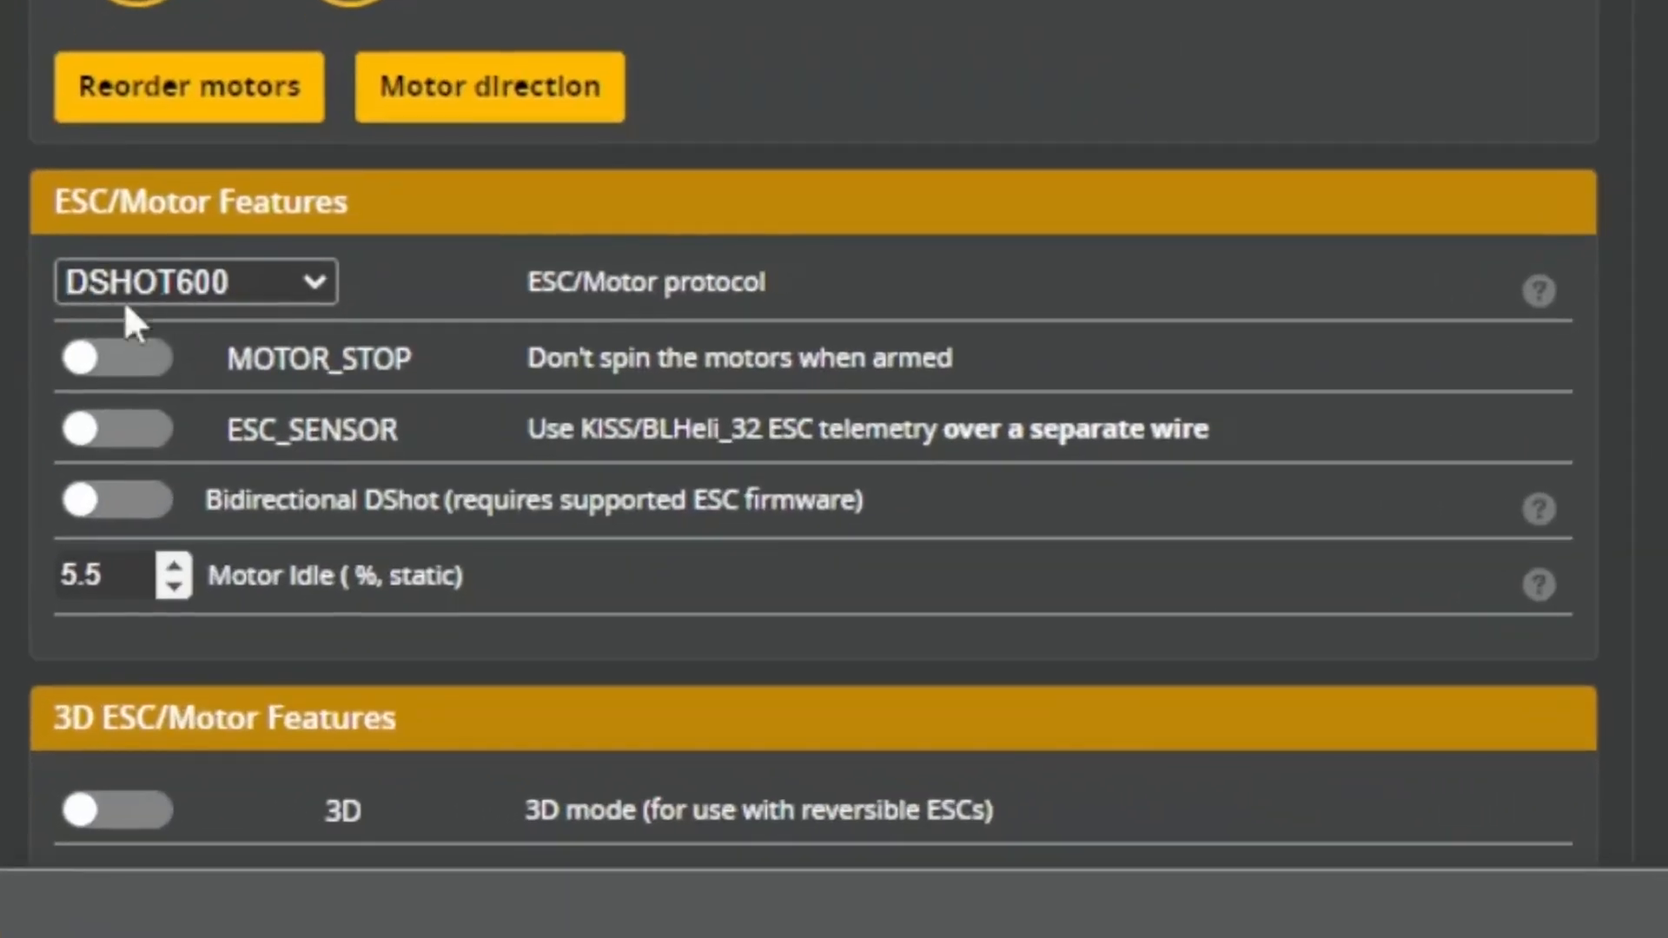
# Enable Bidirectional DShot and accept the recommended dynamic notch filter values.
pyautogui.click(115, 499)
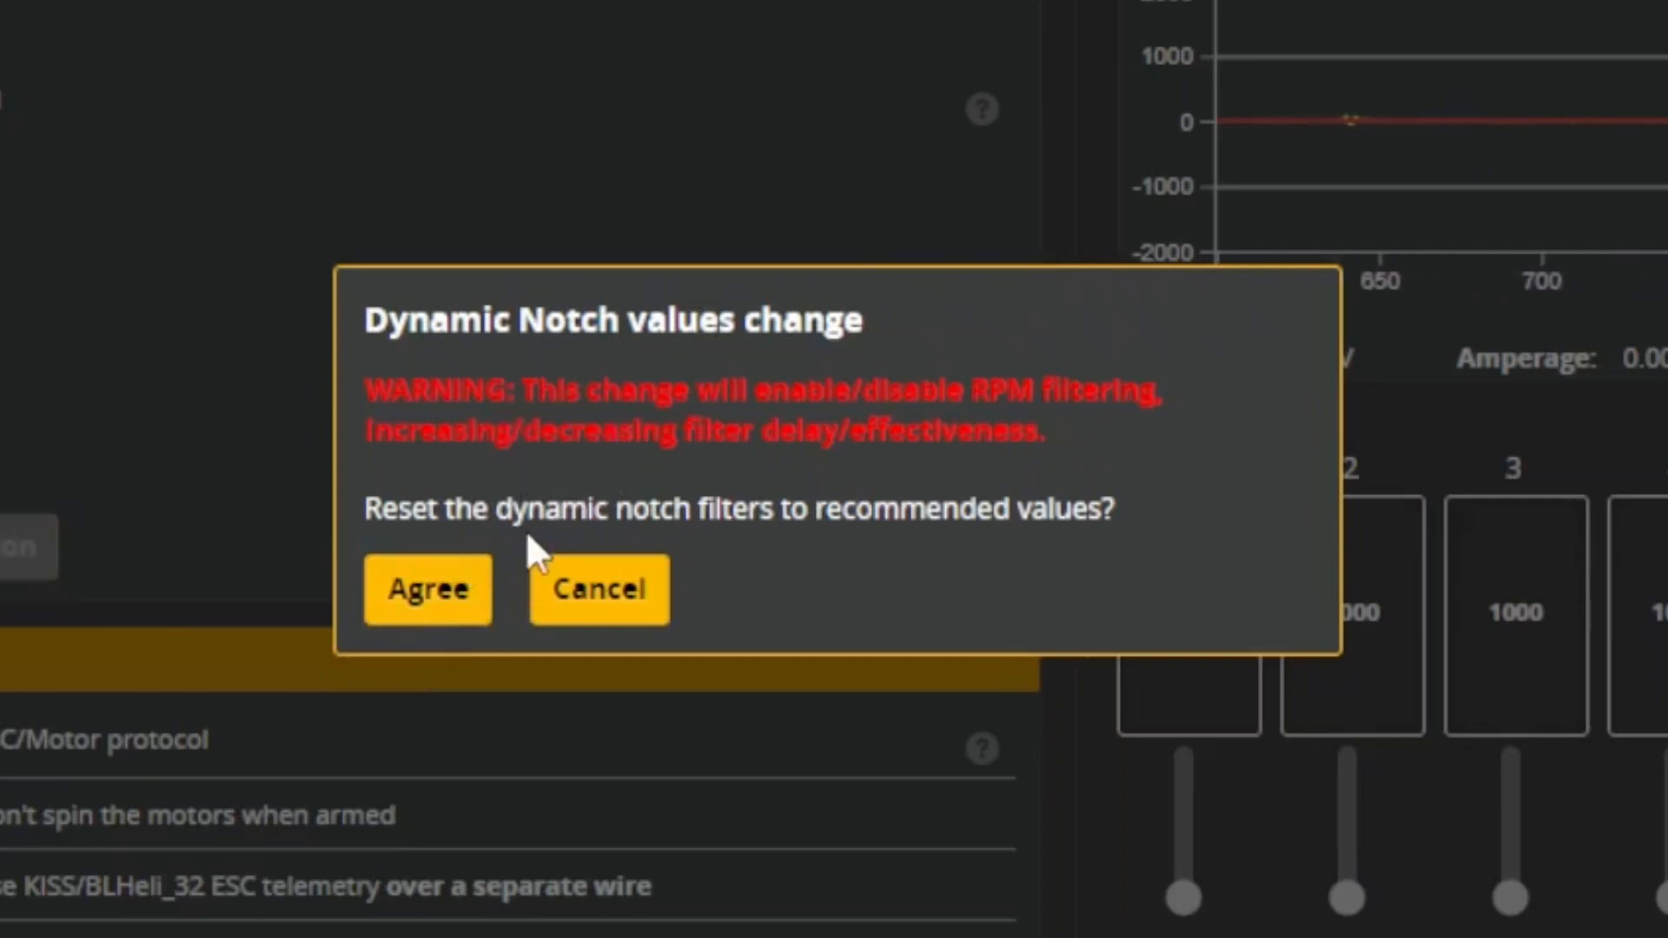
pyautogui.moveTo(596, 531)
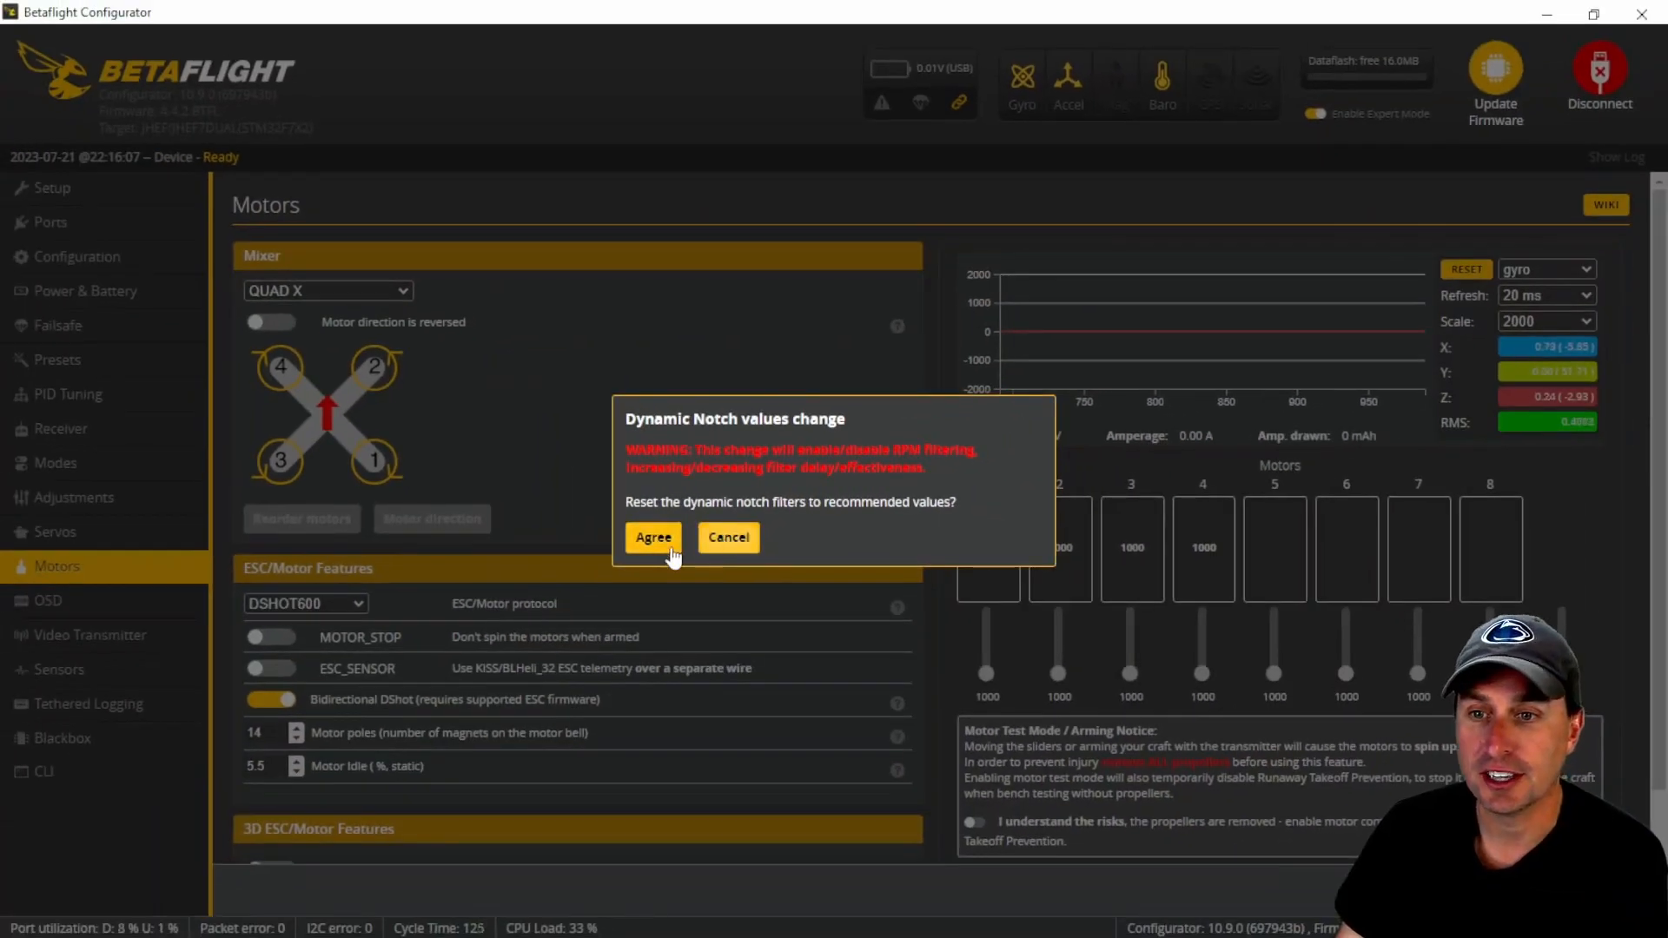
pyautogui.click(653, 537)
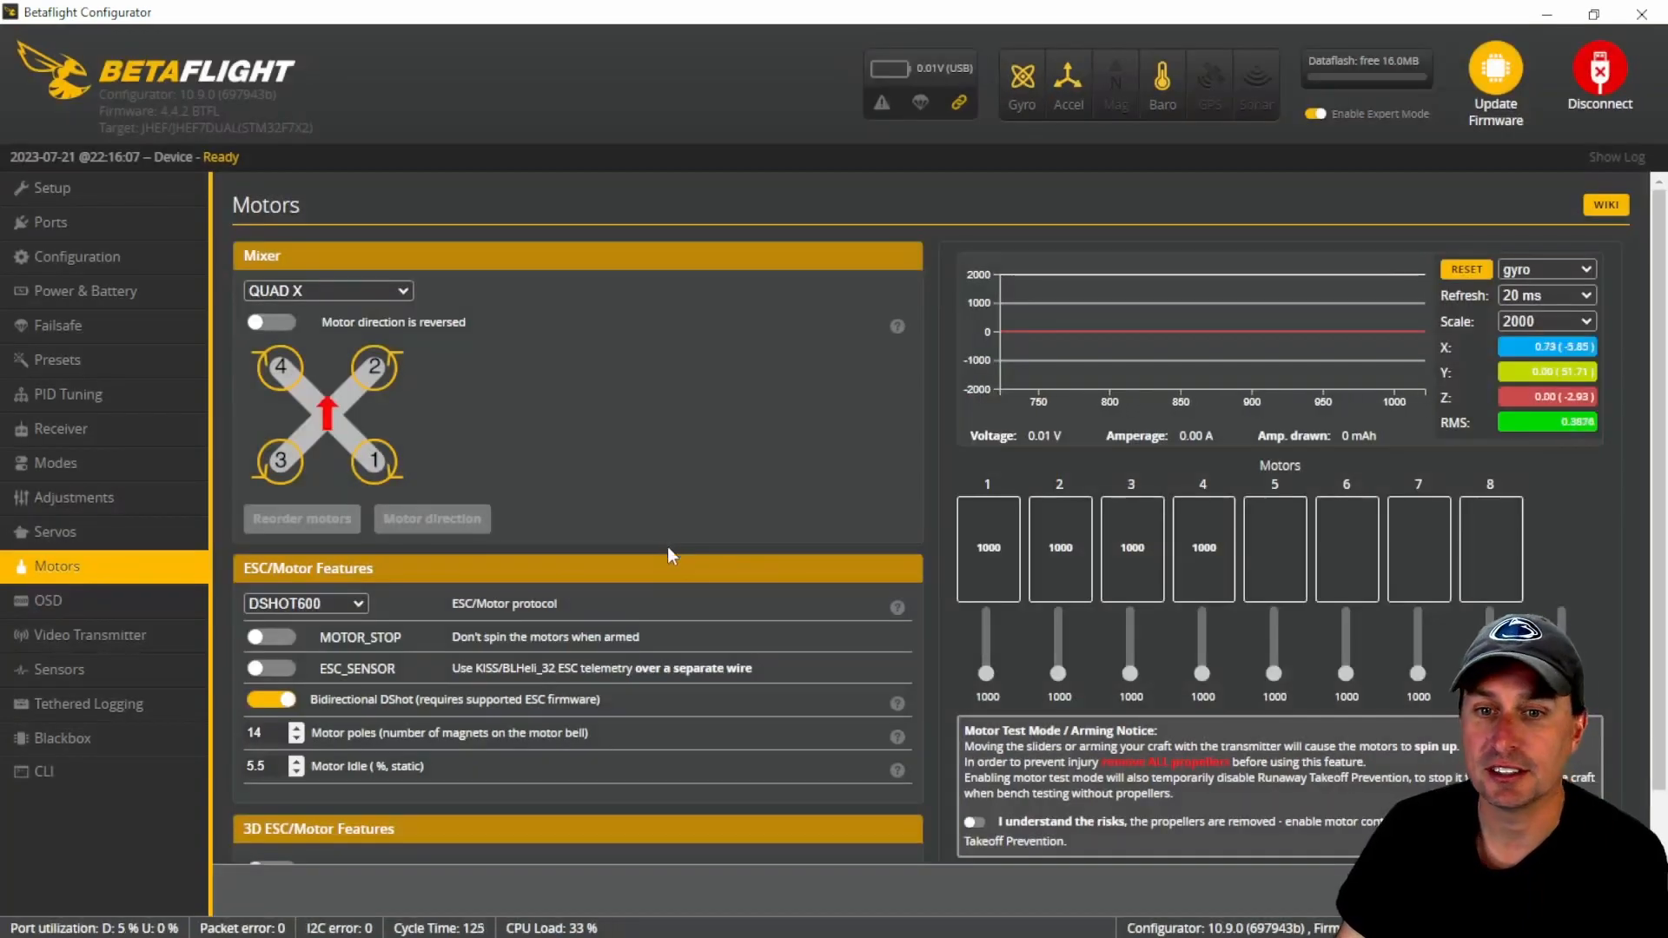
pyautogui.click(71, 394)
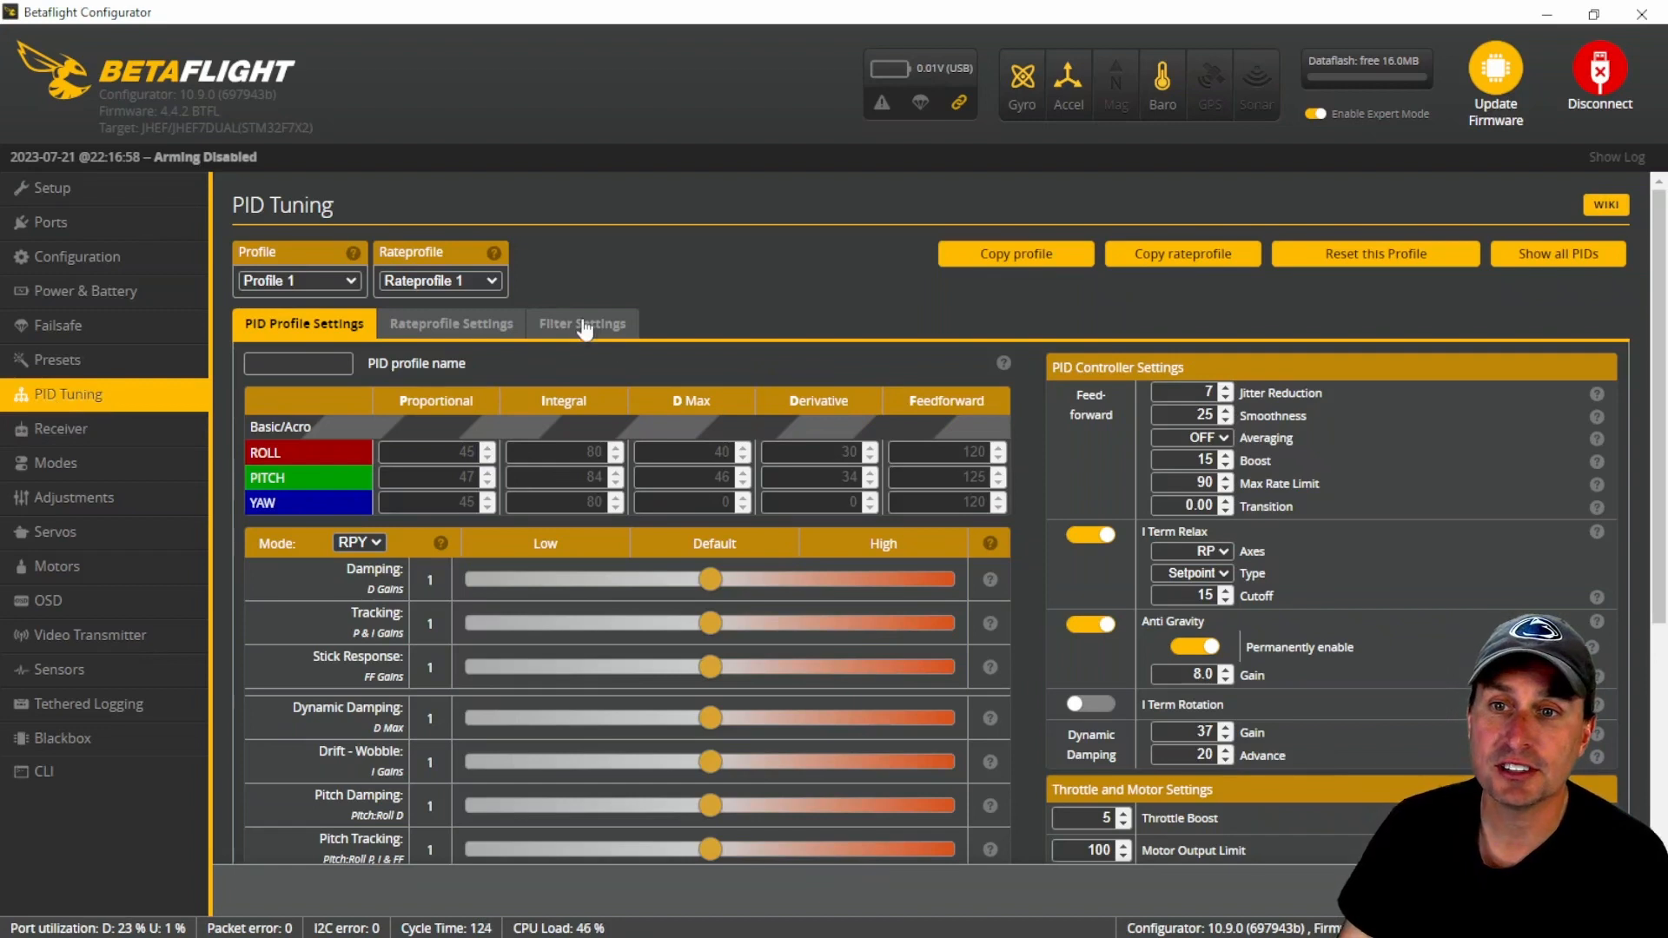
# Check Filter Settings, then scroll PID Profile Settings to Throttle and Motor Settings.
pyautogui.click(582, 324)
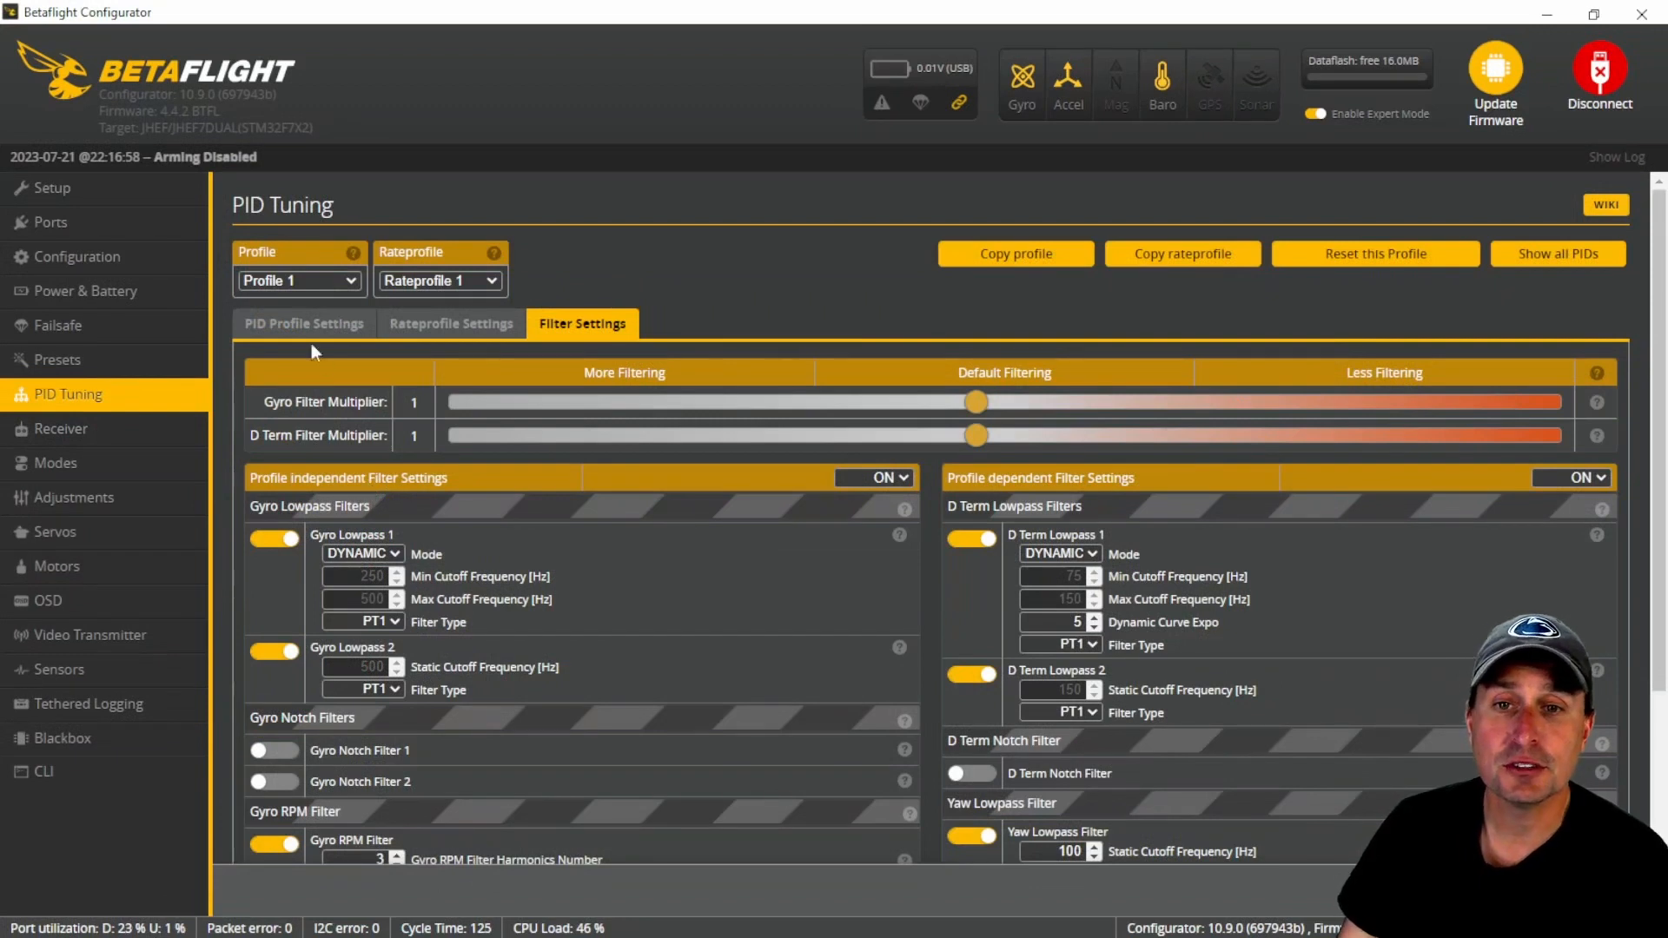
pyautogui.click(303, 323)
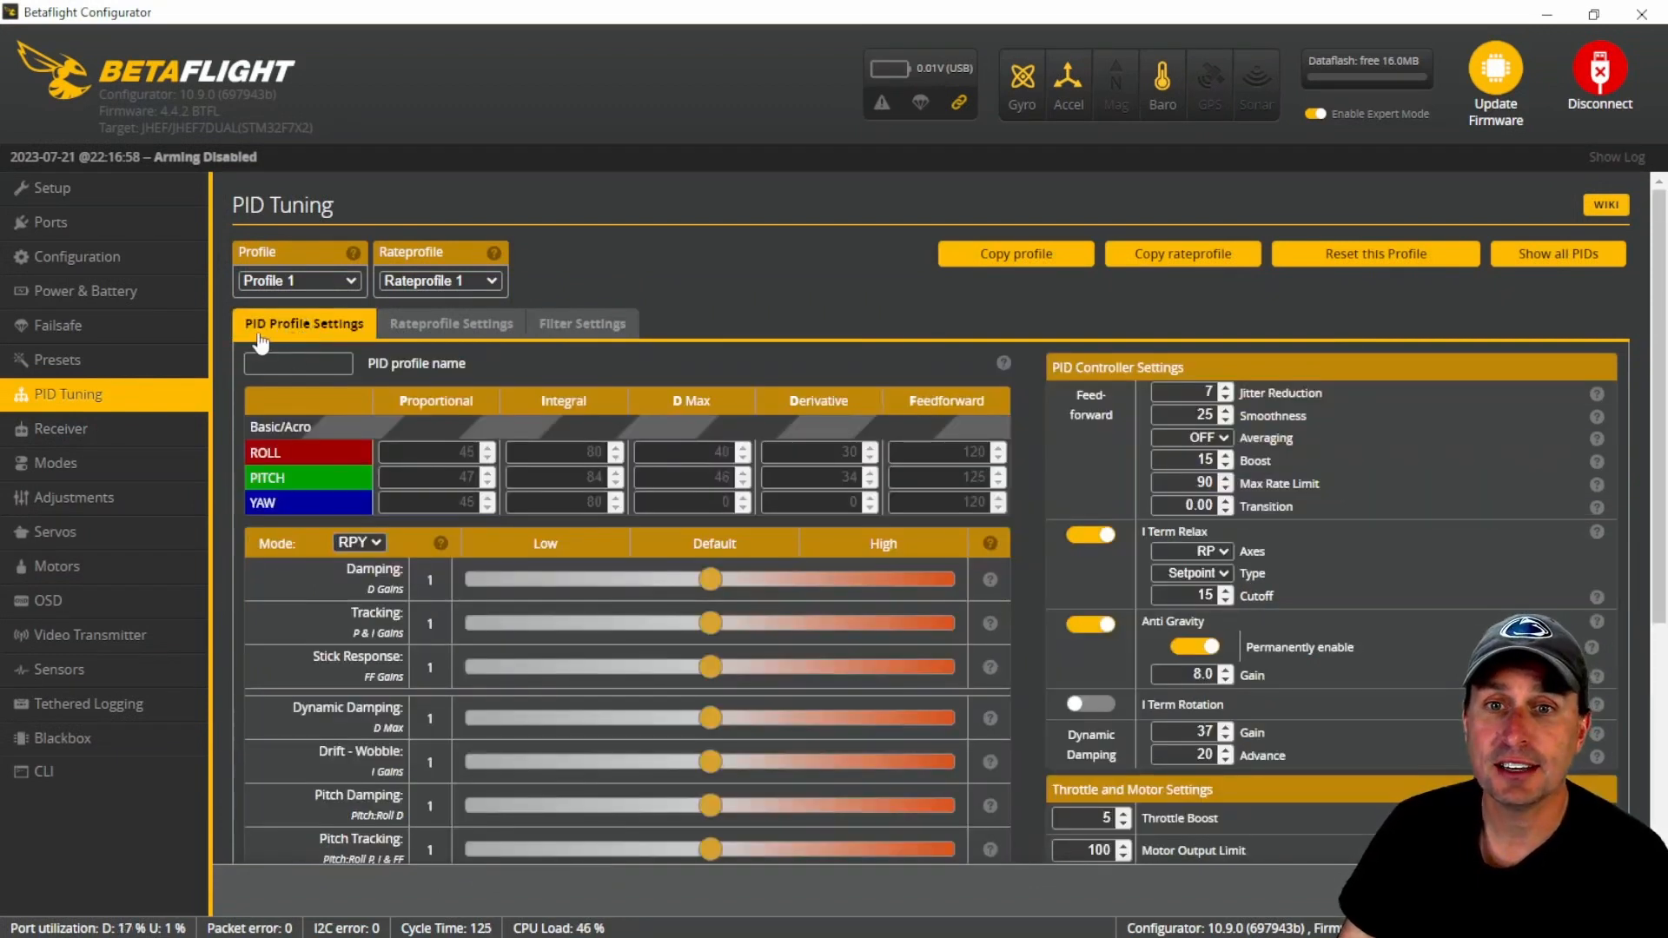
pyautogui.scroll(-3)
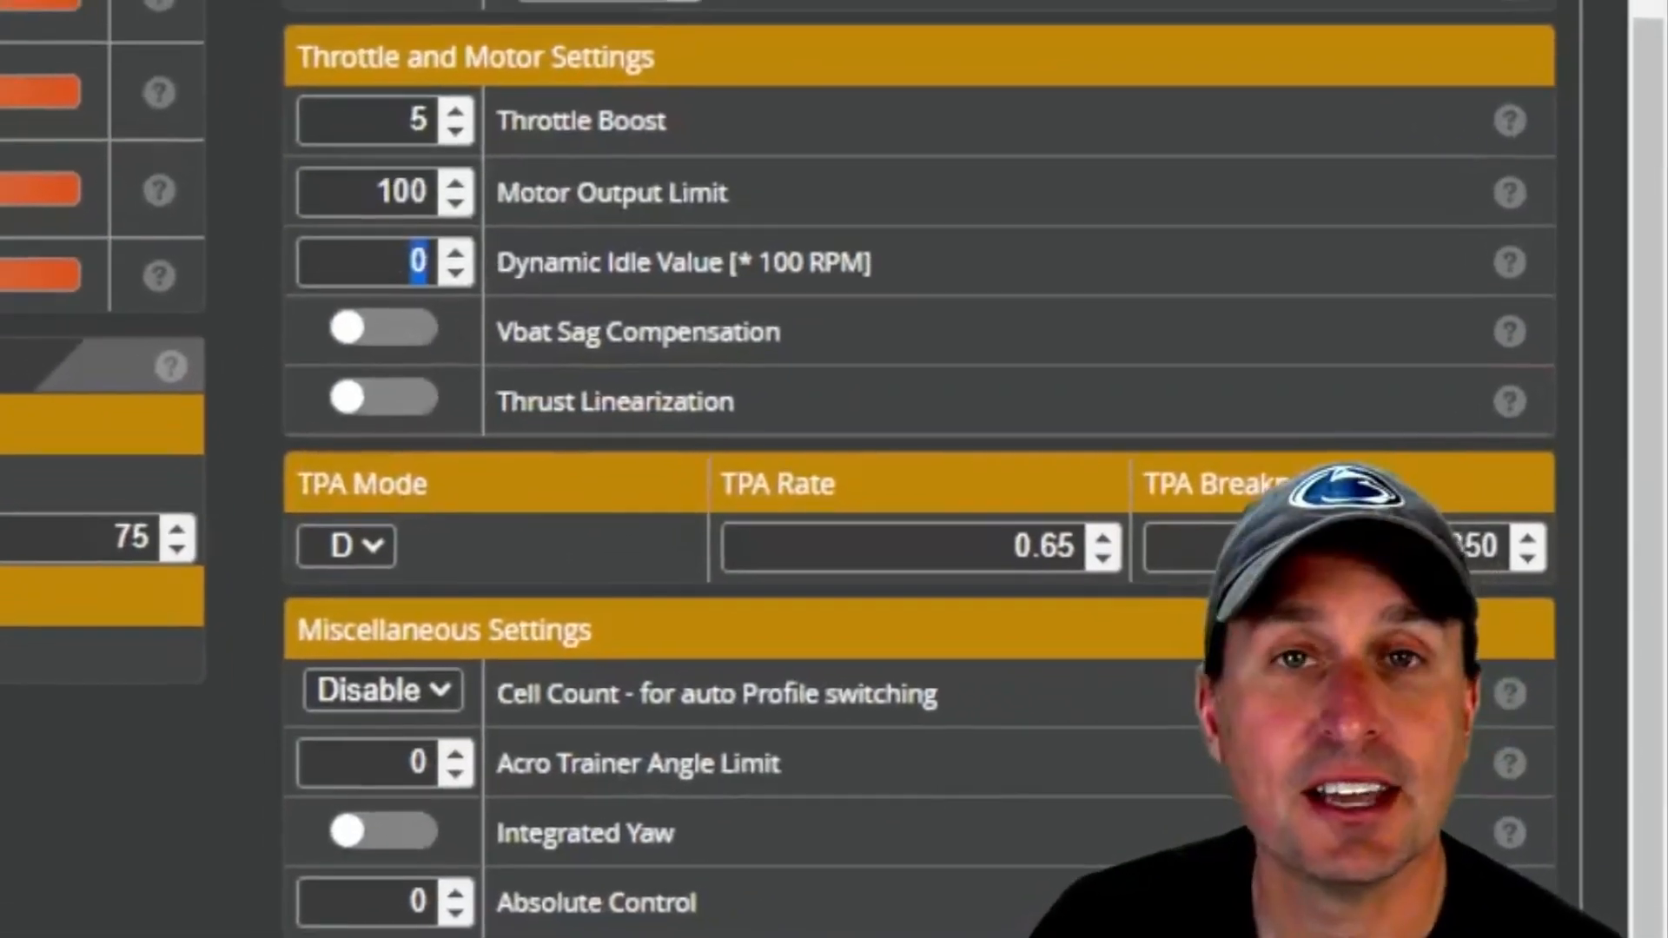
pyautogui.click(57, 565)
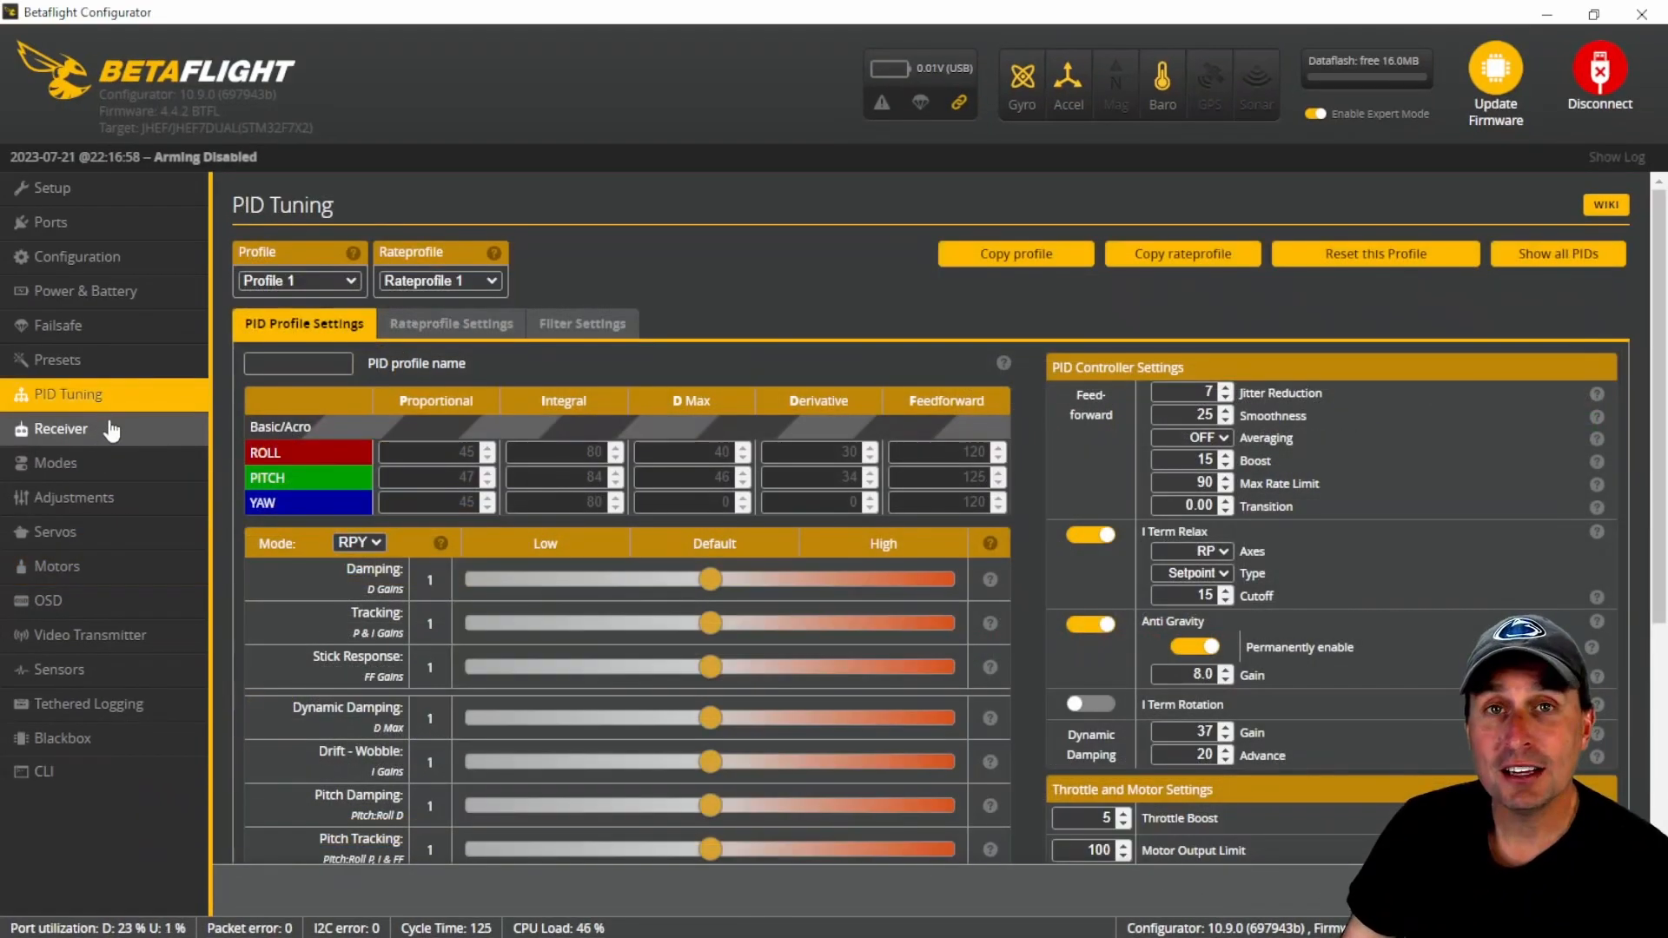
pyautogui.moveTo(565, 480)
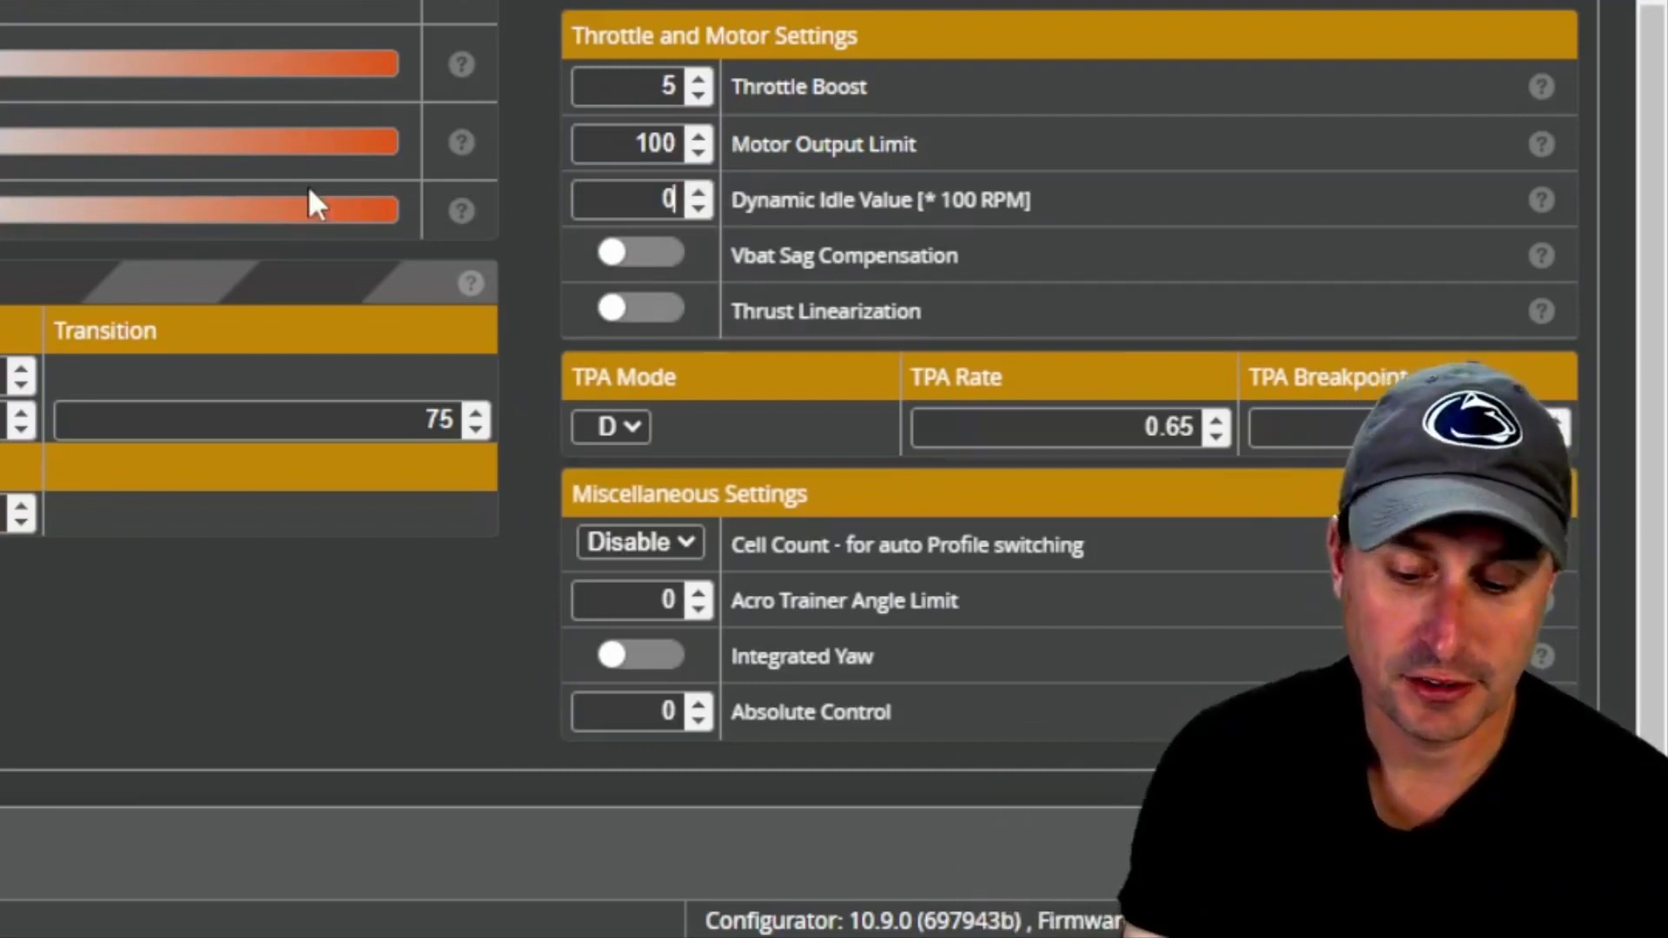
# Enter 25 as the Dynamic Idle Value and save to EEPROM.
pyautogui.write('30')
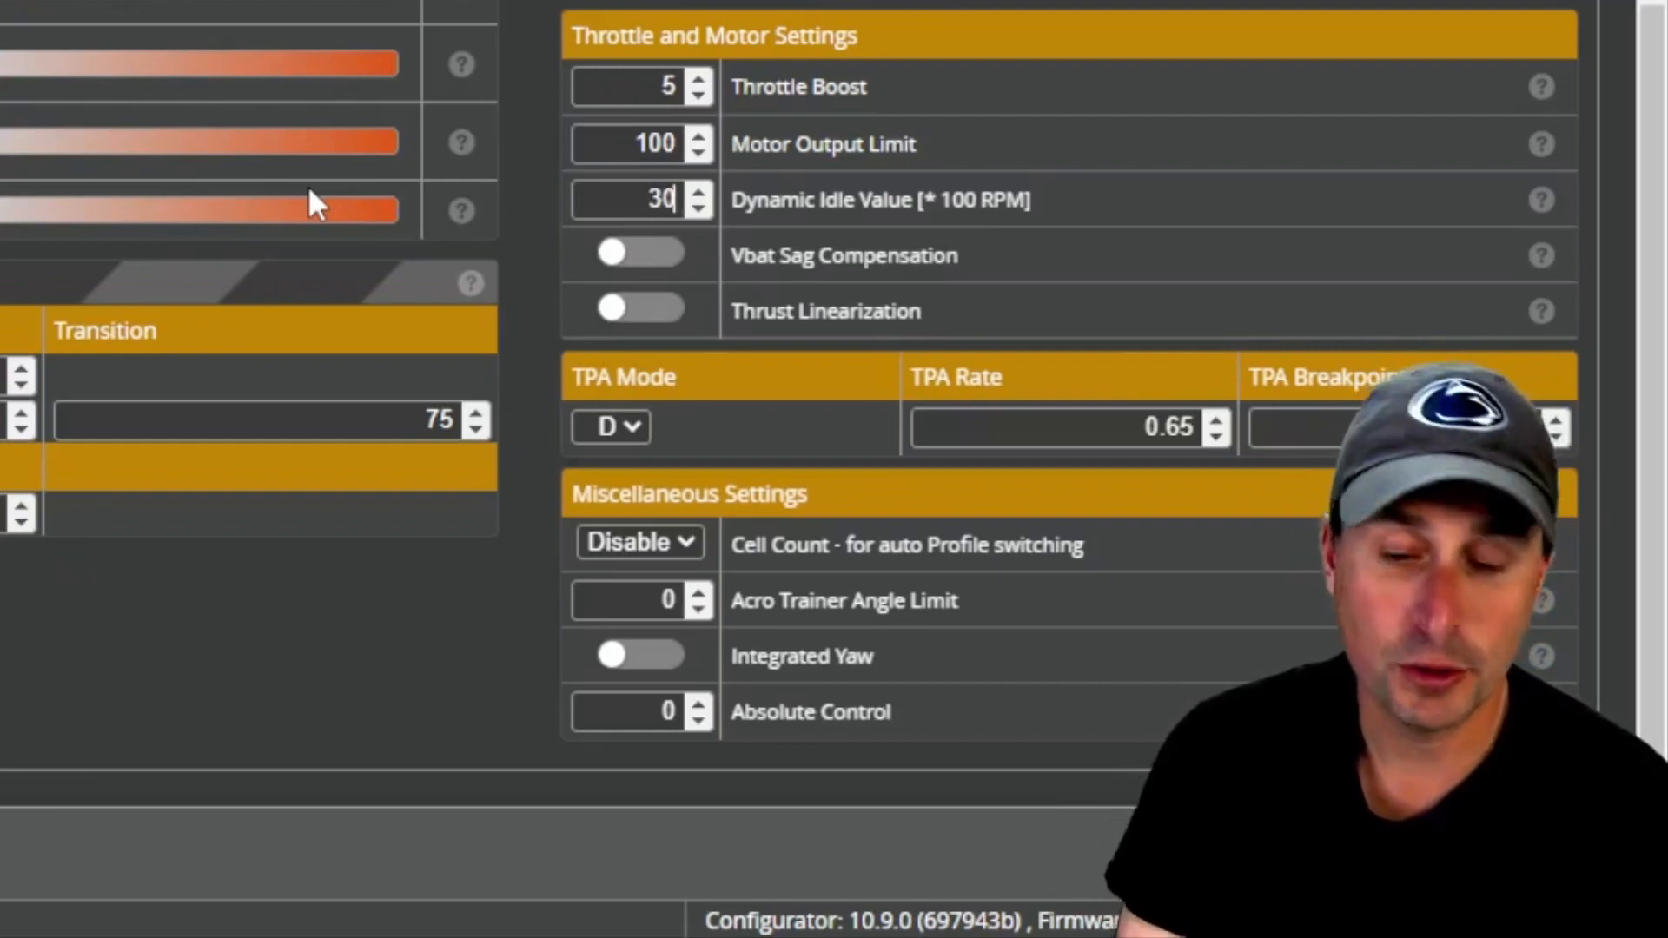
pyautogui.click(700, 207)
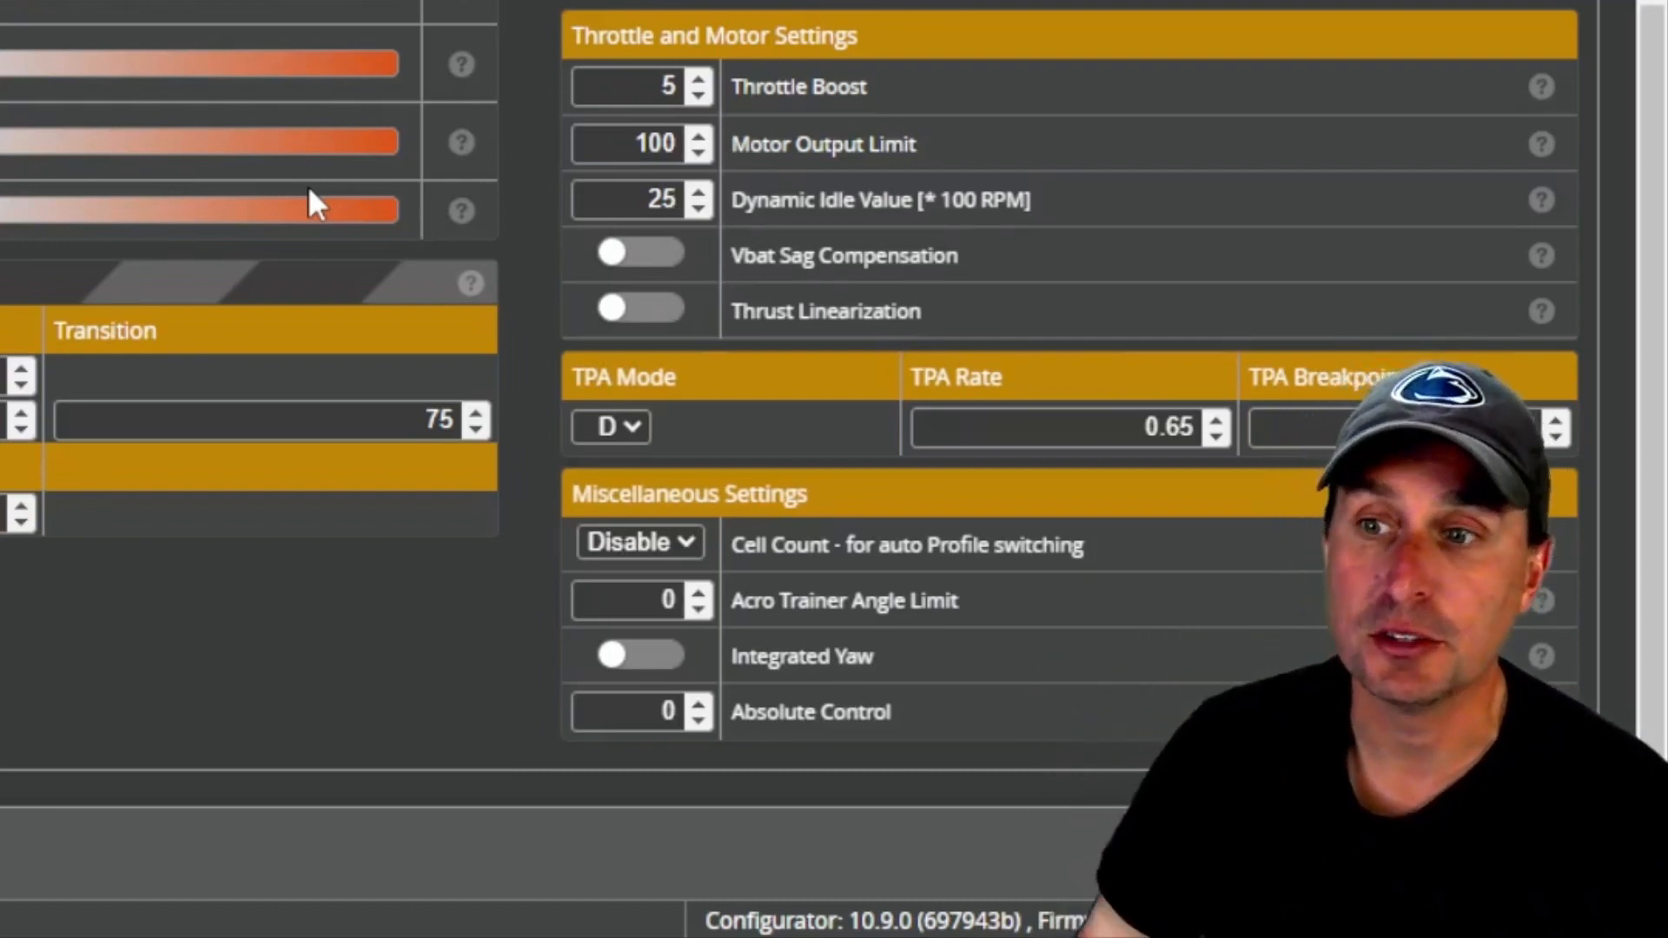
pyautogui.scroll(3)
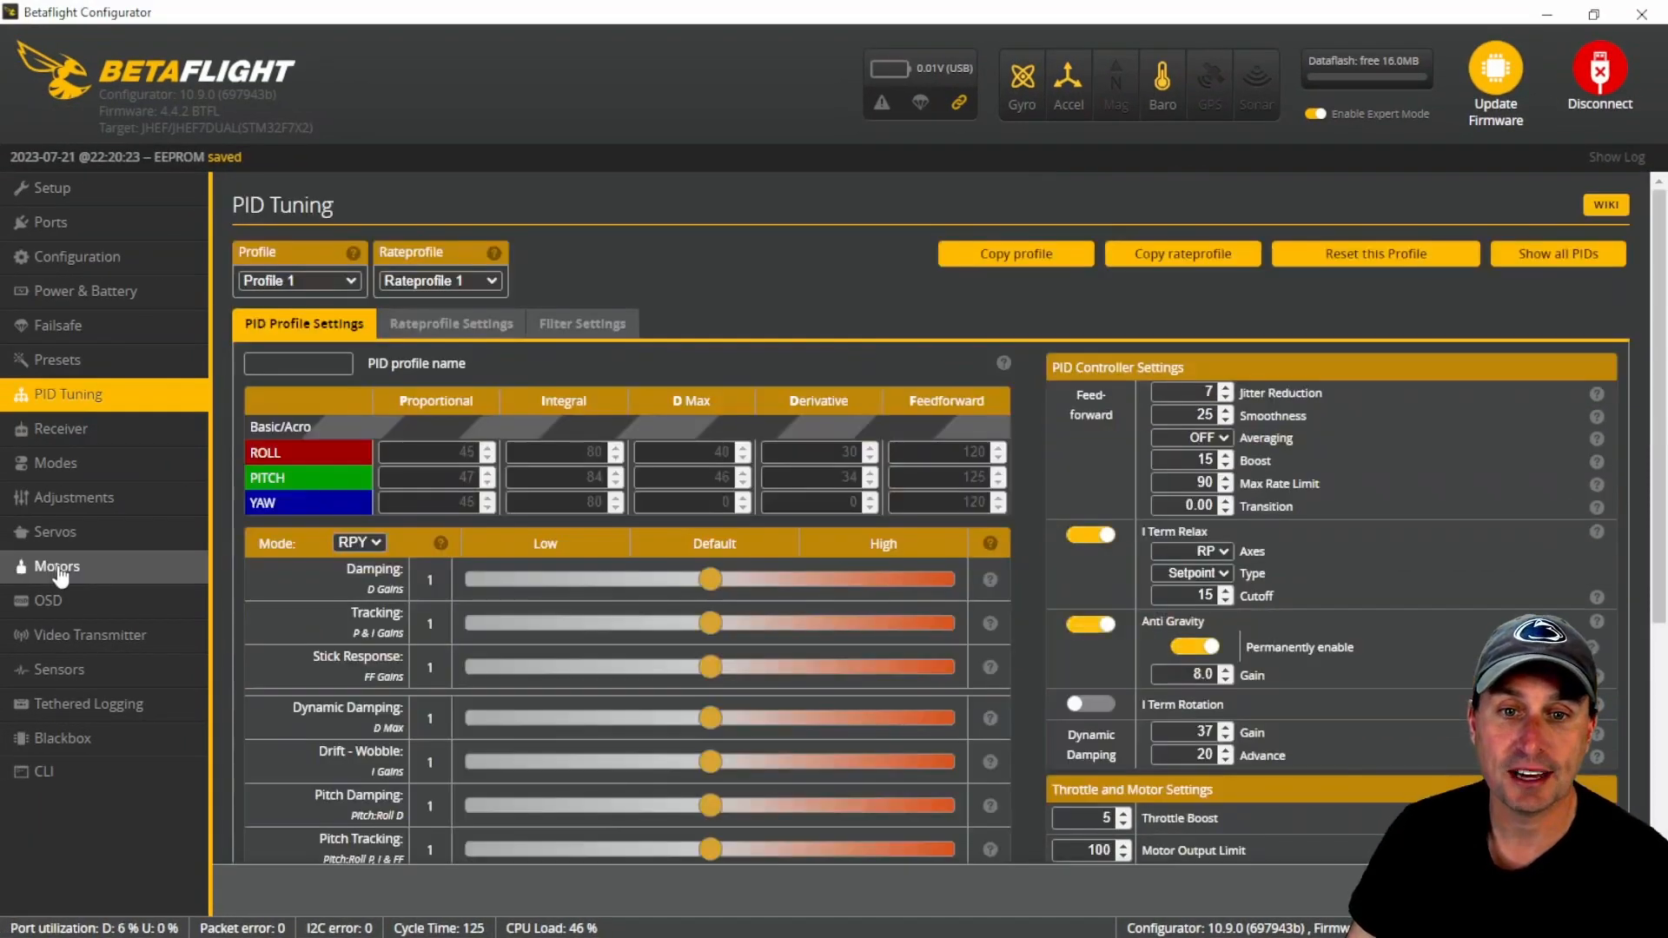
# Check the Motors tab reports Dynamic Idle active at 2500 rpm.
pyautogui.click(56, 566)
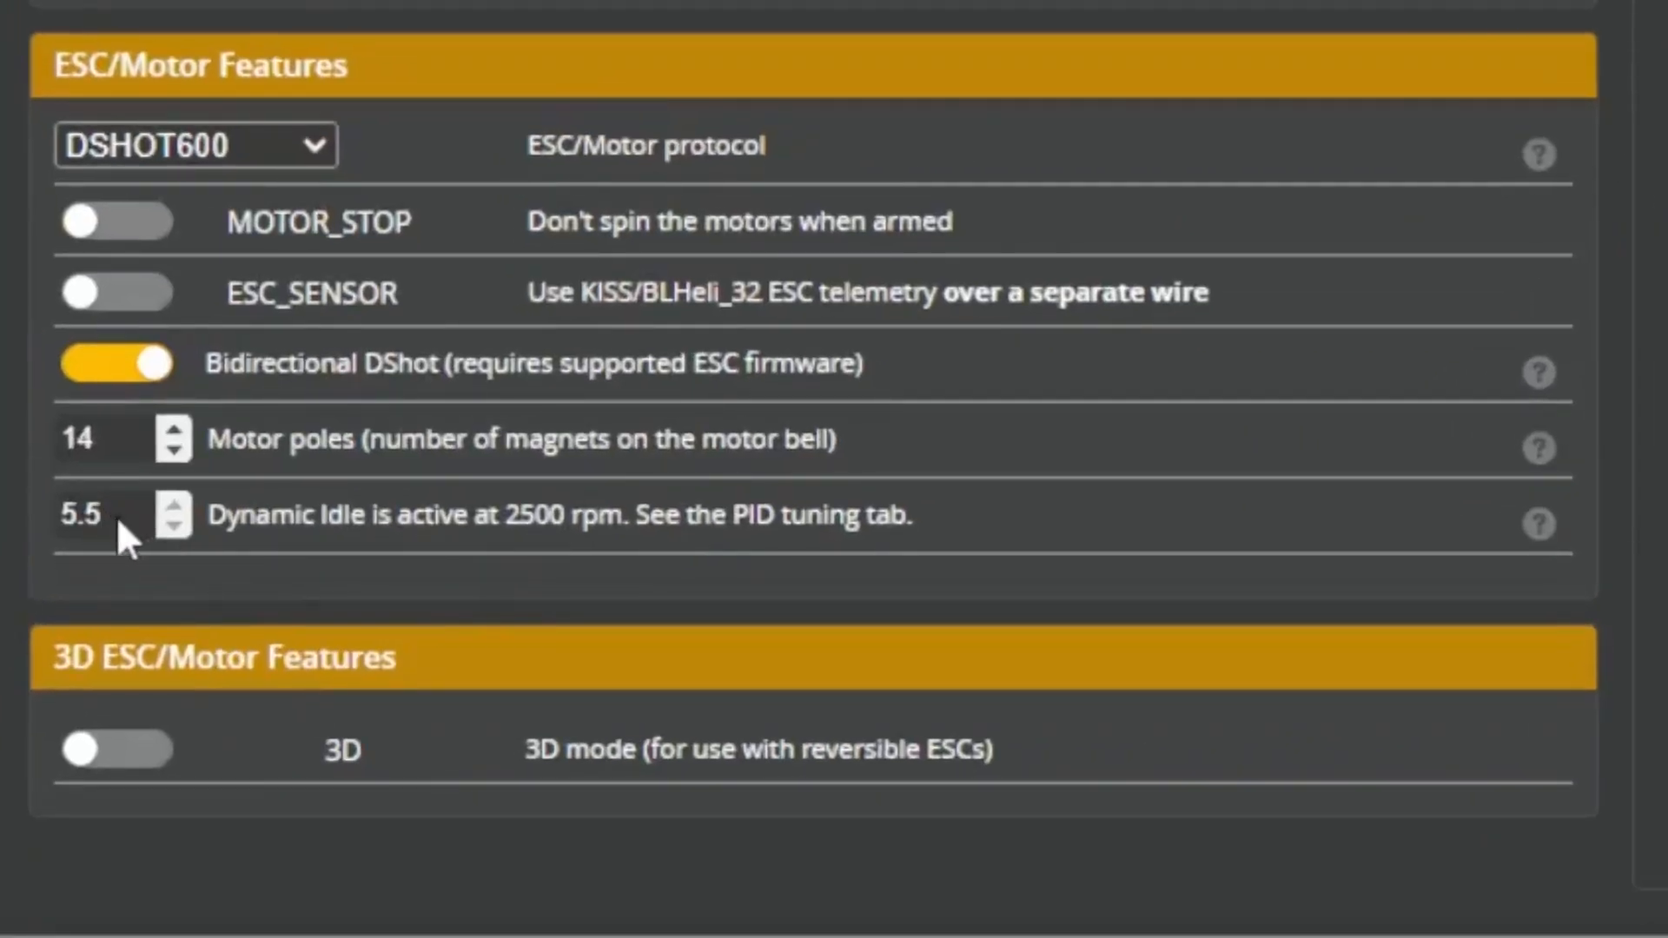
pyautogui.moveTo(458, 532)
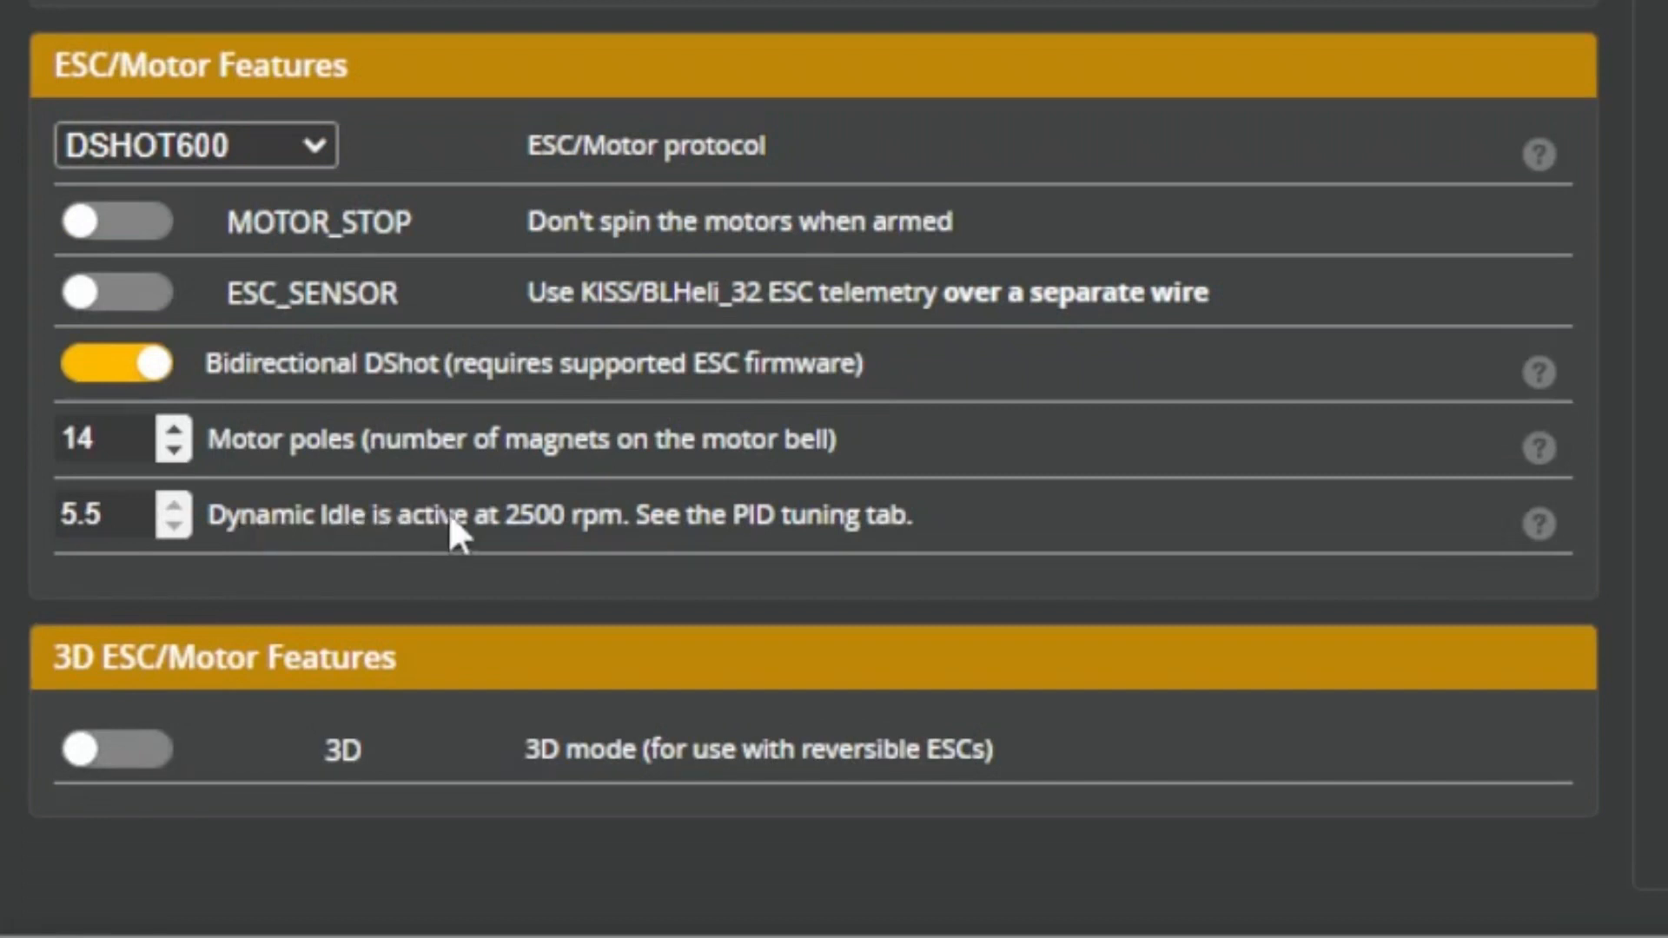
pyautogui.moveTo(529, 553)
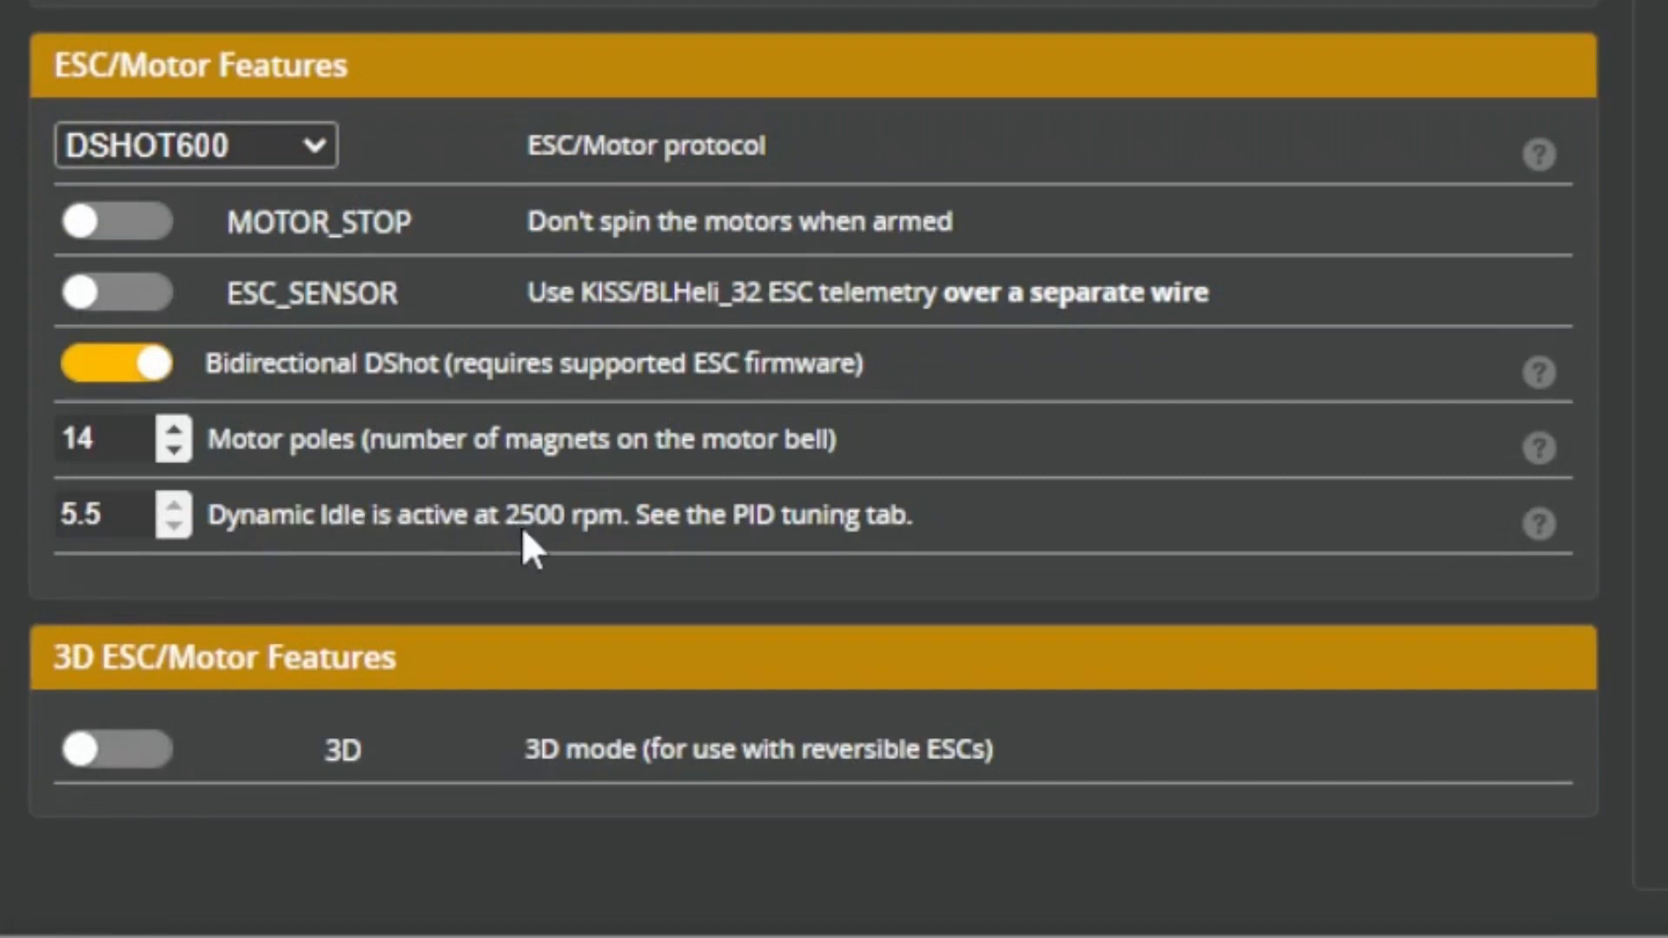
pyautogui.moveTo(934, 535)
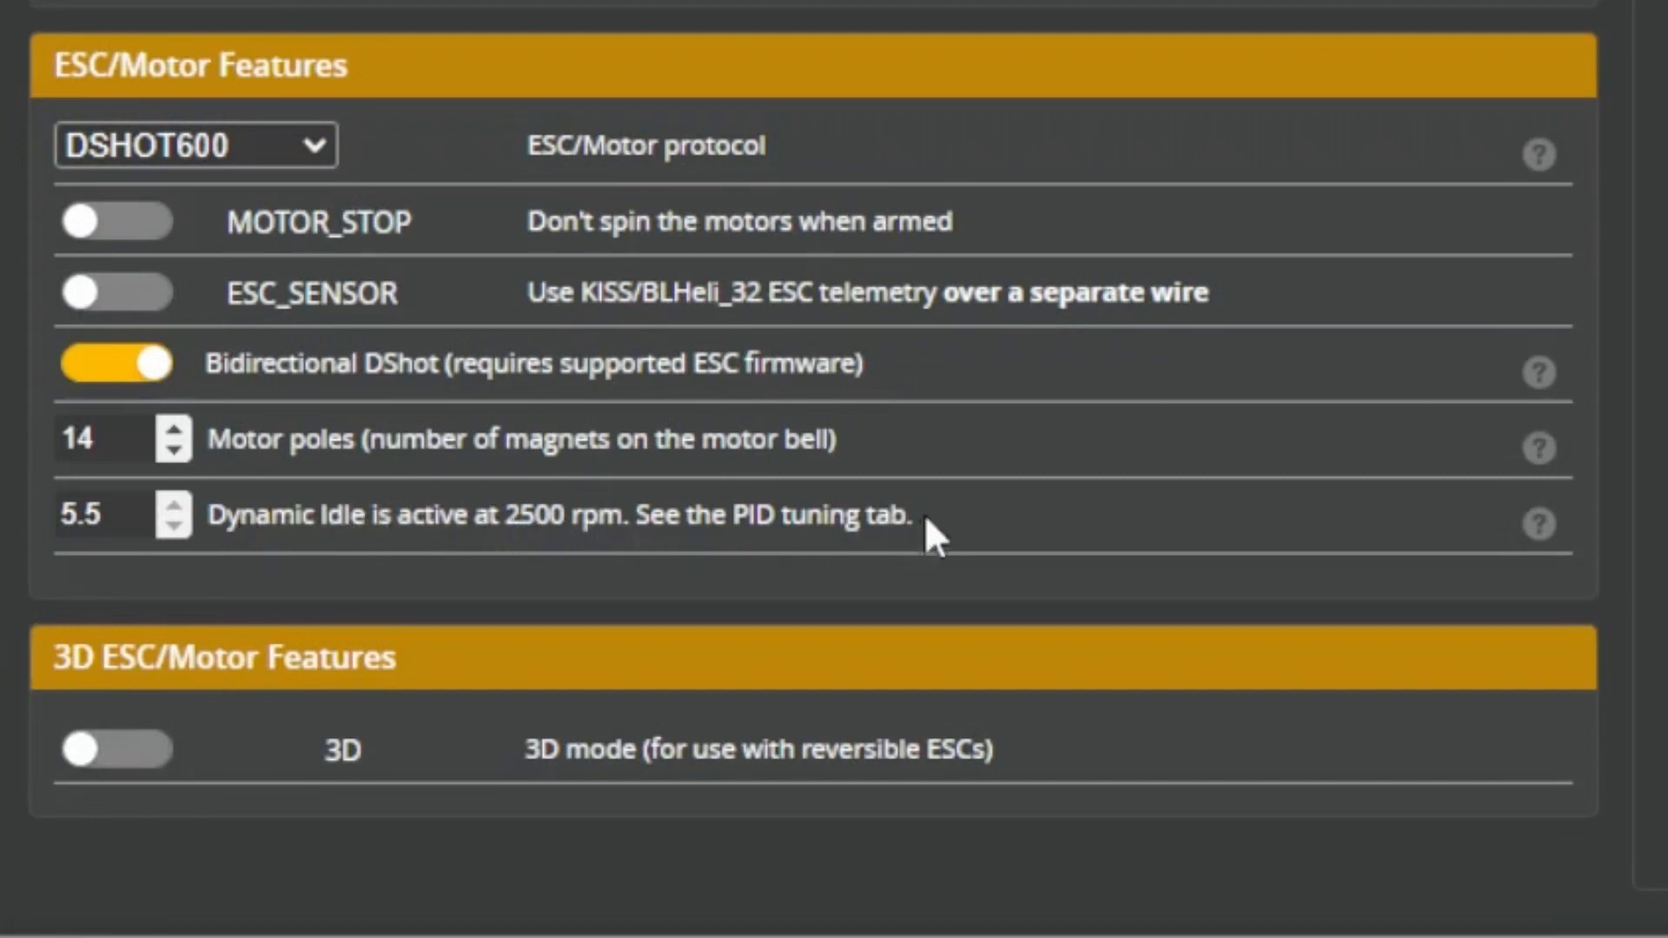
pyautogui.moveTo(531, 548)
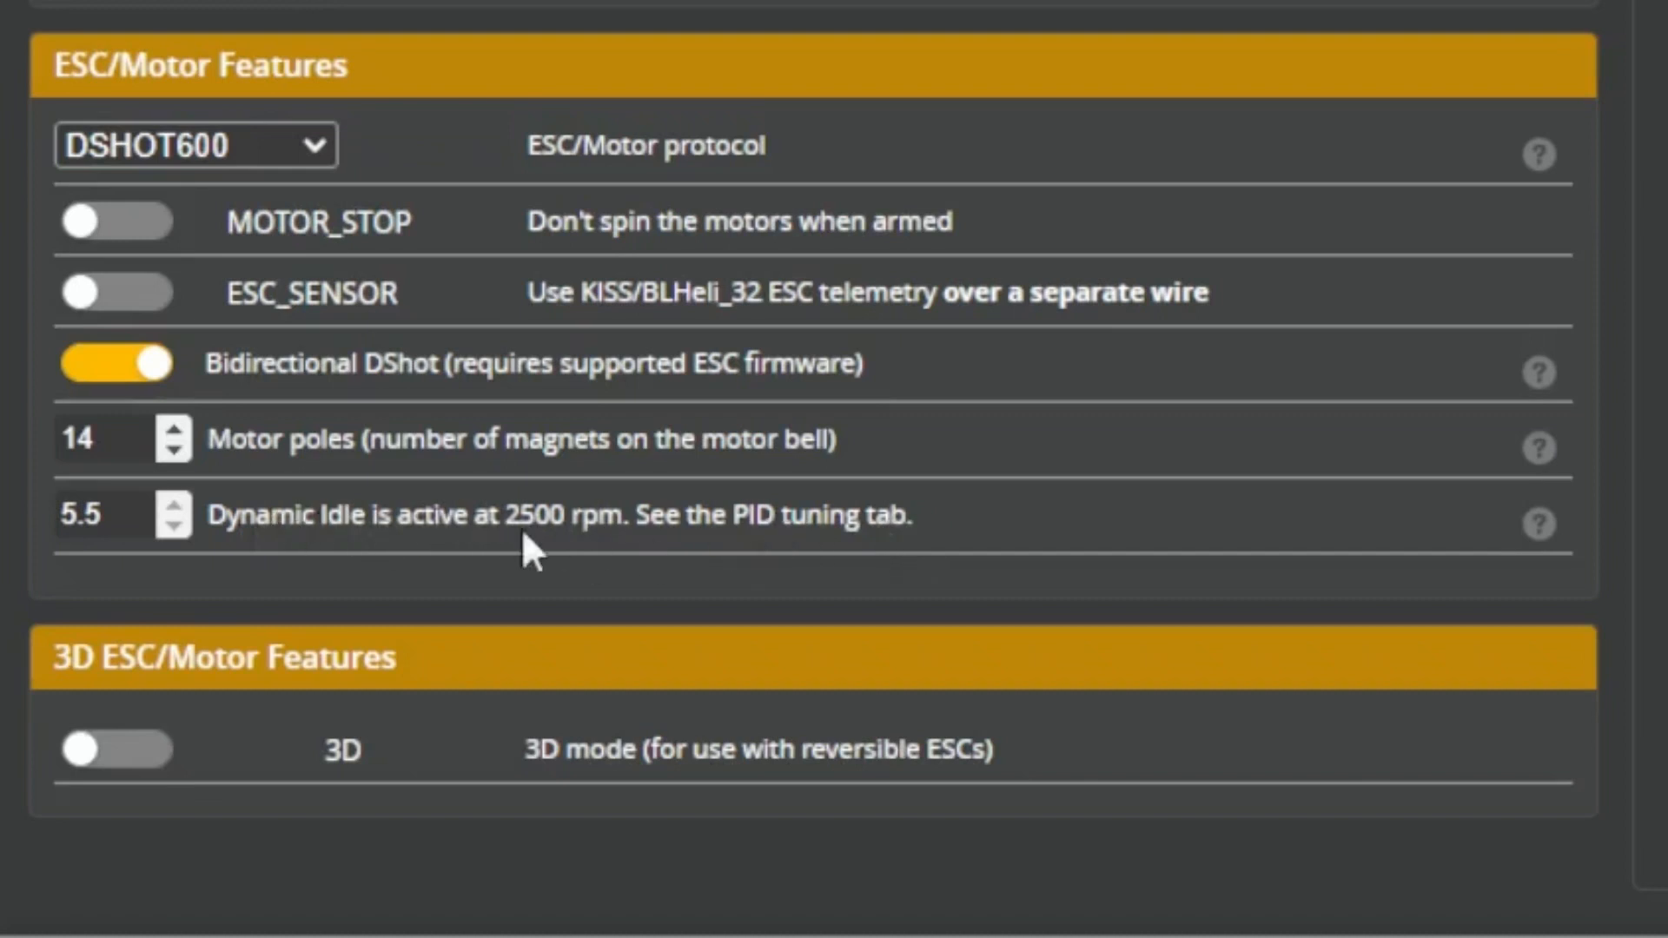
pyautogui.moveTo(580, 559)
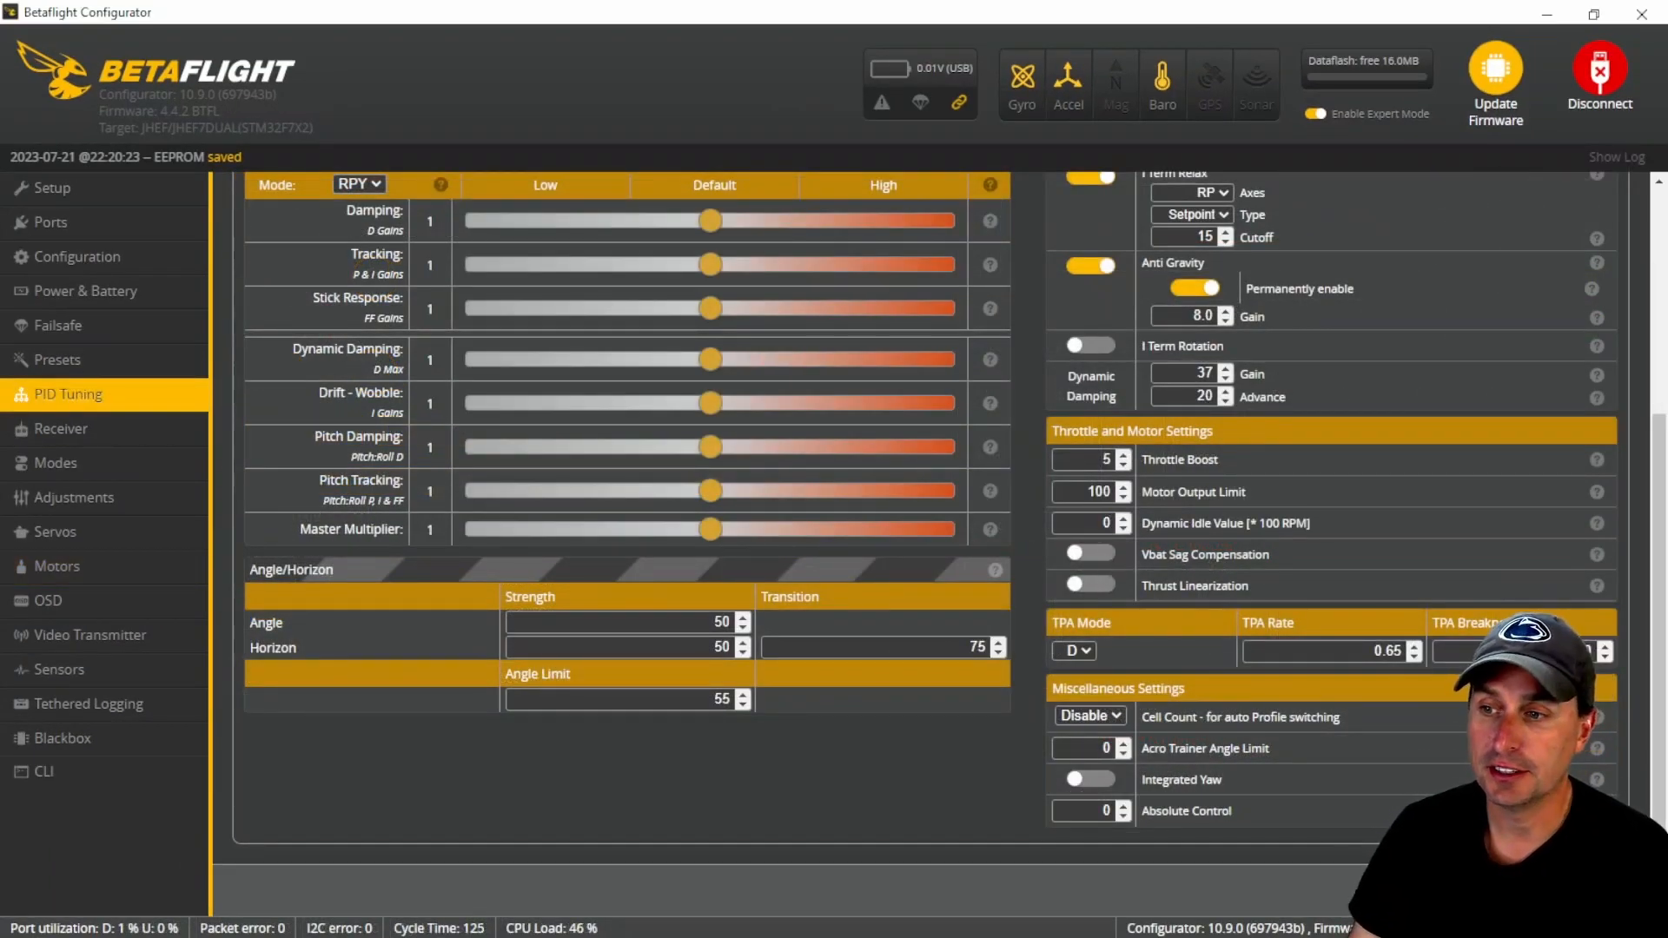
# View the Motors page, then go to the PID Tuning filter settings.
pyautogui.click(55, 565)
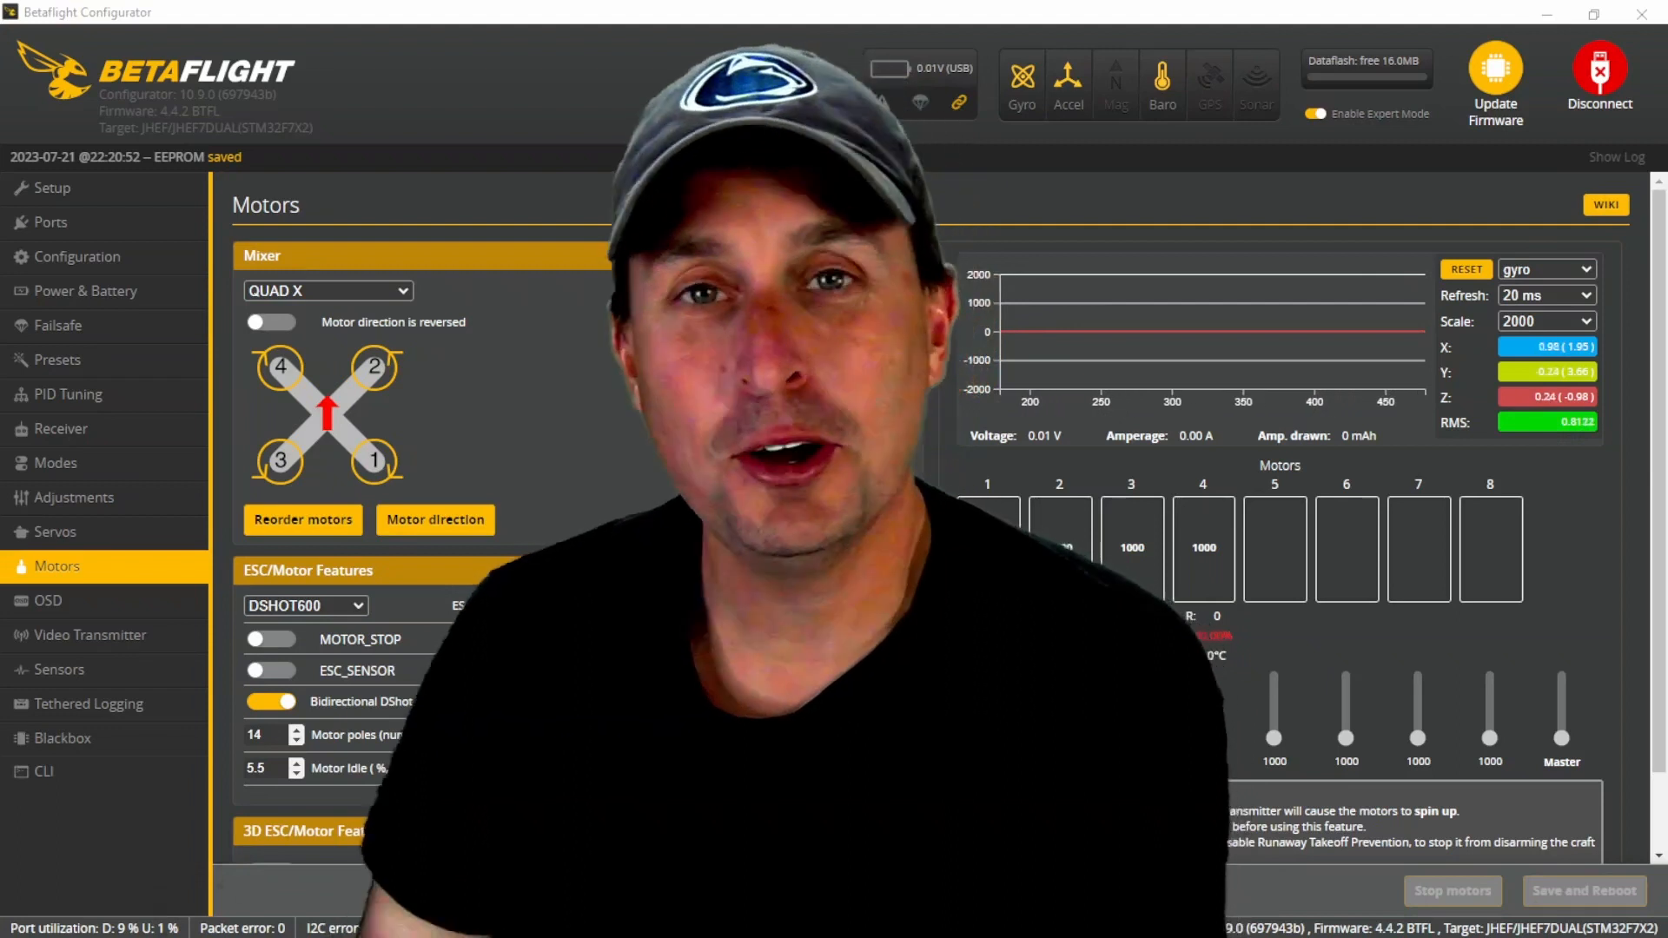
pyautogui.click(71, 395)
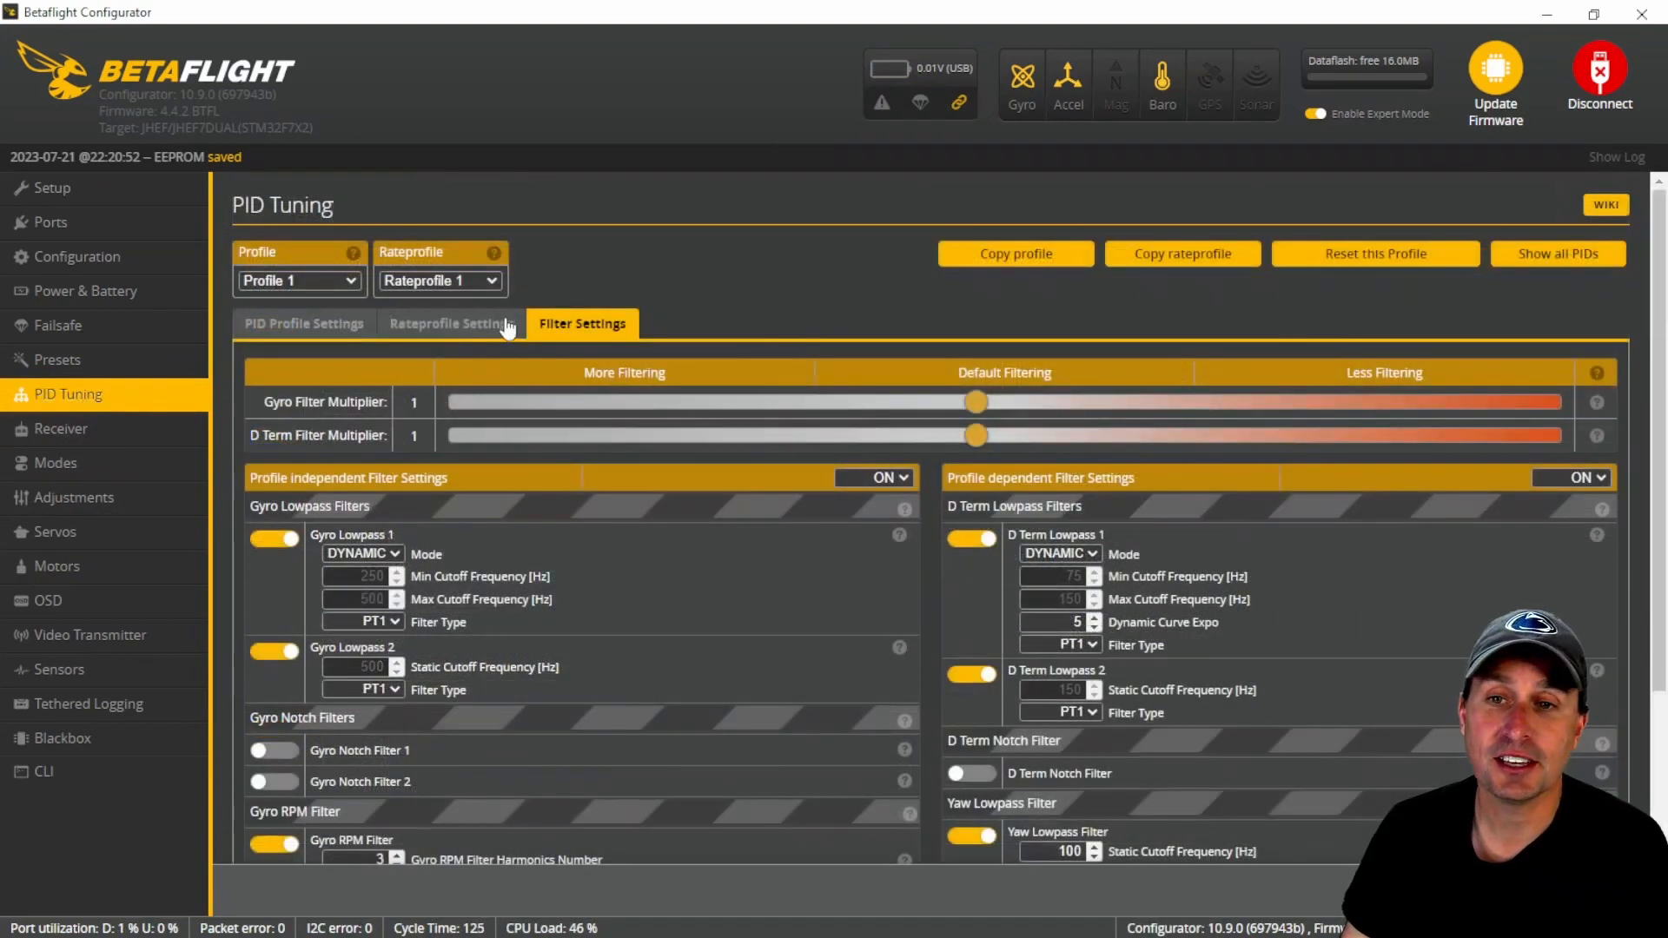
# Scroll the filter settings to show the Gyro RPM Filter still enabled.
pyautogui.scroll(-3)
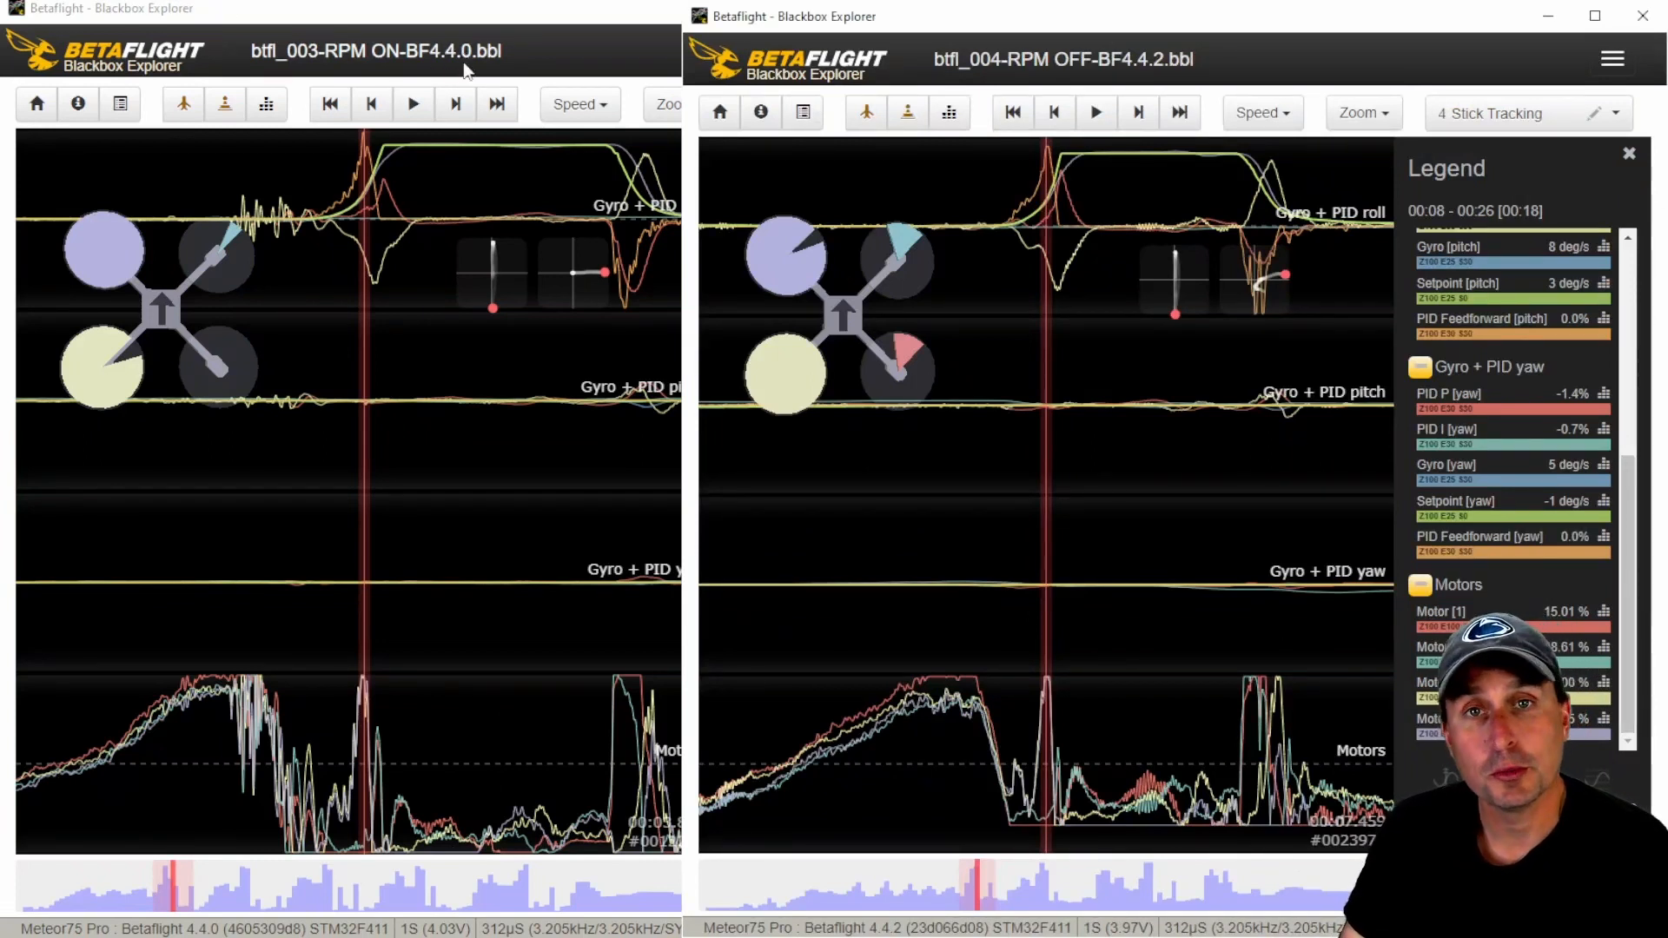
pyautogui.moveTo(445, 193)
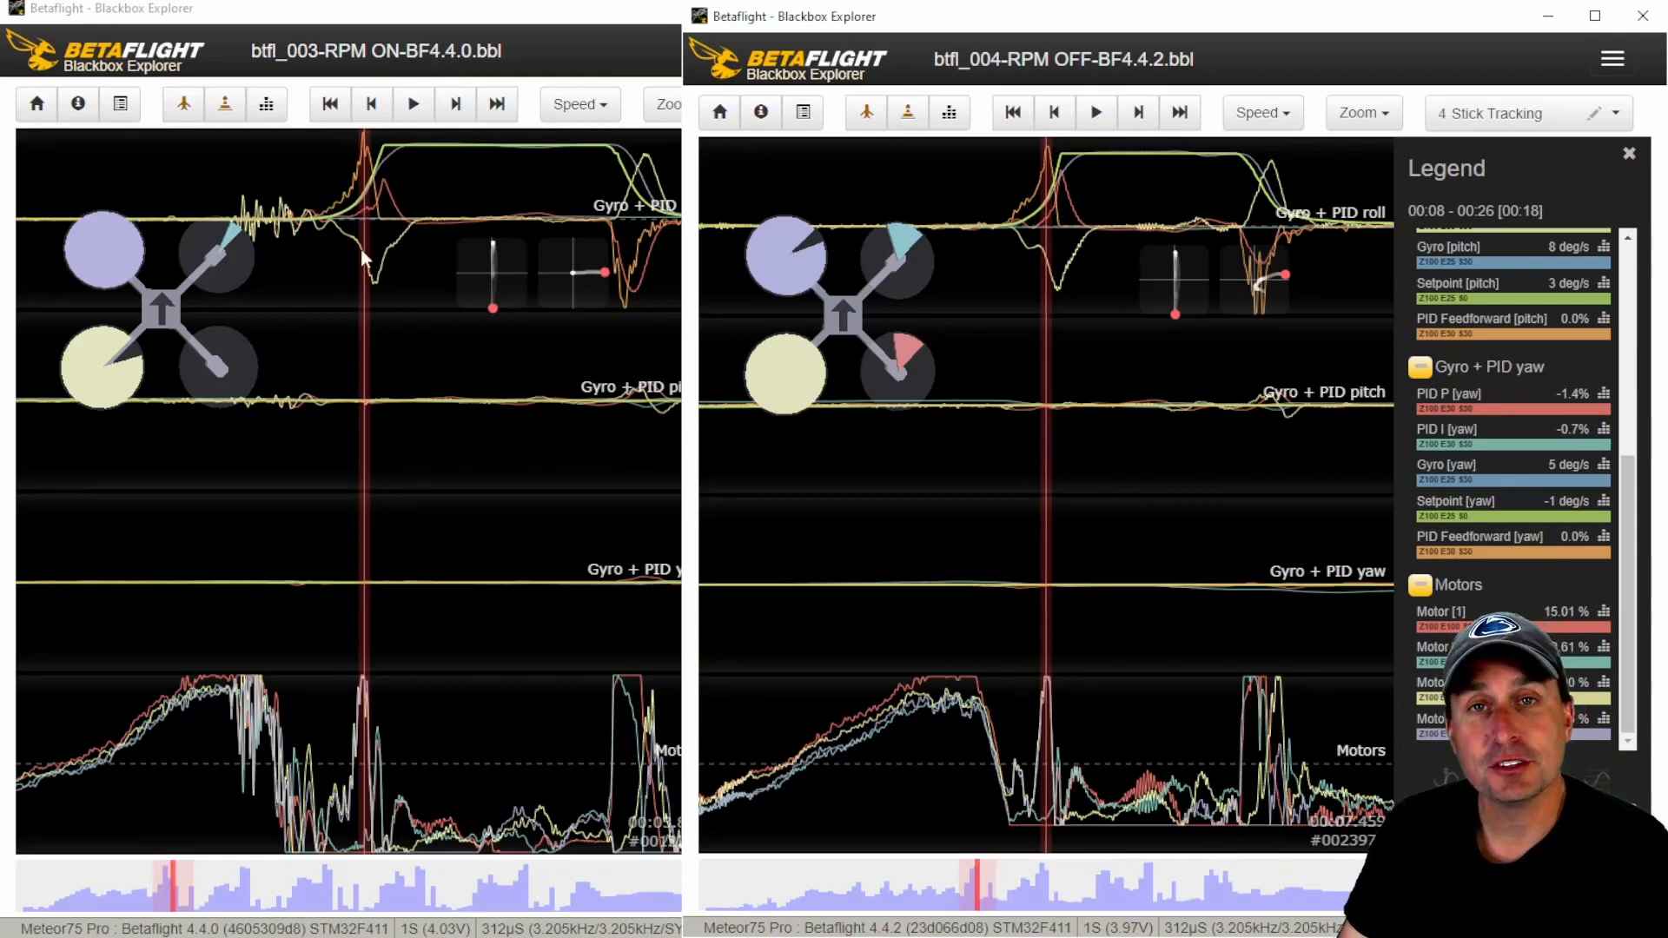
pyautogui.moveTo(365, 841)
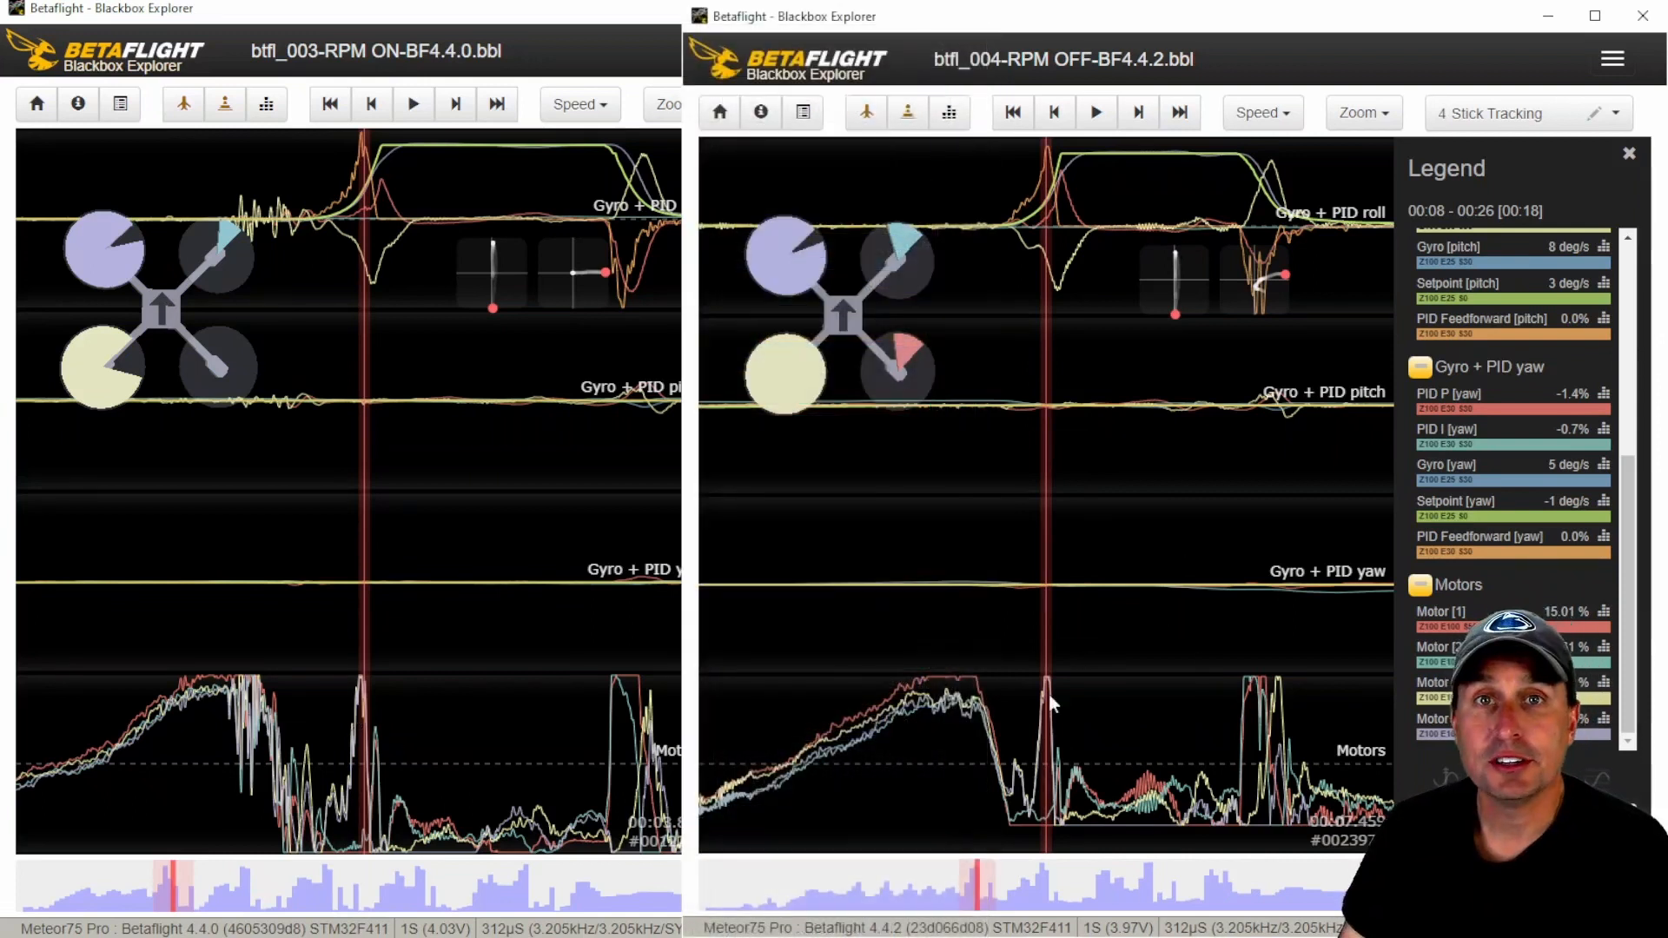
pyautogui.moveTo(1122, 85)
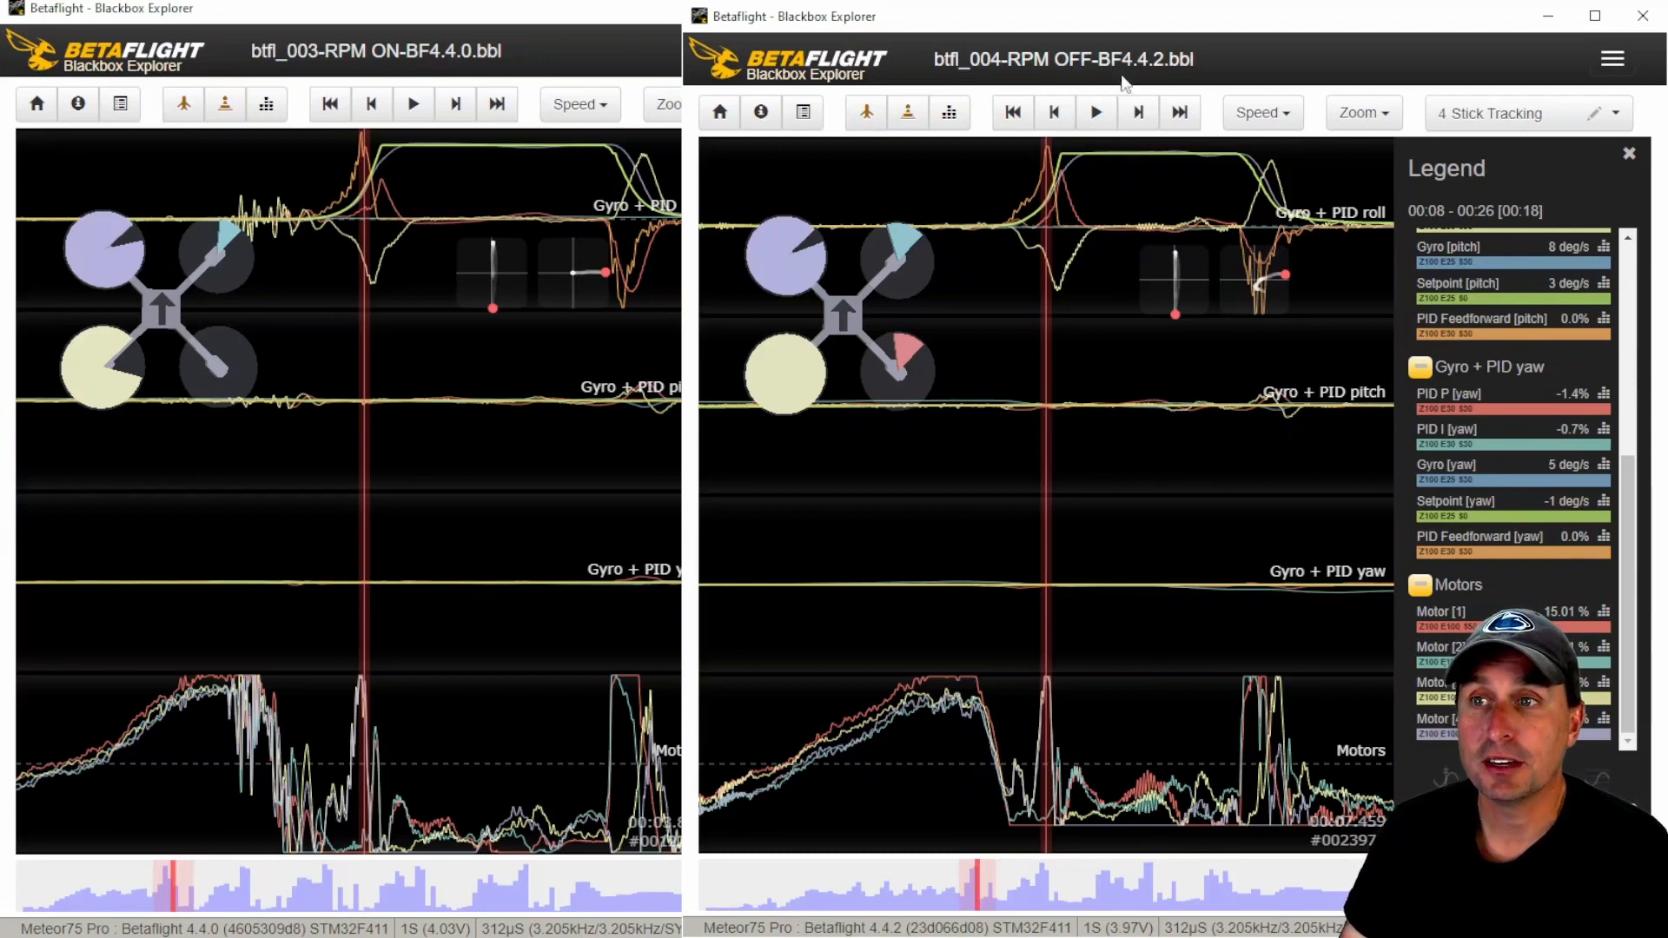
pyautogui.moveTo(1126, 516)
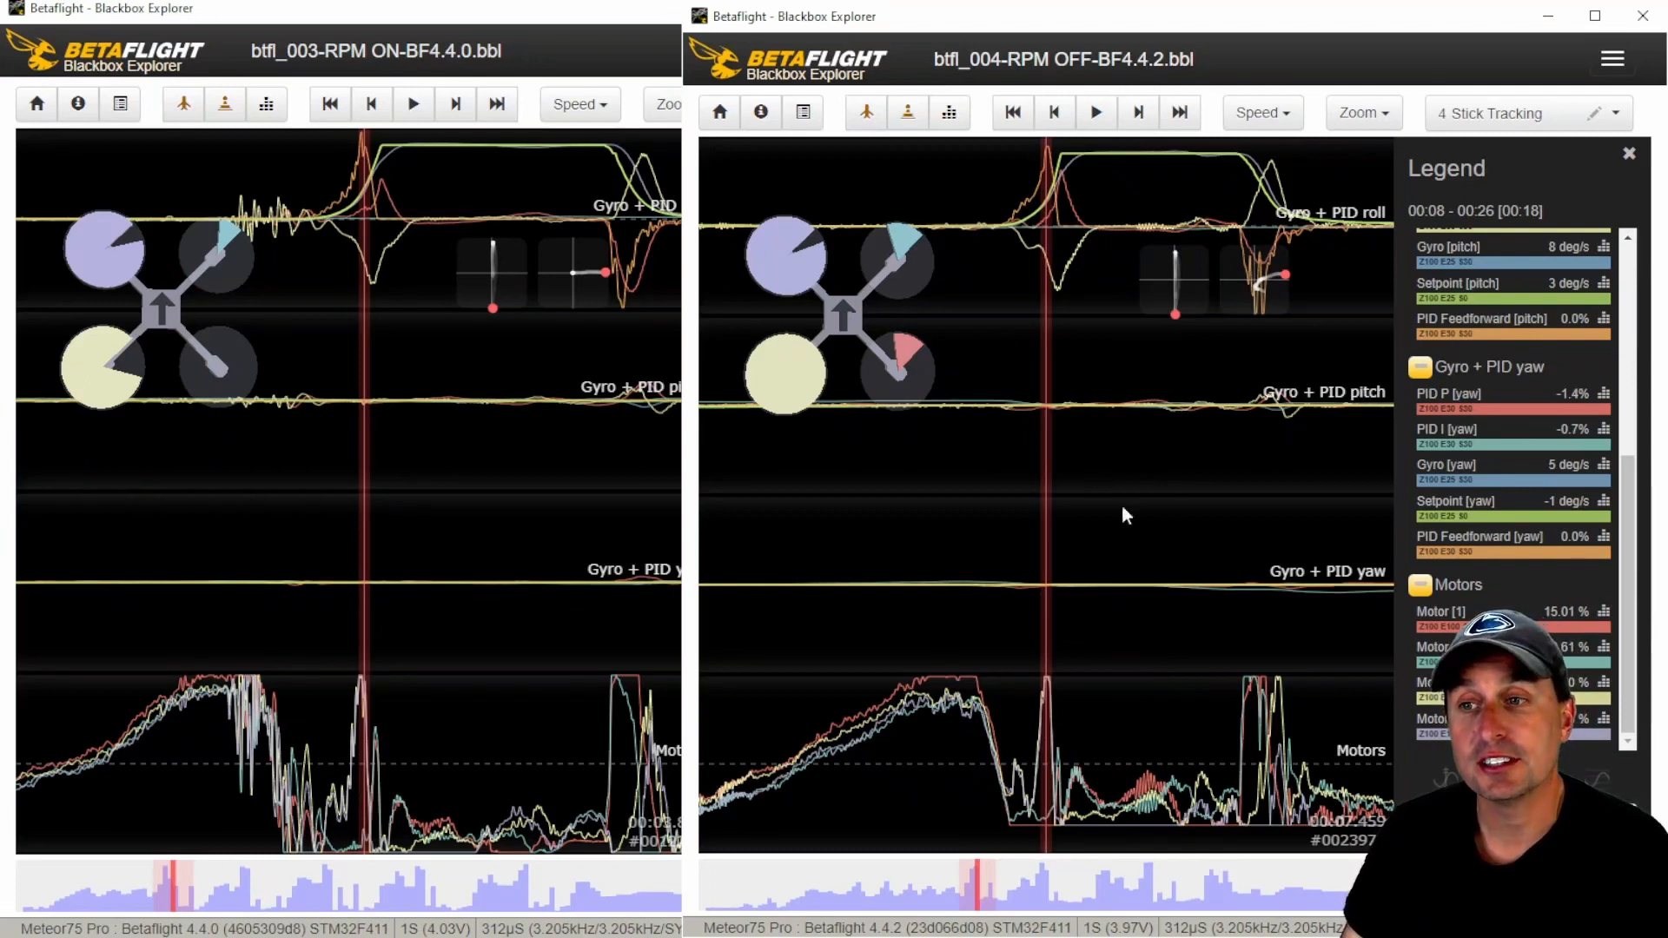
pyautogui.moveTo(1137, 516)
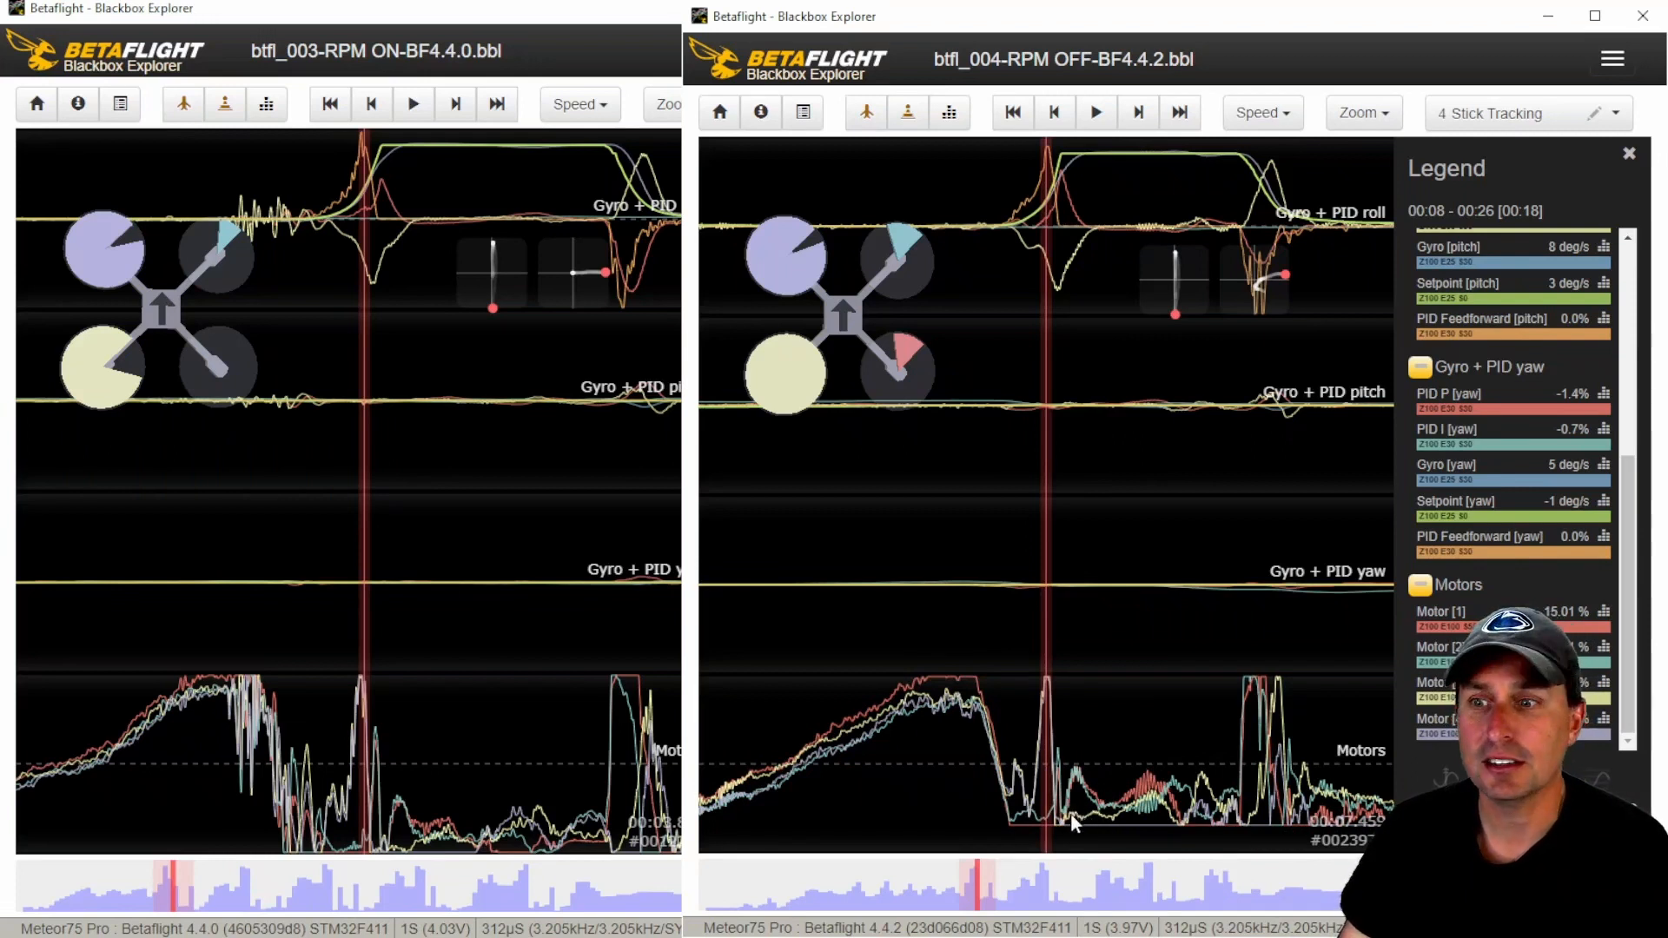
pyautogui.moveTo(1015, 769)
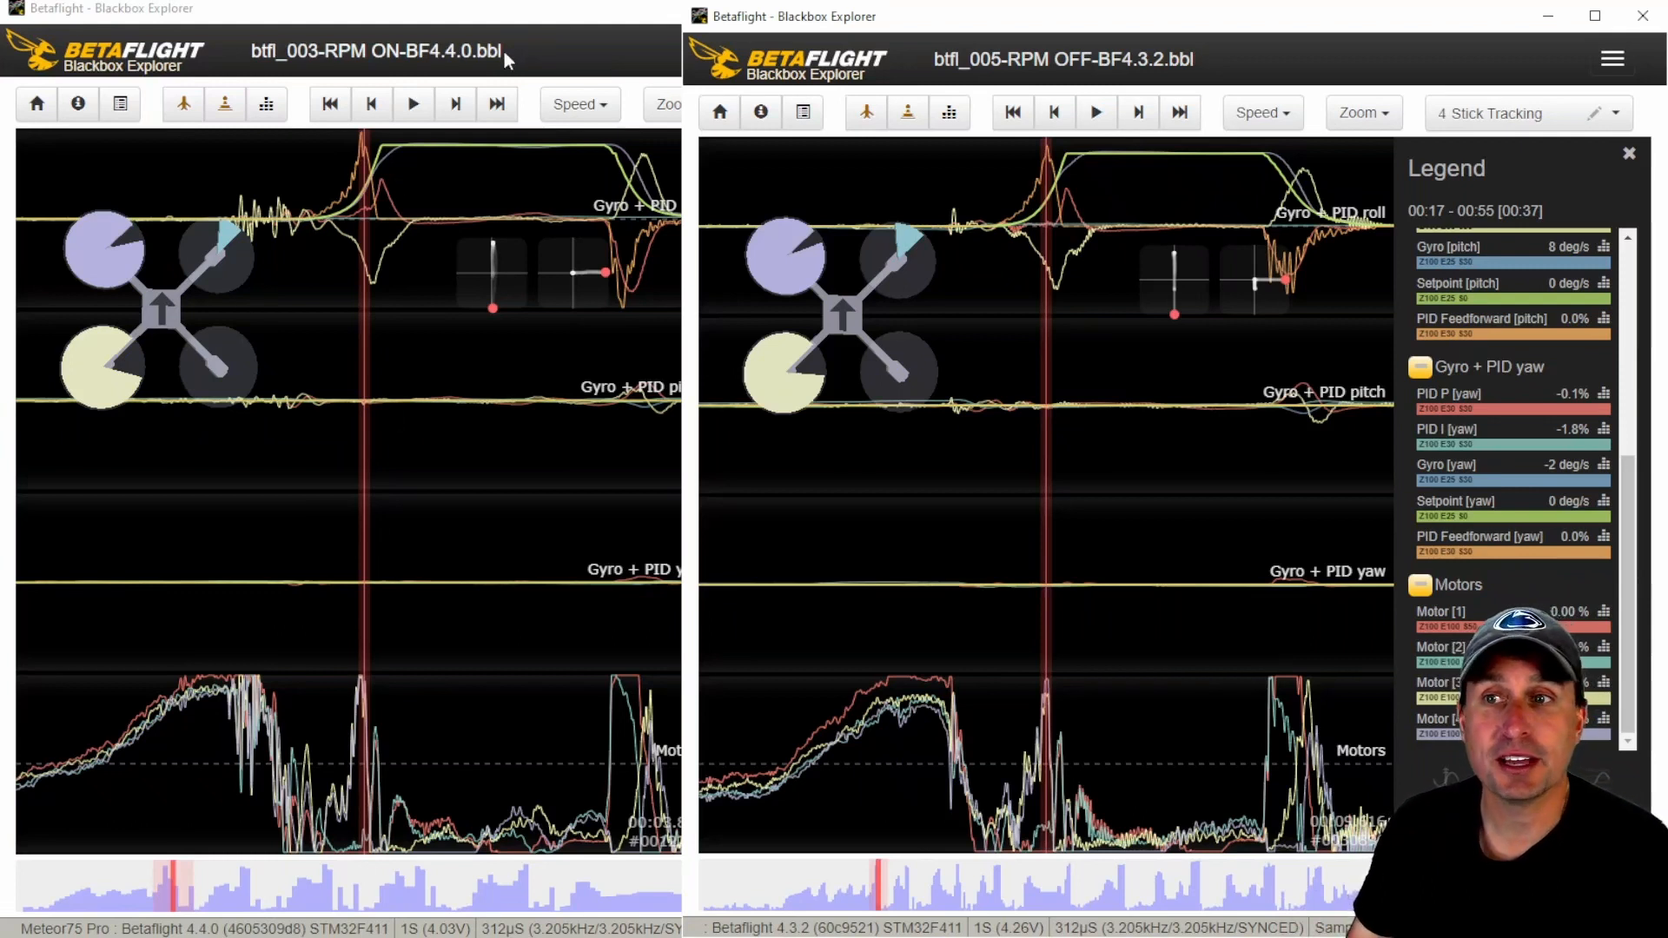
pyautogui.moveTo(318, 278)
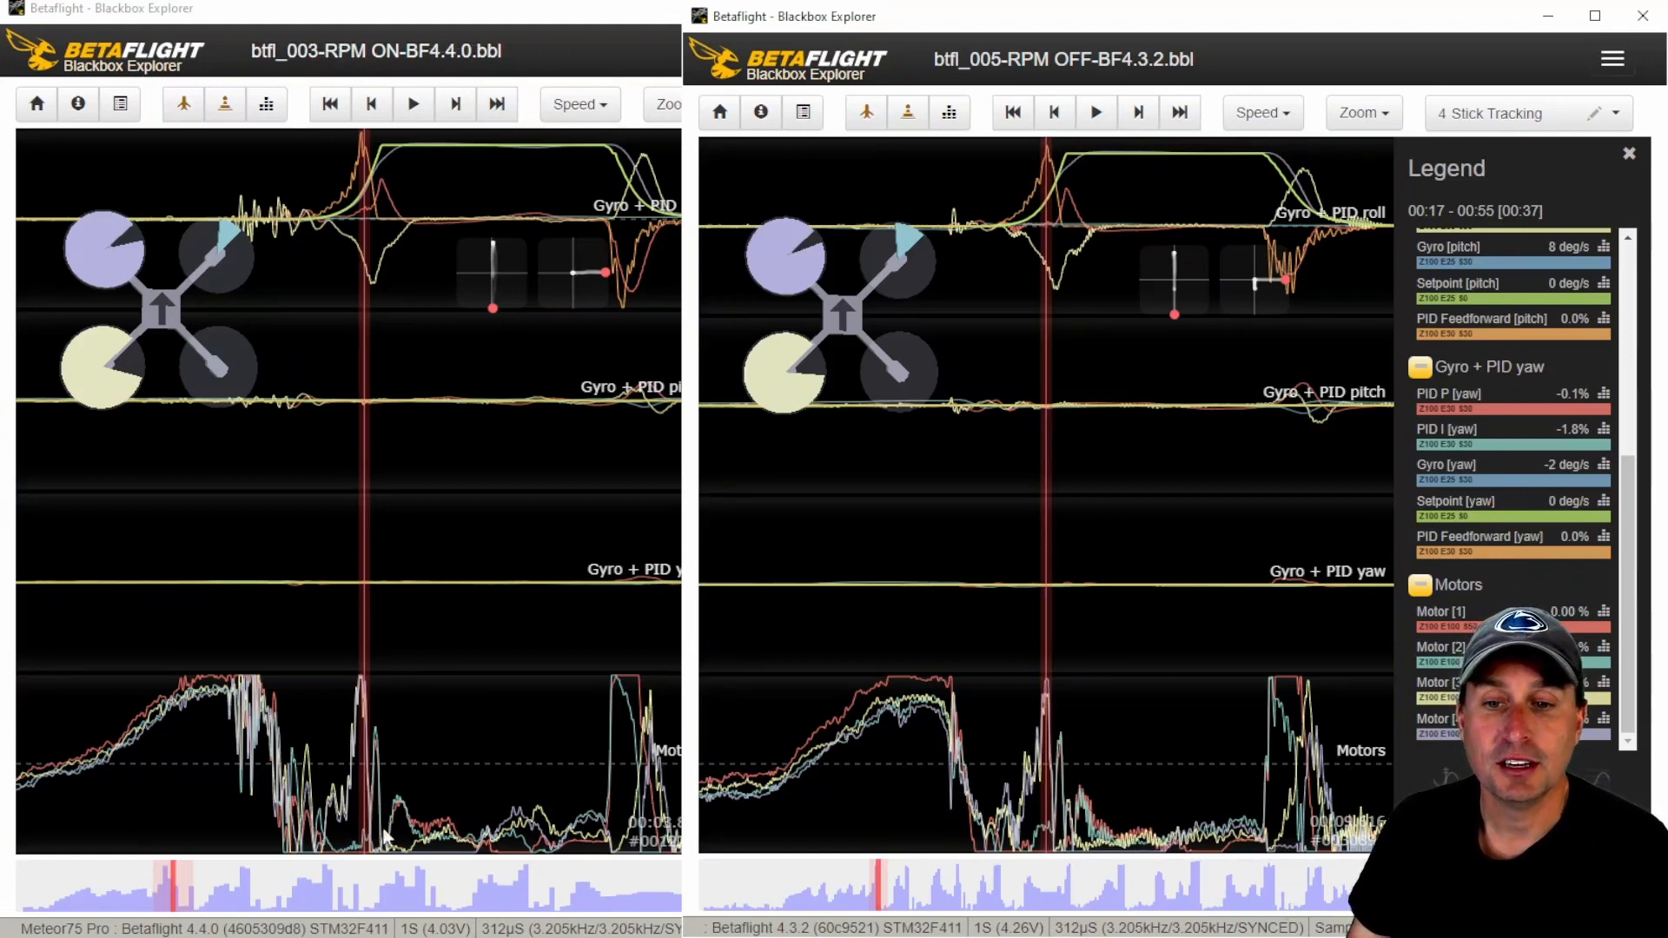
pyautogui.moveTo(764, 257)
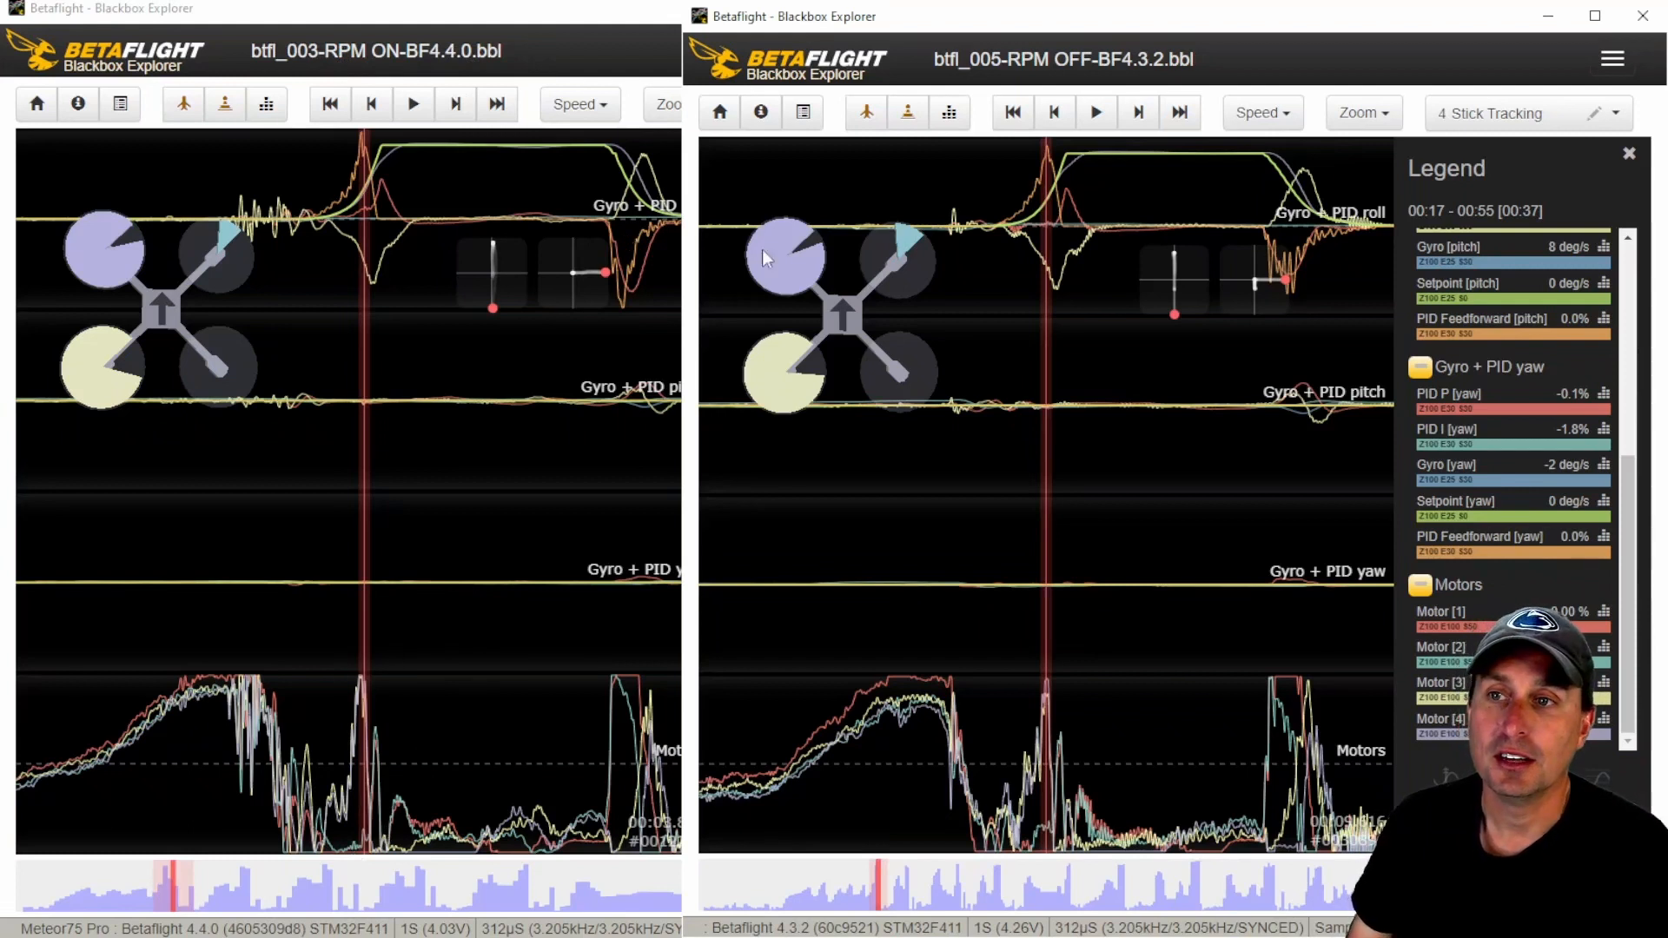
pyautogui.moveTo(1084, 277)
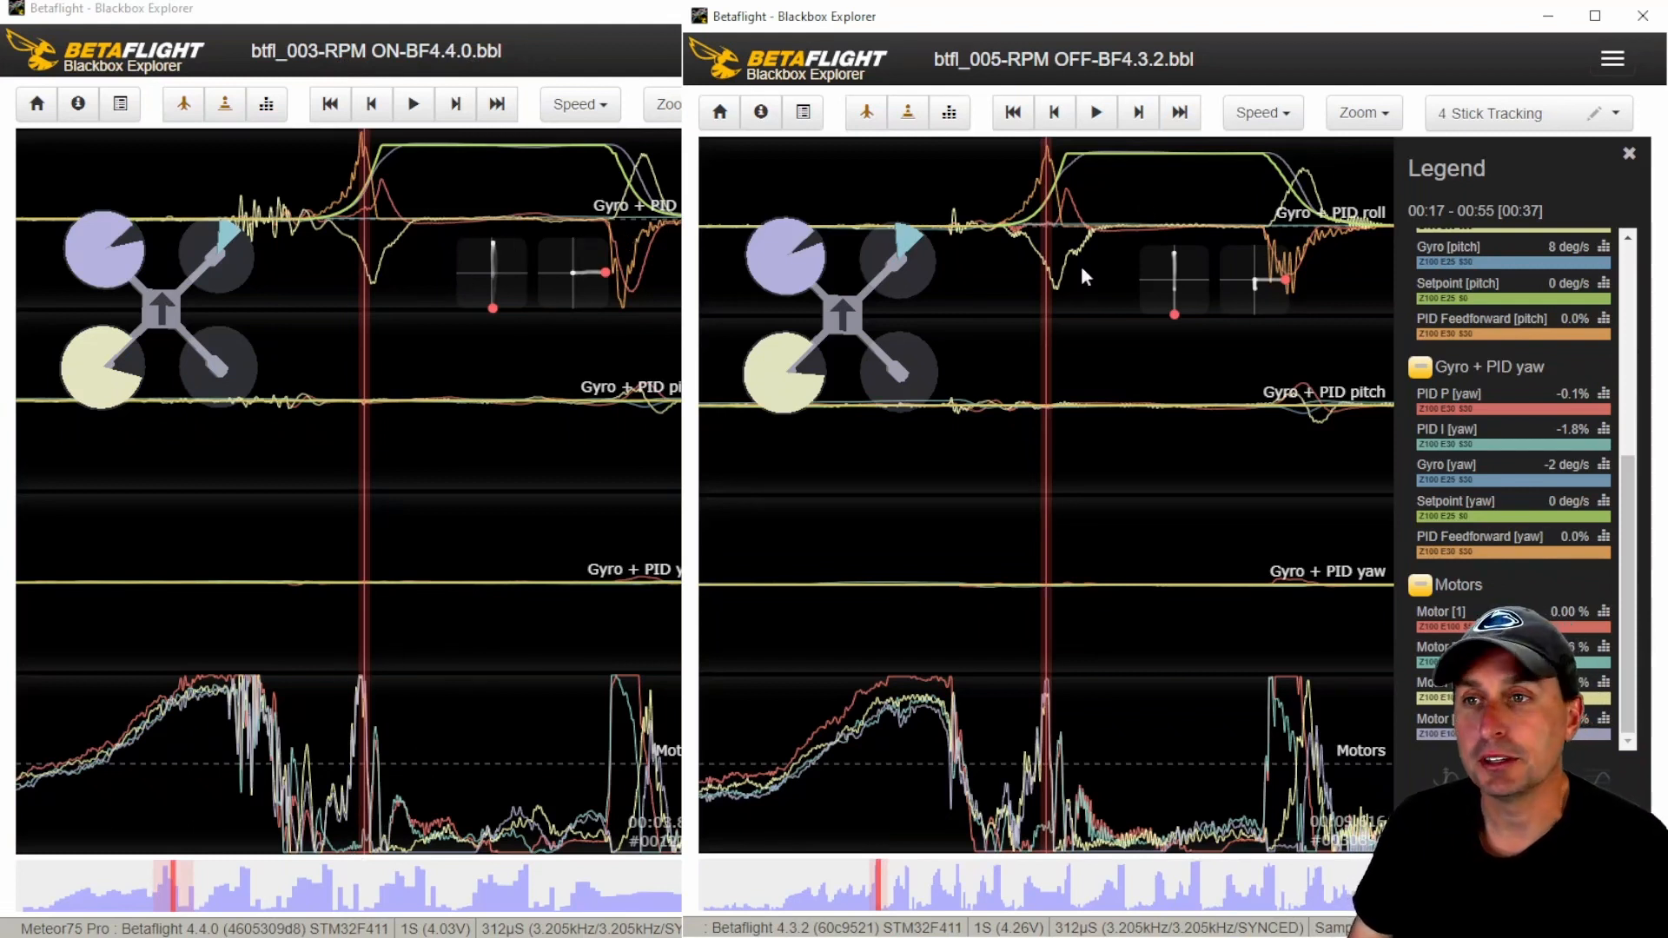
pyautogui.moveTo(1112, 415)
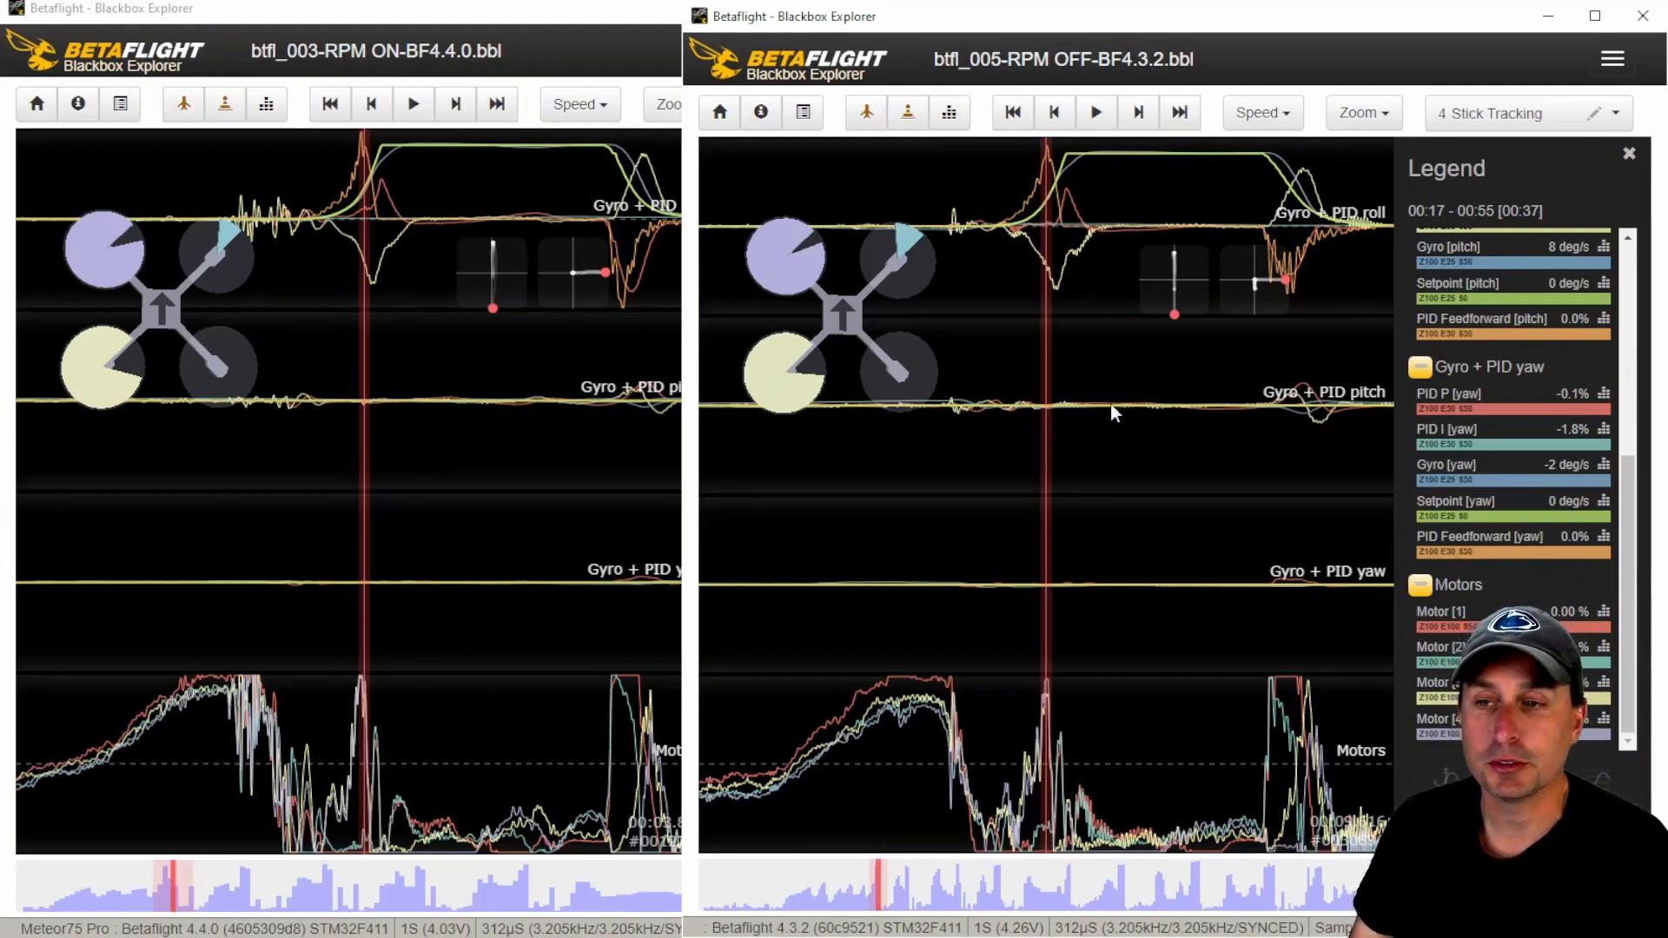
pyautogui.moveTo(1151, 390)
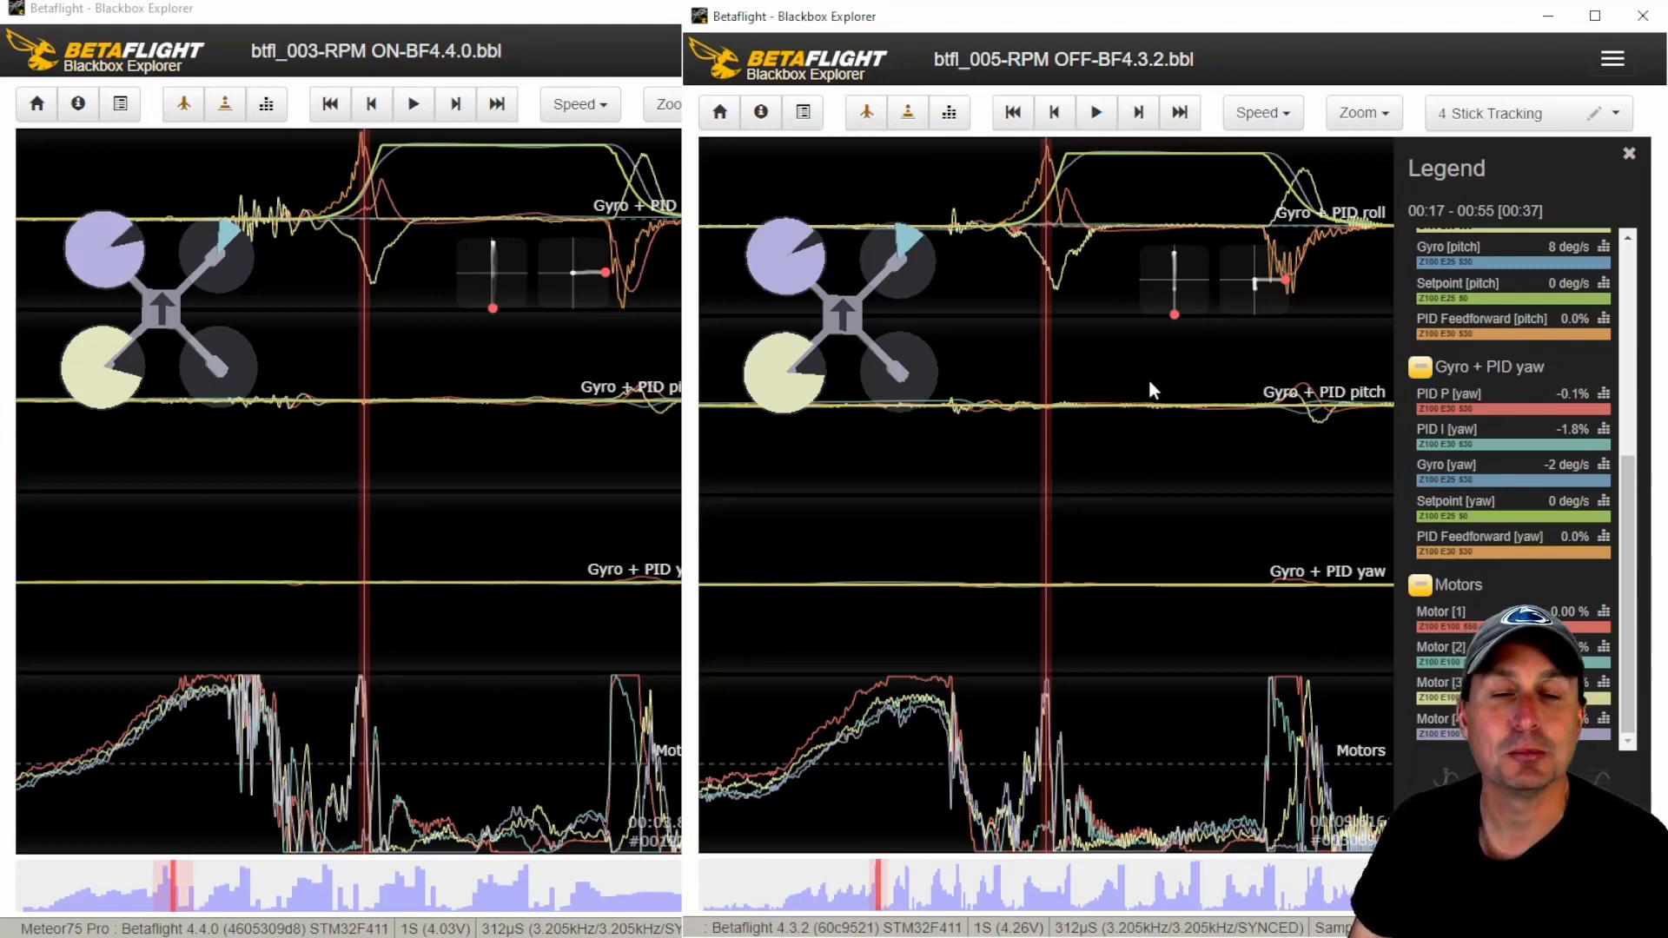
pyautogui.moveTo(1114, 804)
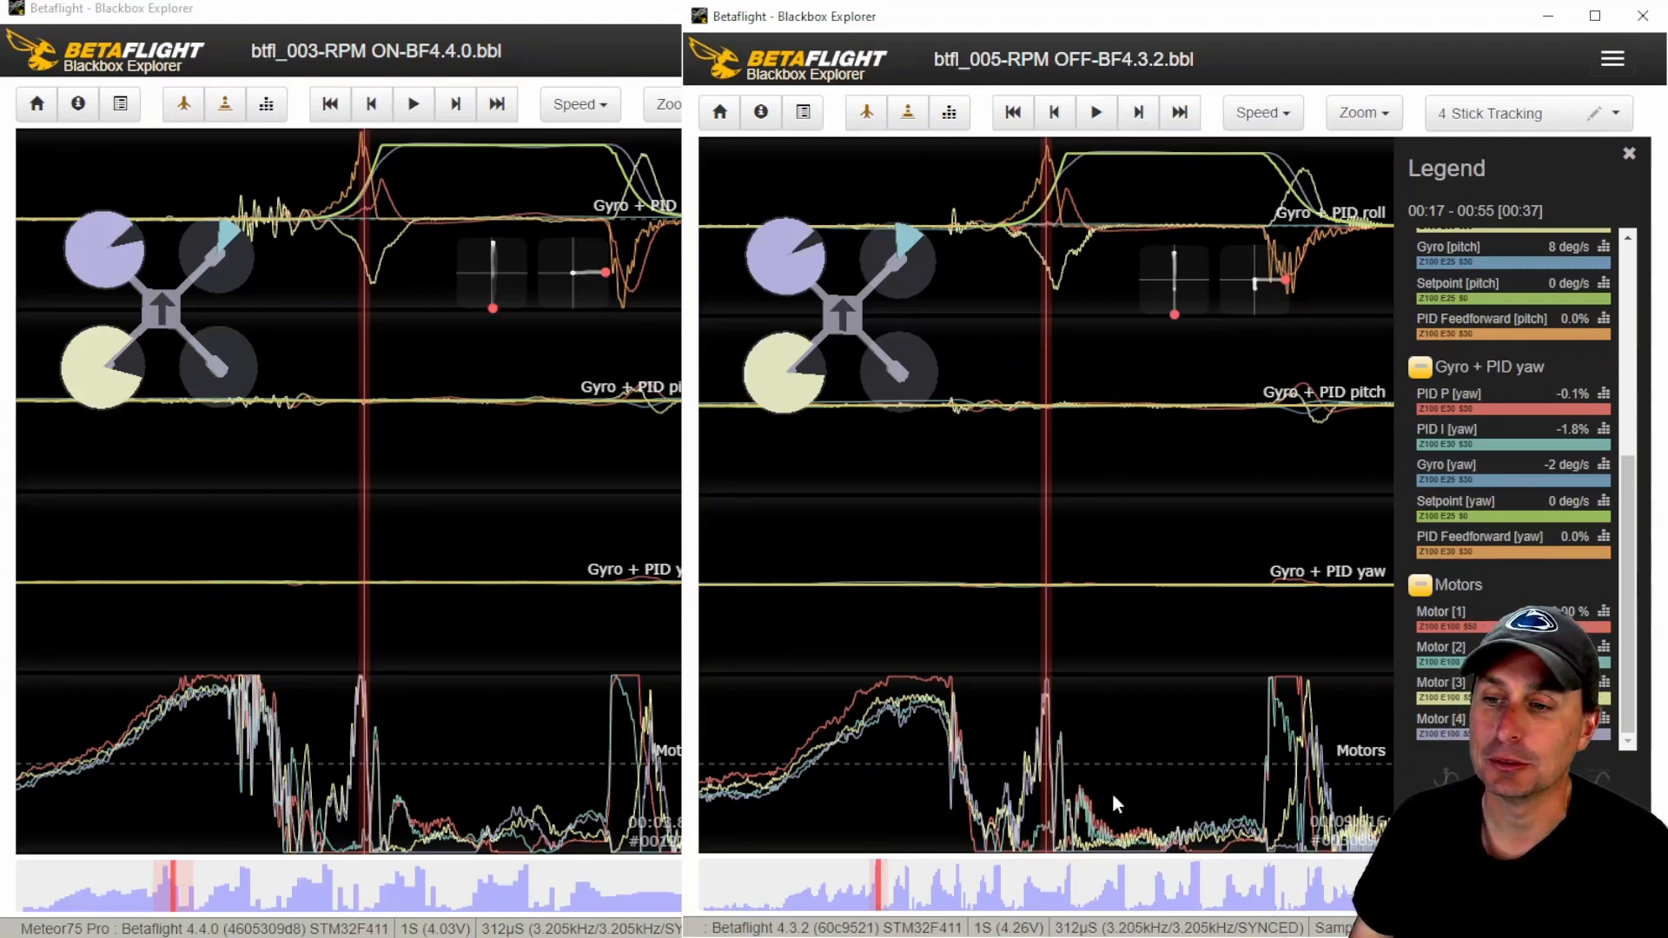
pyautogui.moveTo(1170, 738)
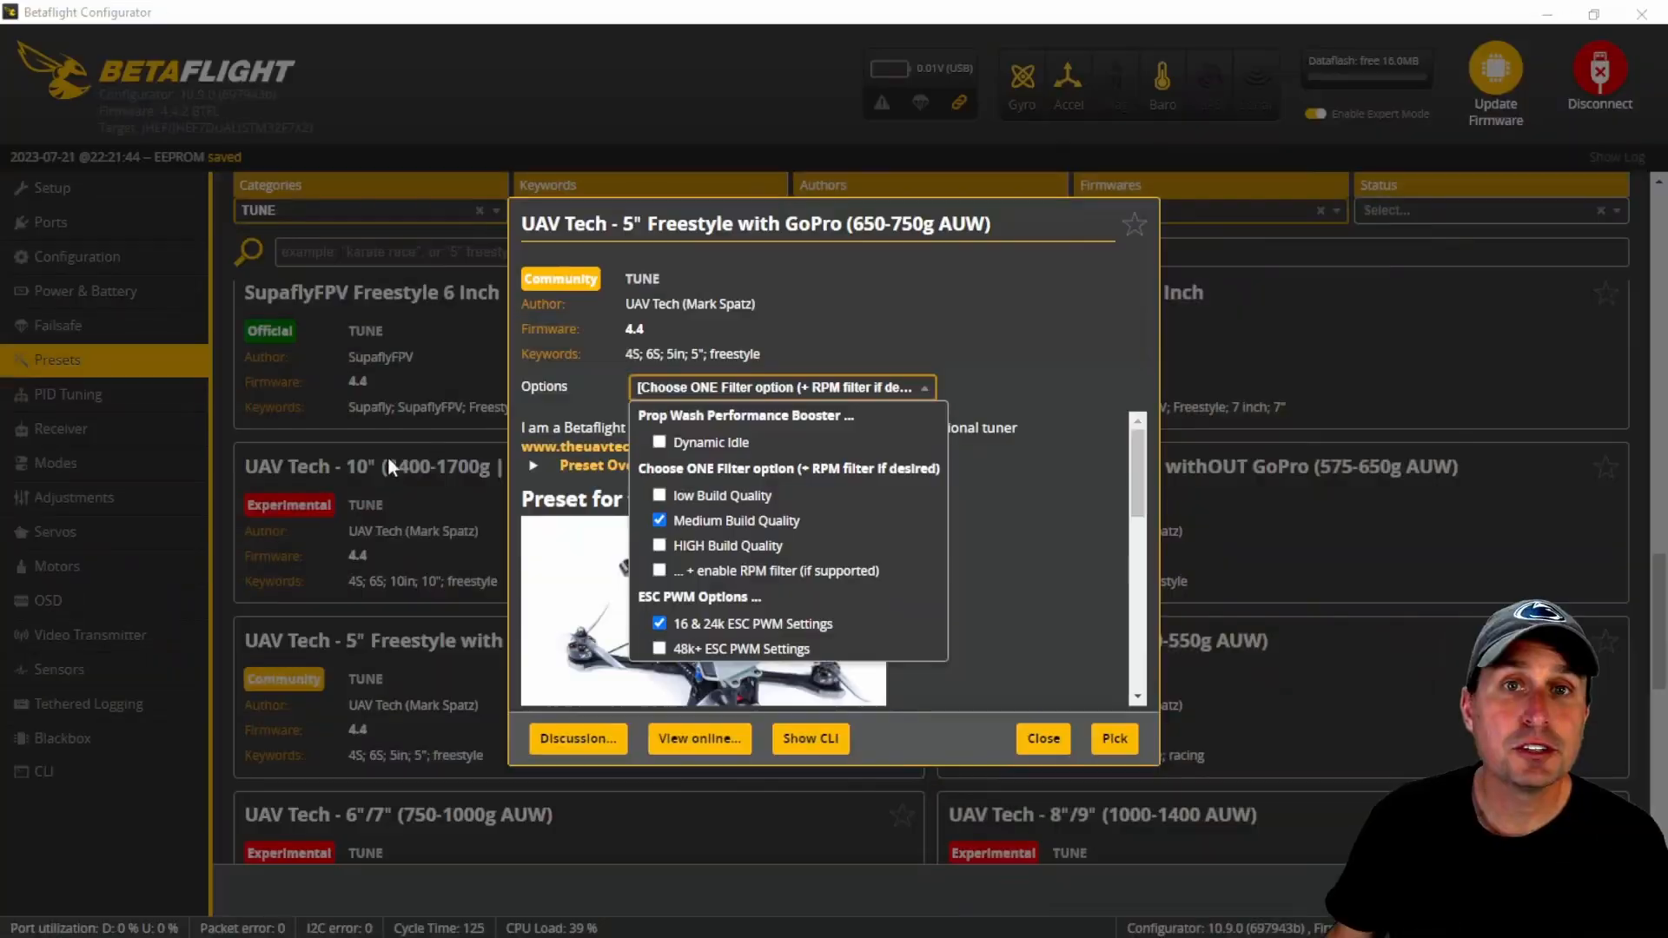
pyautogui.moveTo(771, 487)
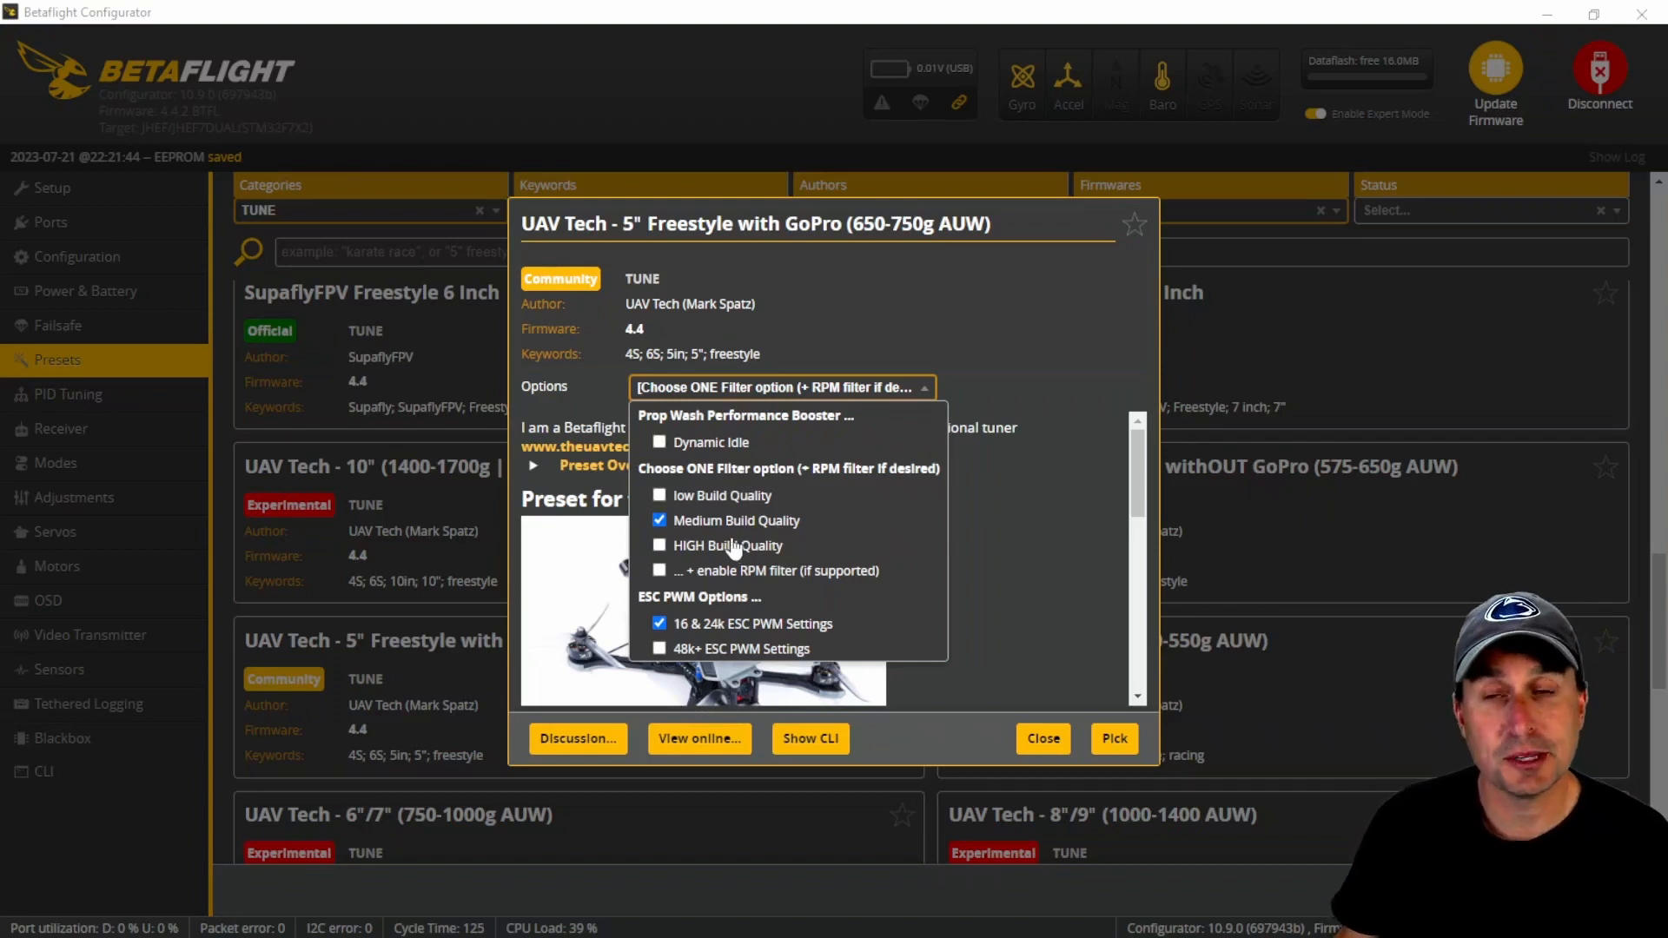
# Tick Dynamic Idle and toggle '+ enable RPM filter' on and off, leaving it unticked.
pyautogui.click(660, 442)
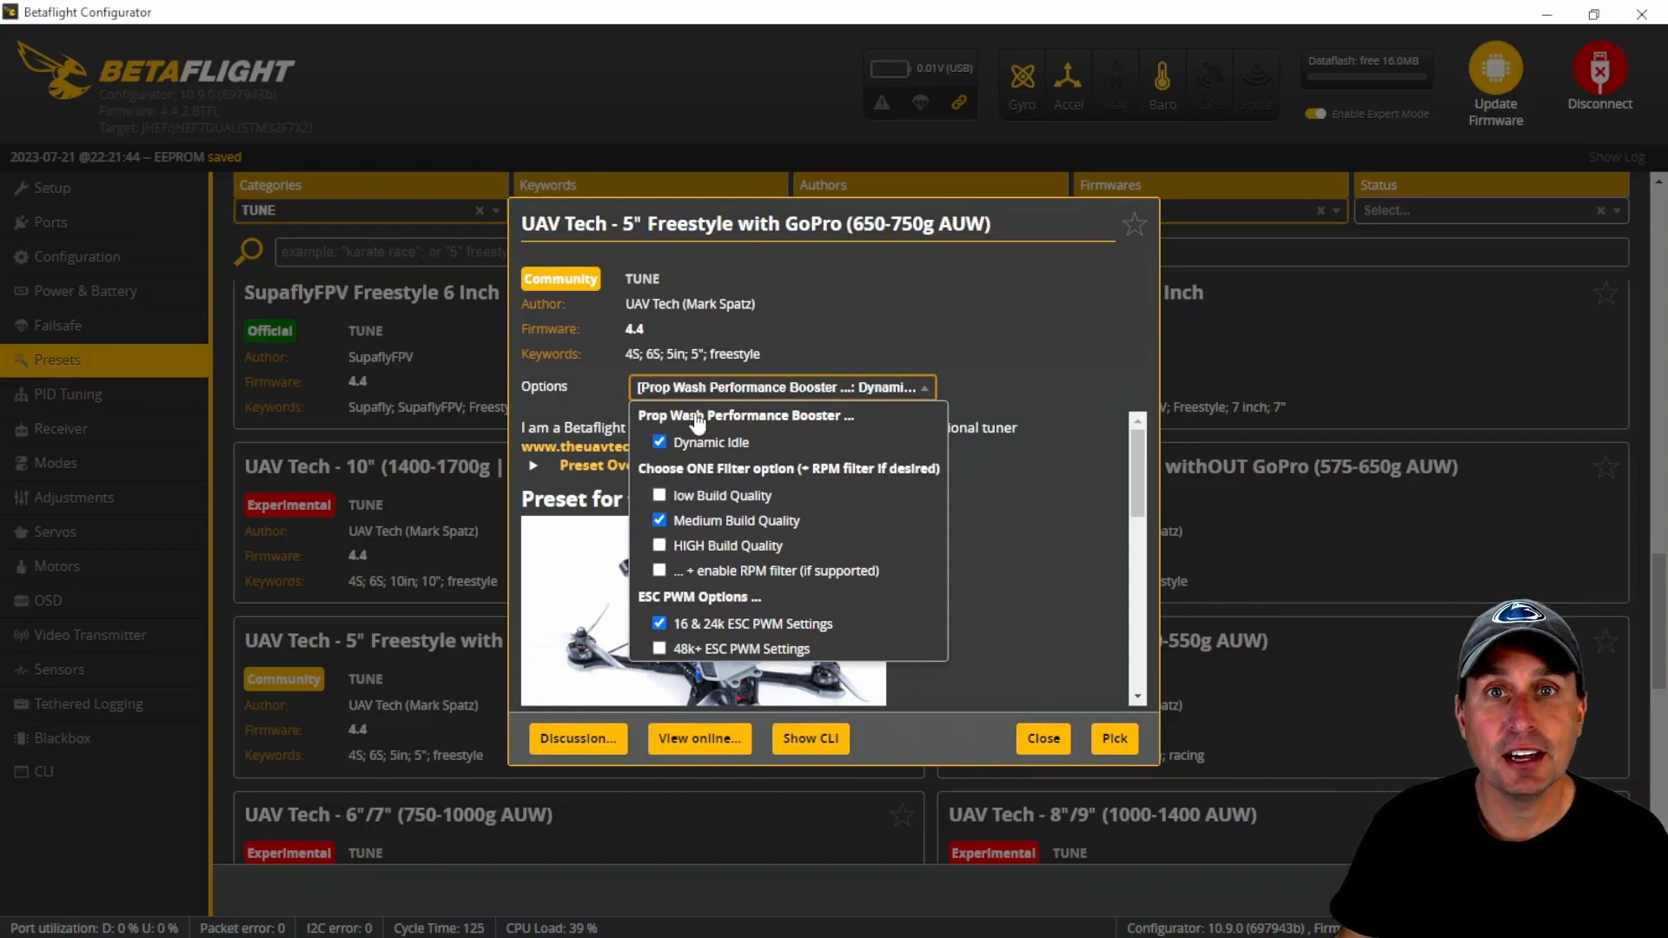
pyautogui.moveTo(697, 585)
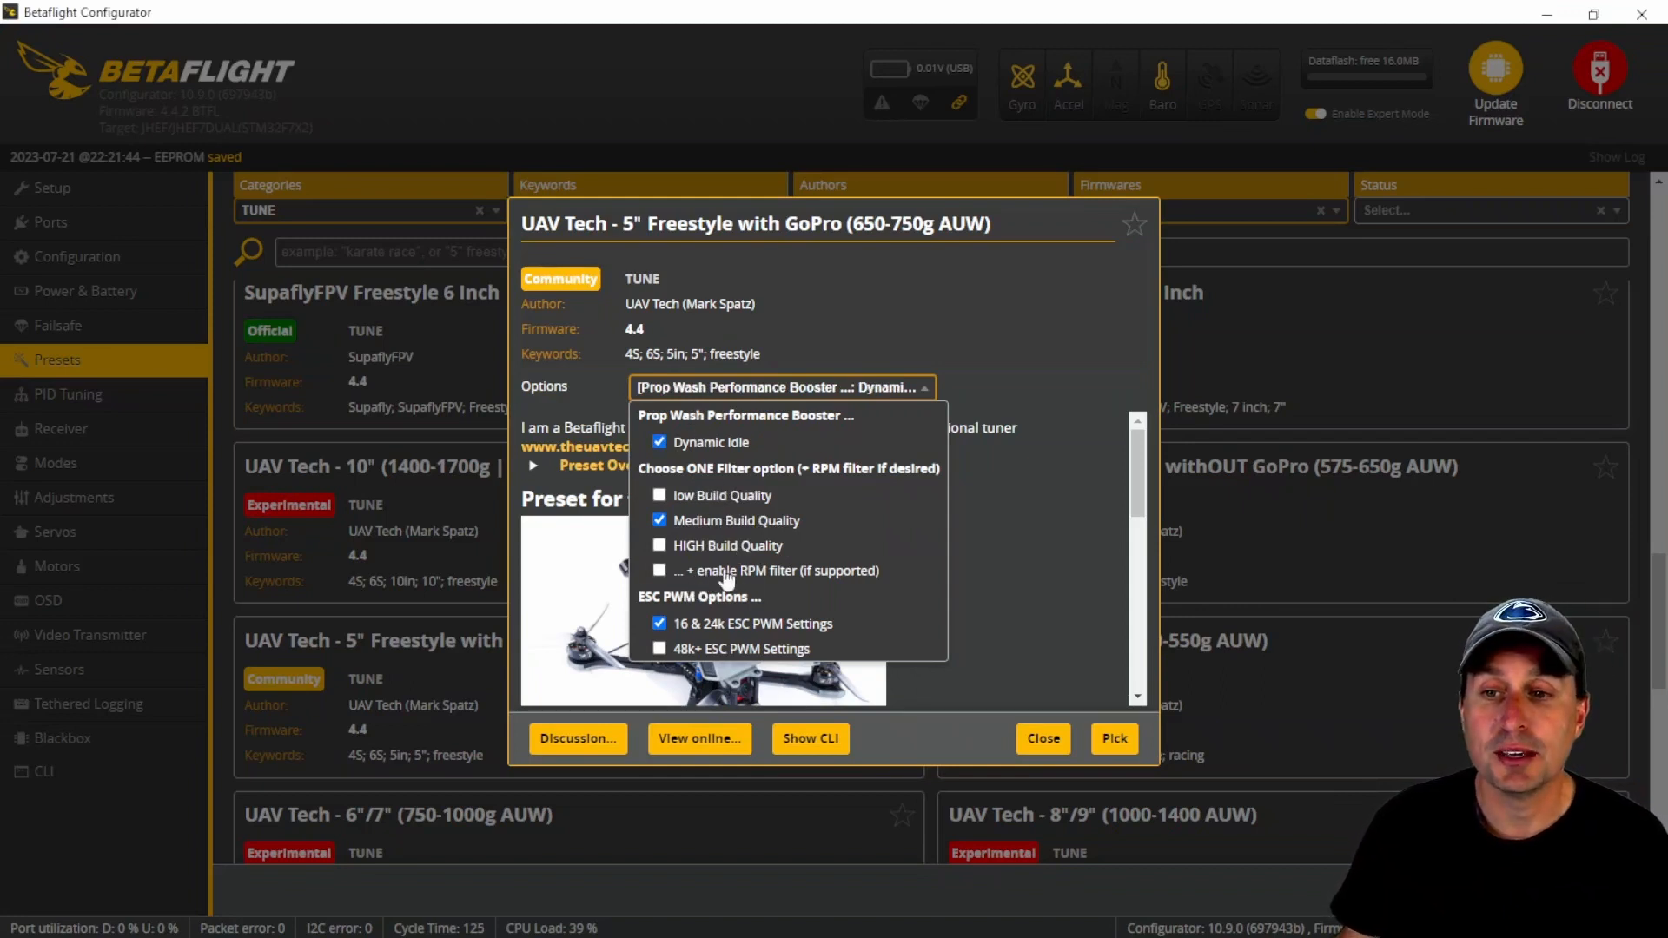
pyautogui.click(659, 571)
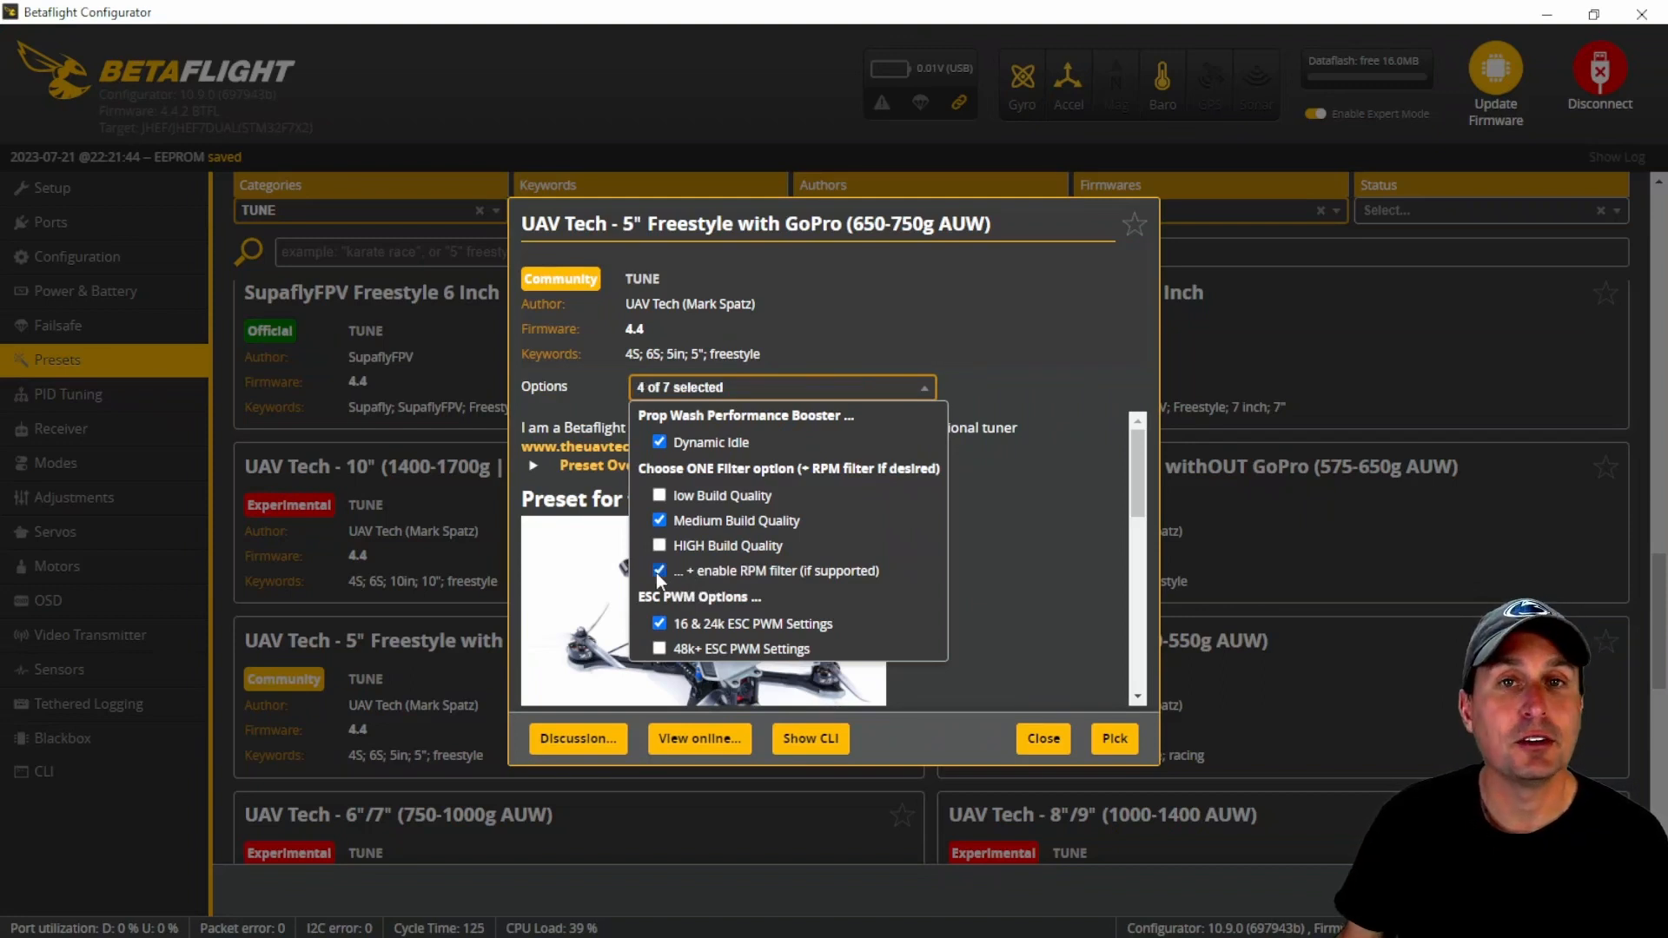
pyautogui.moveTo(732, 570)
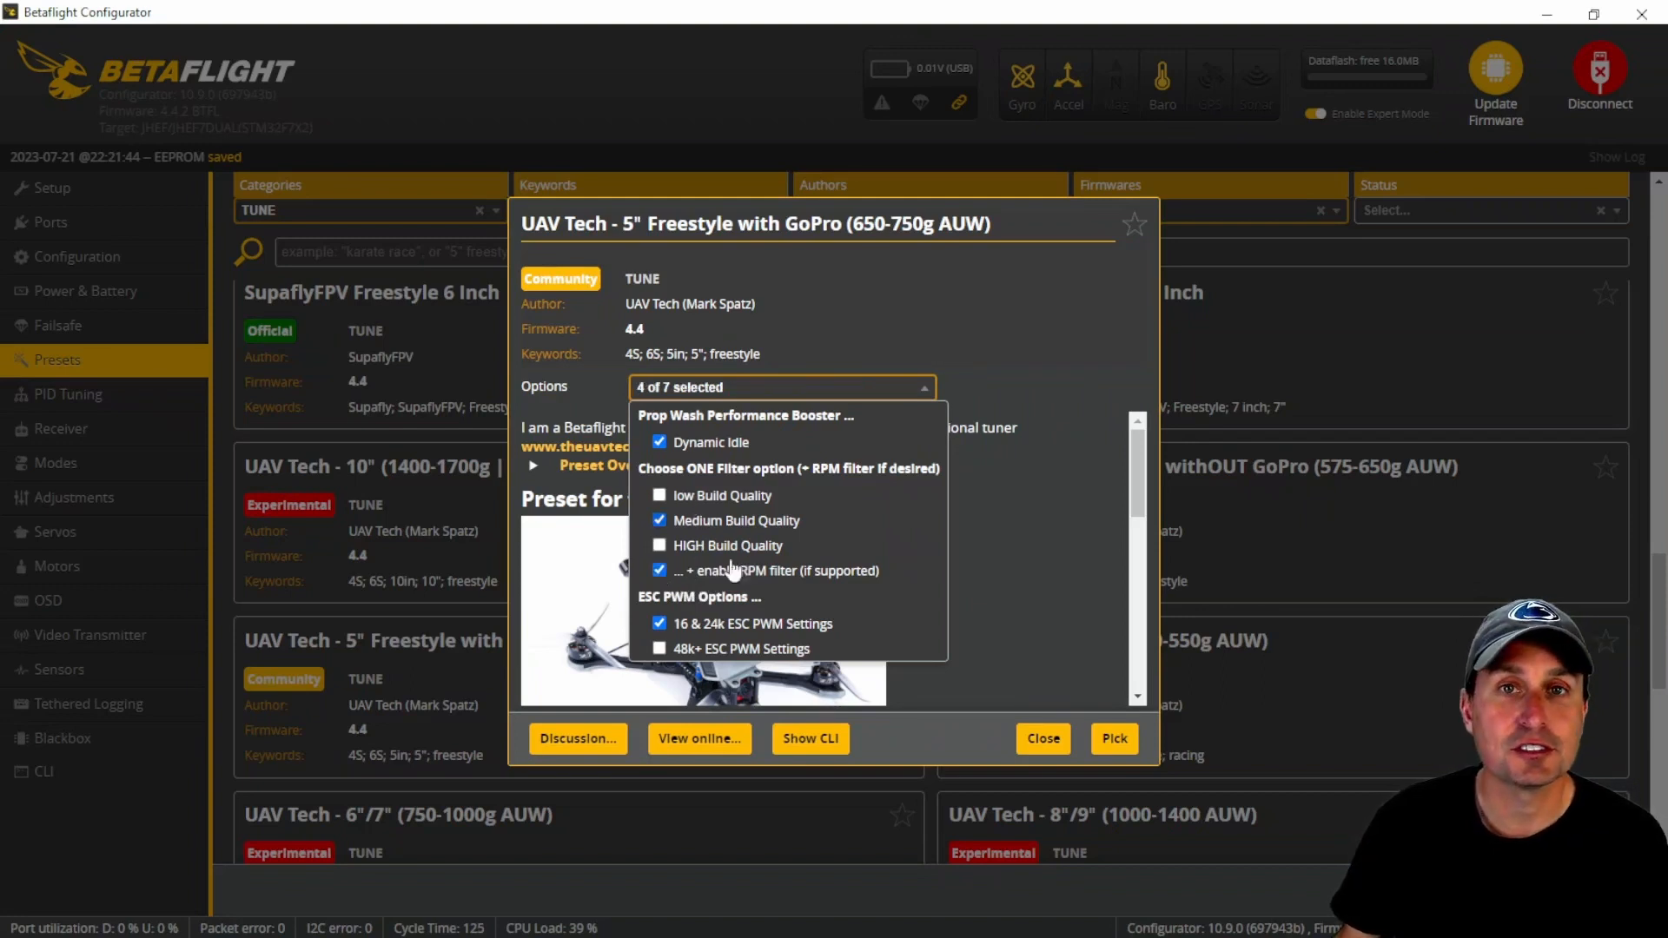
pyautogui.click(658, 570)
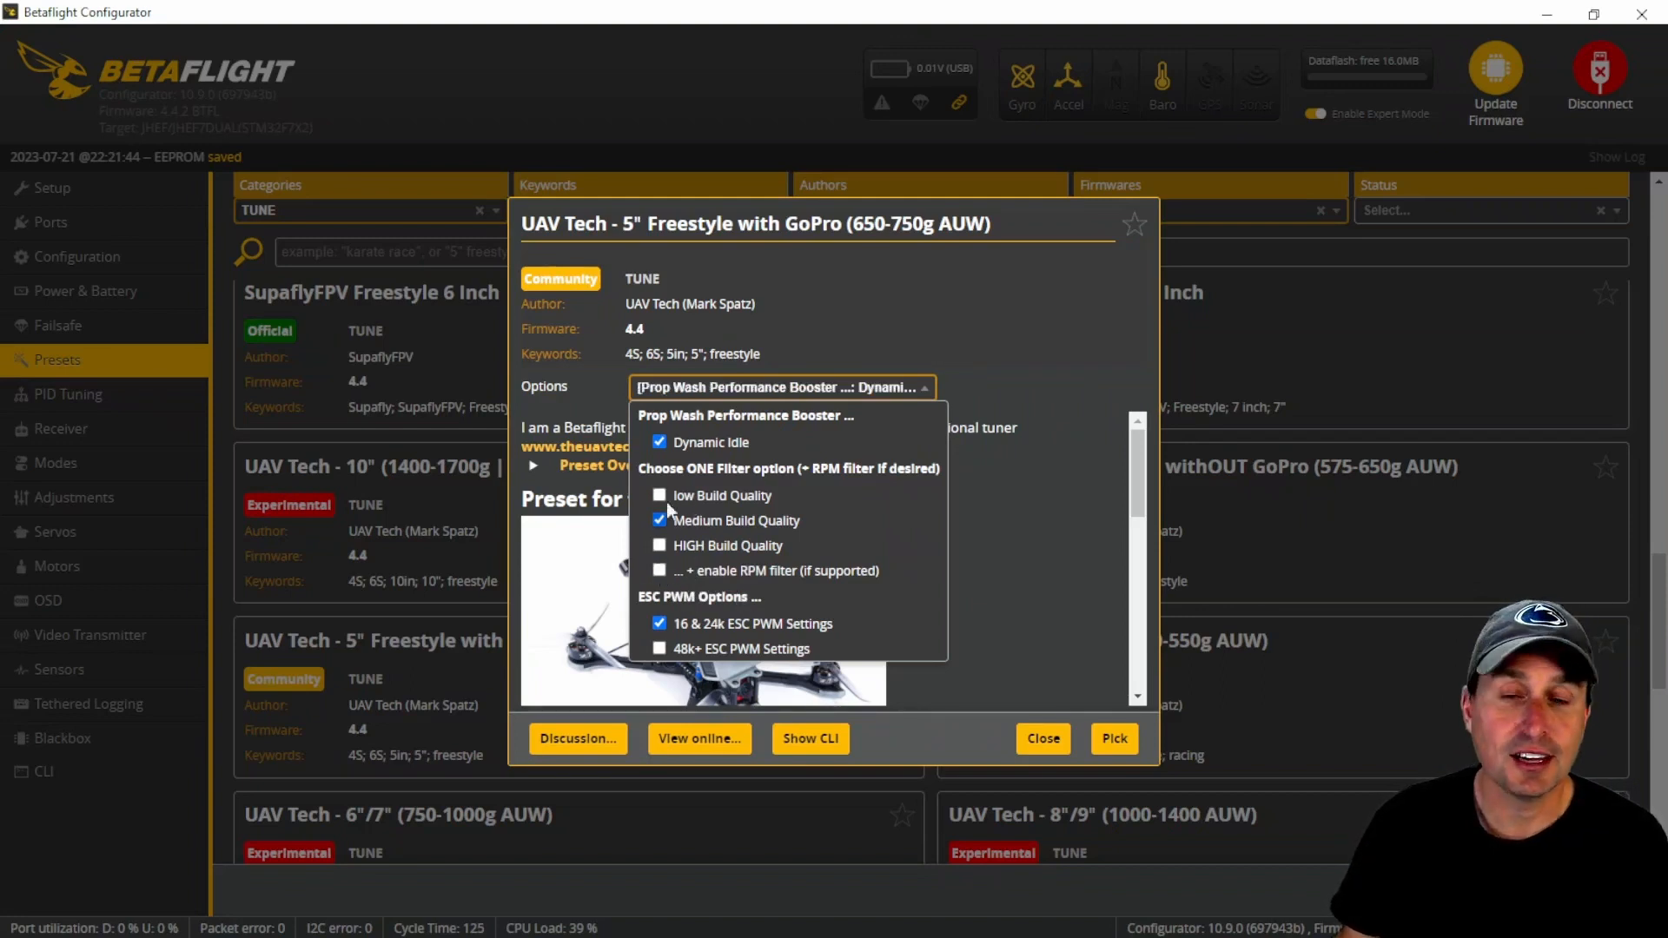
pyautogui.click(659, 442)
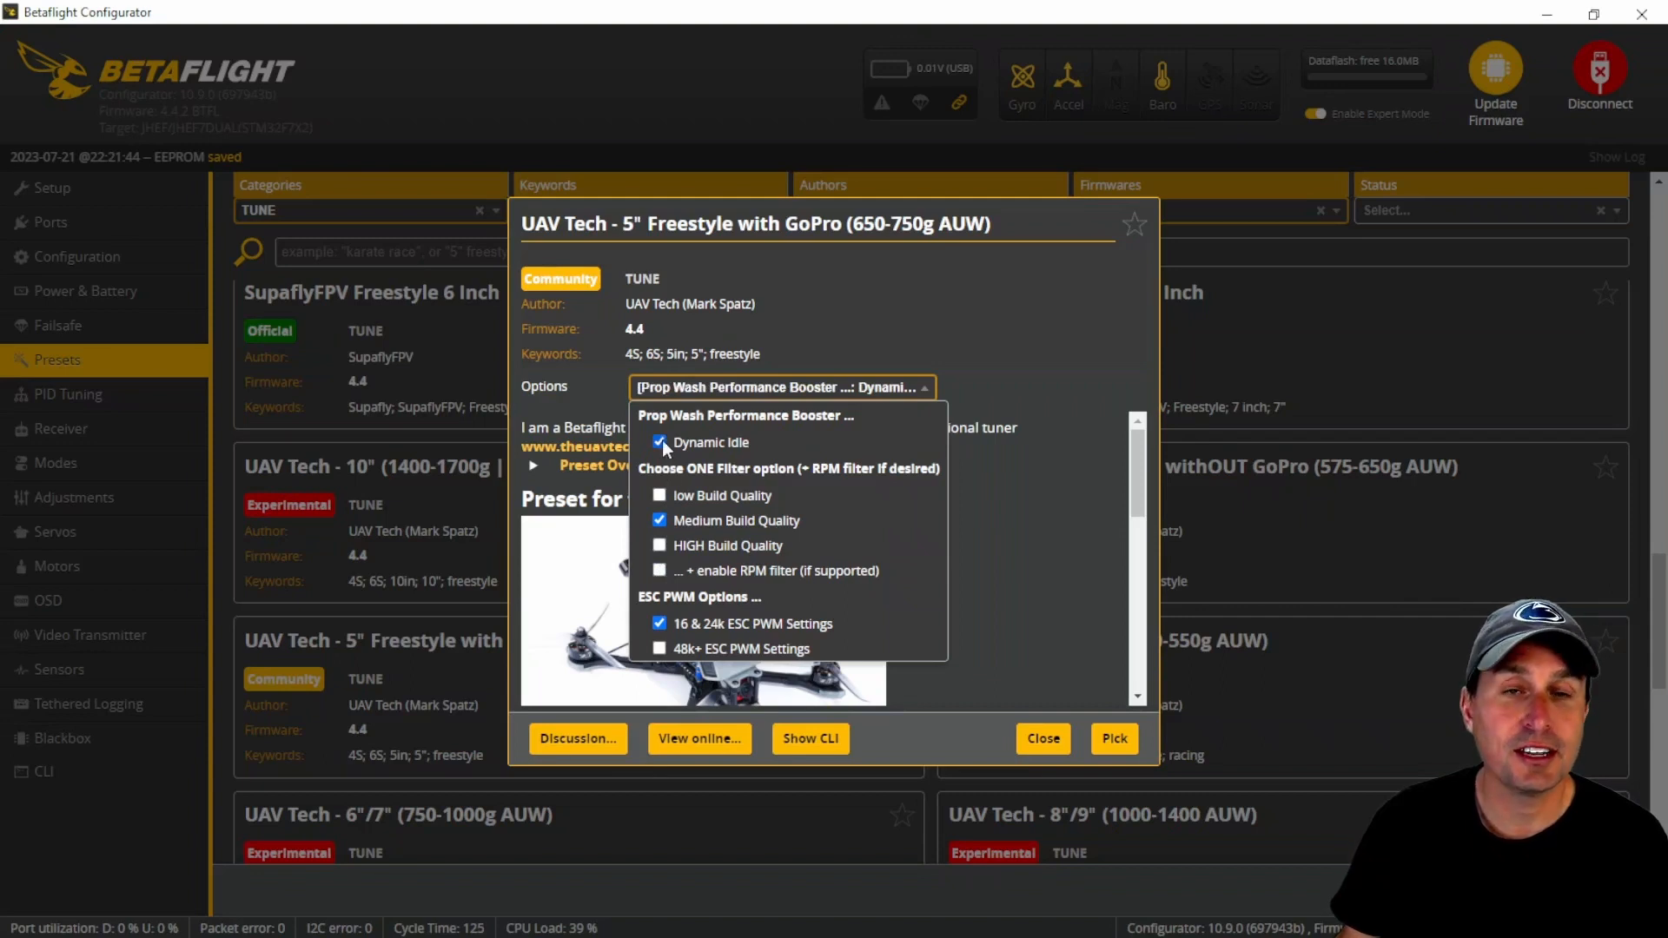
pyautogui.click(660, 570)
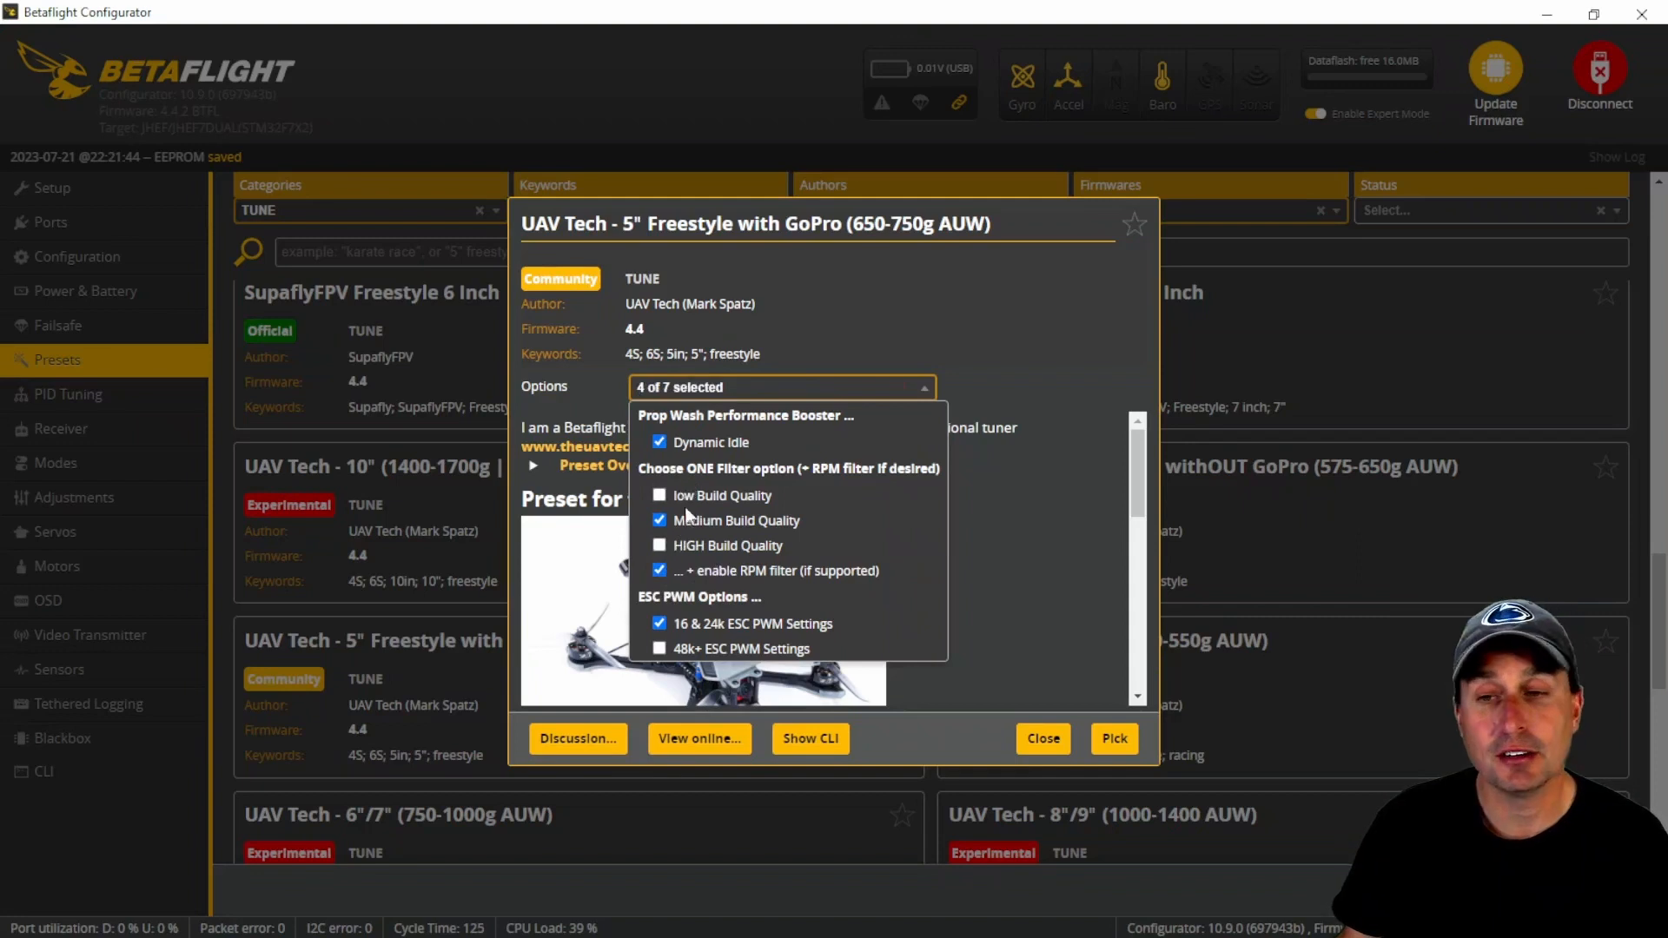
pyautogui.click(659, 570)
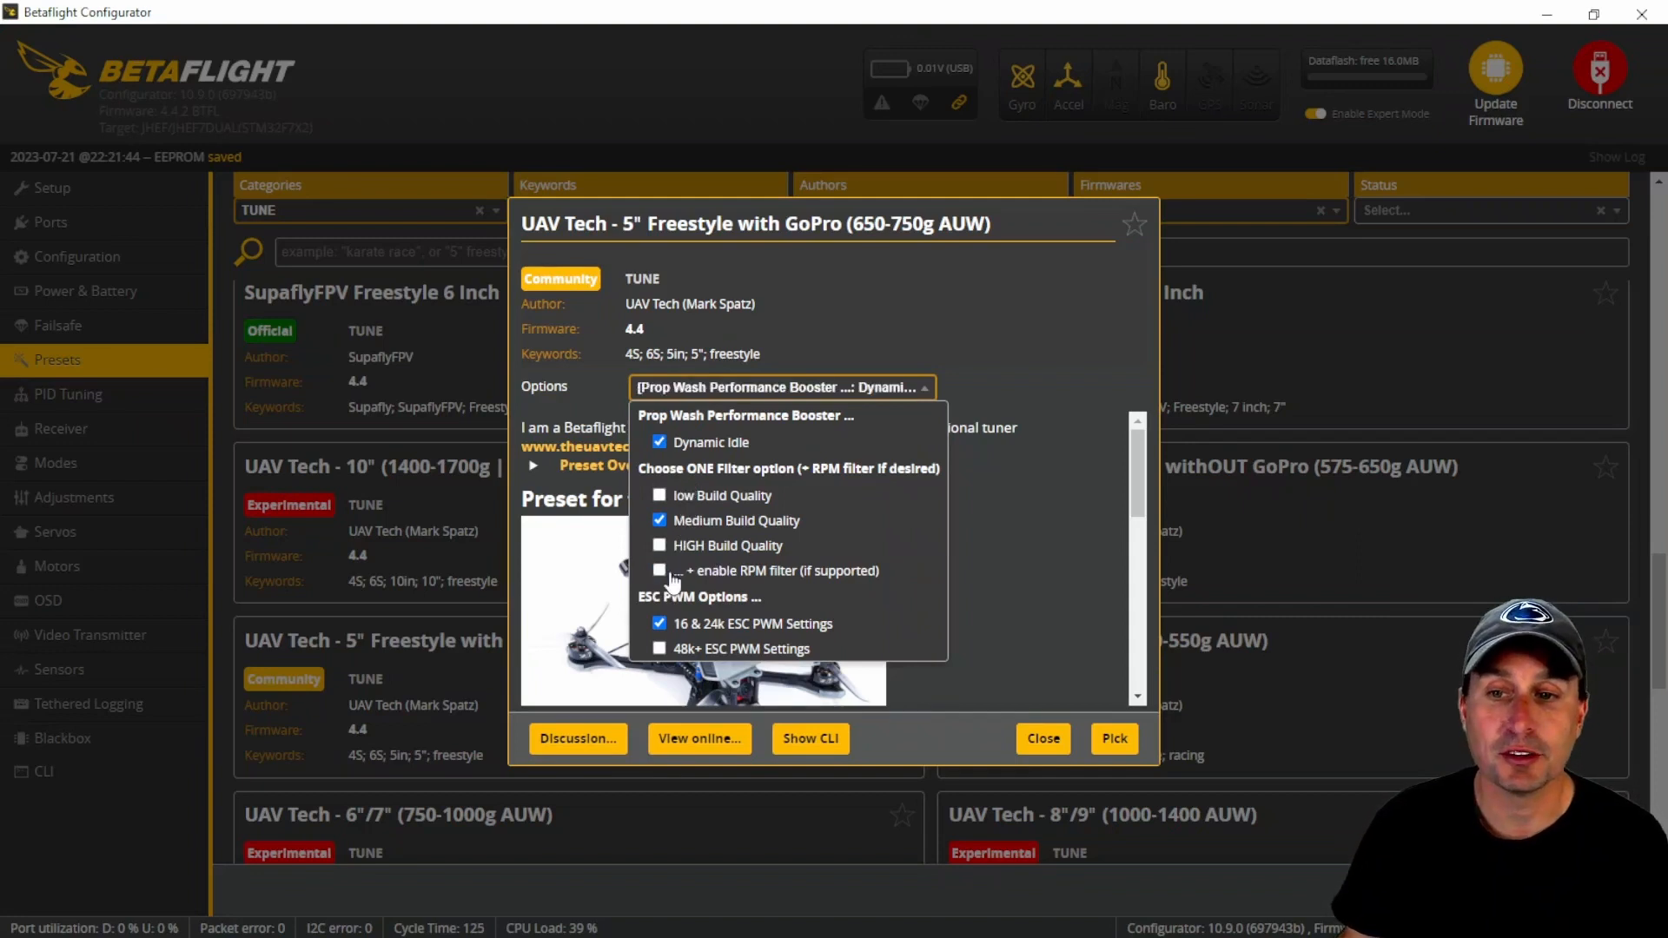
pyautogui.moveTo(677, 492)
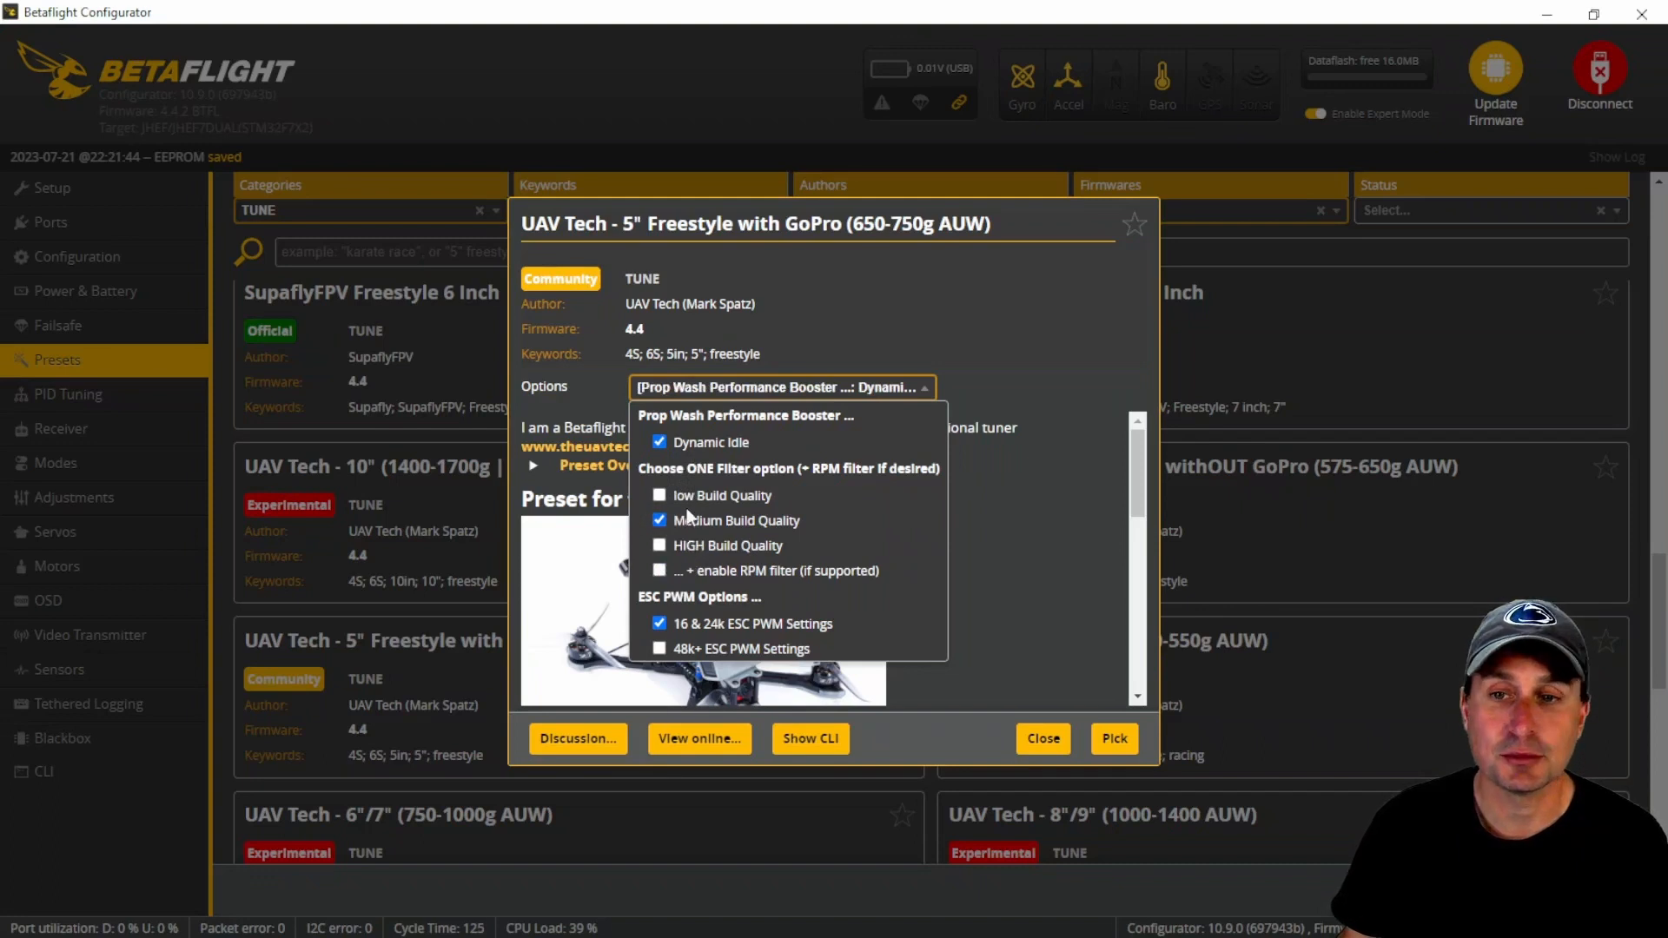
pyautogui.moveTo(698, 604)
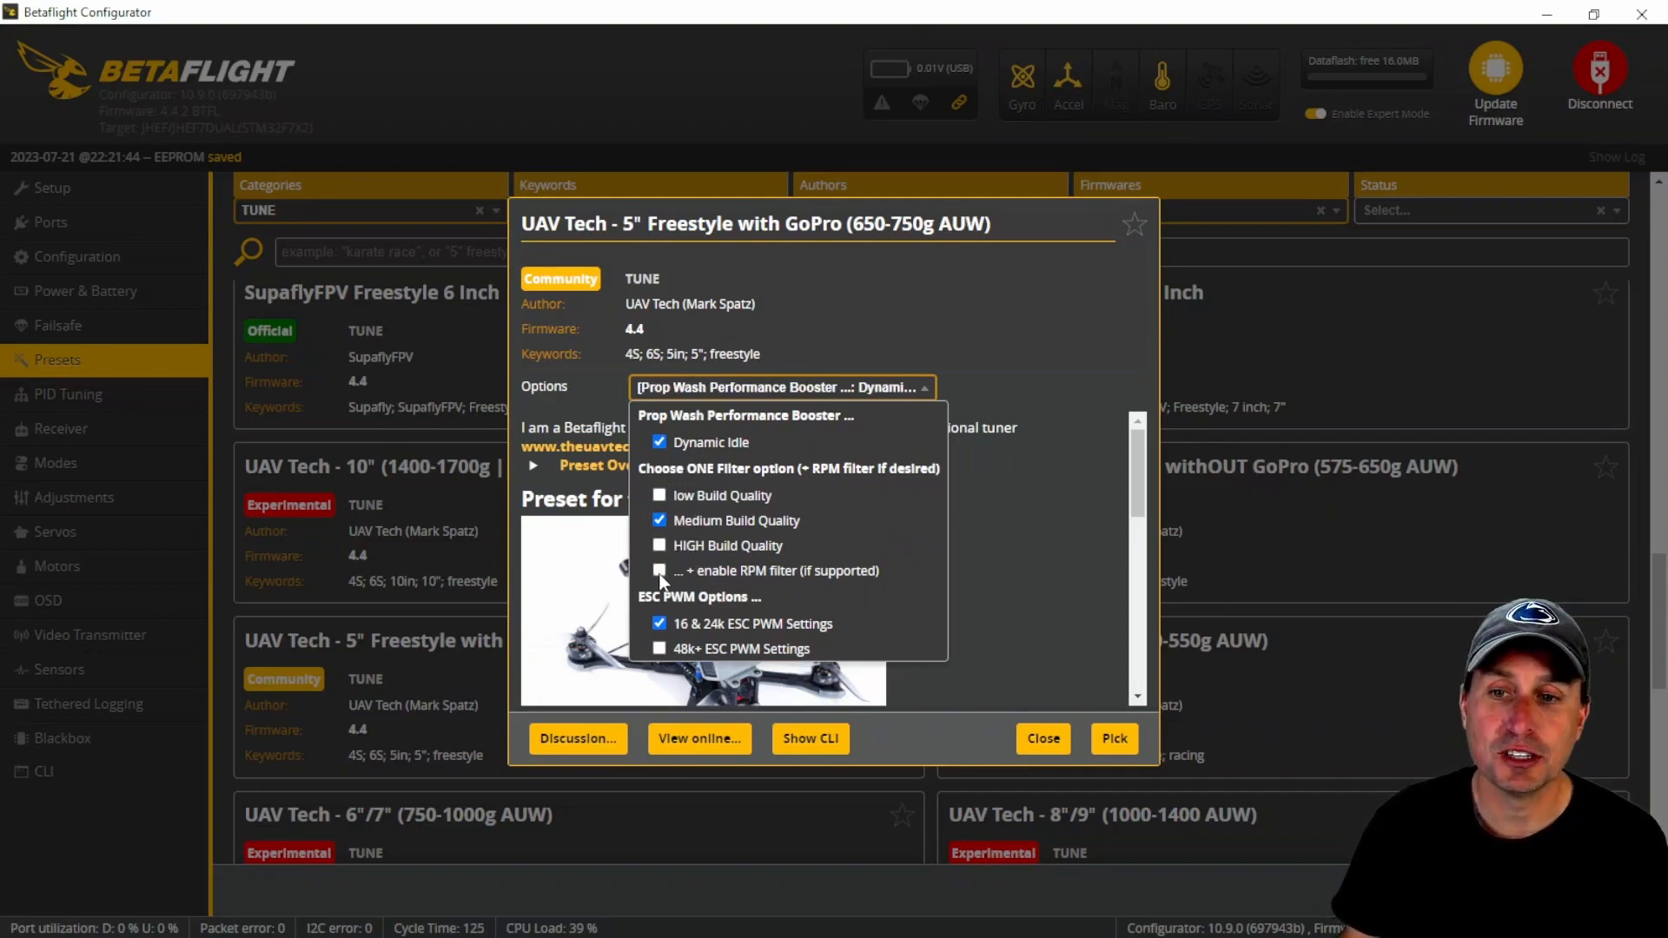
# Toggle '+ enable RPM filter' again and close the preset options dialog.
pyautogui.click(660, 570)
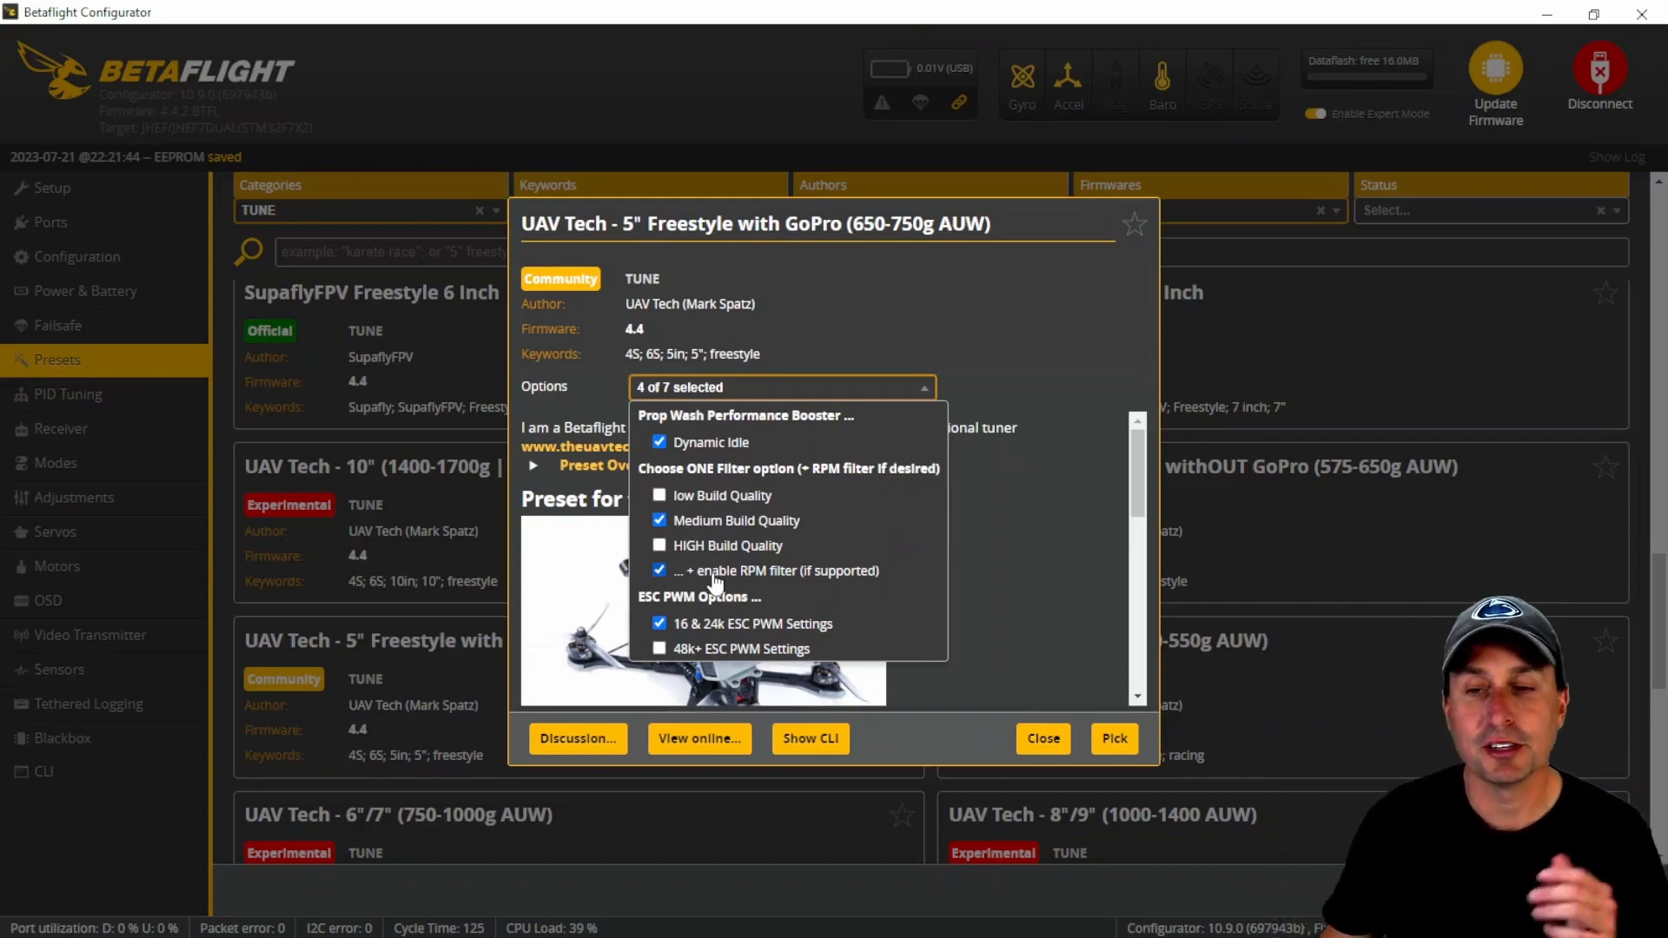
pyautogui.click(659, 570)
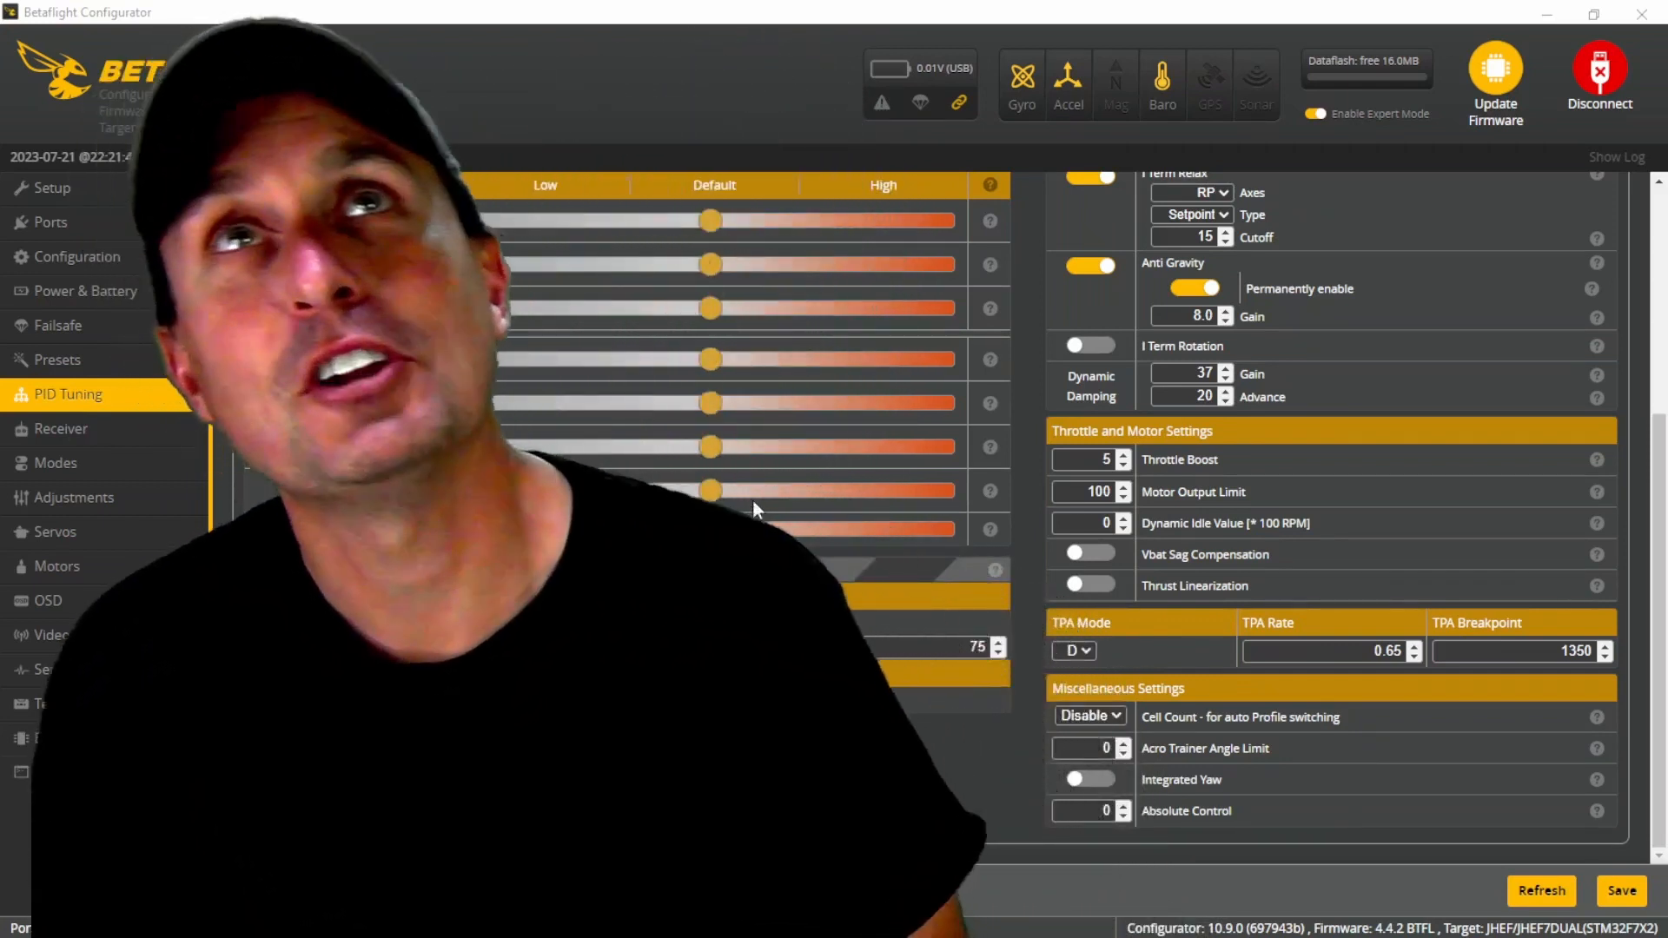
pyautogui.click(1621, 891)
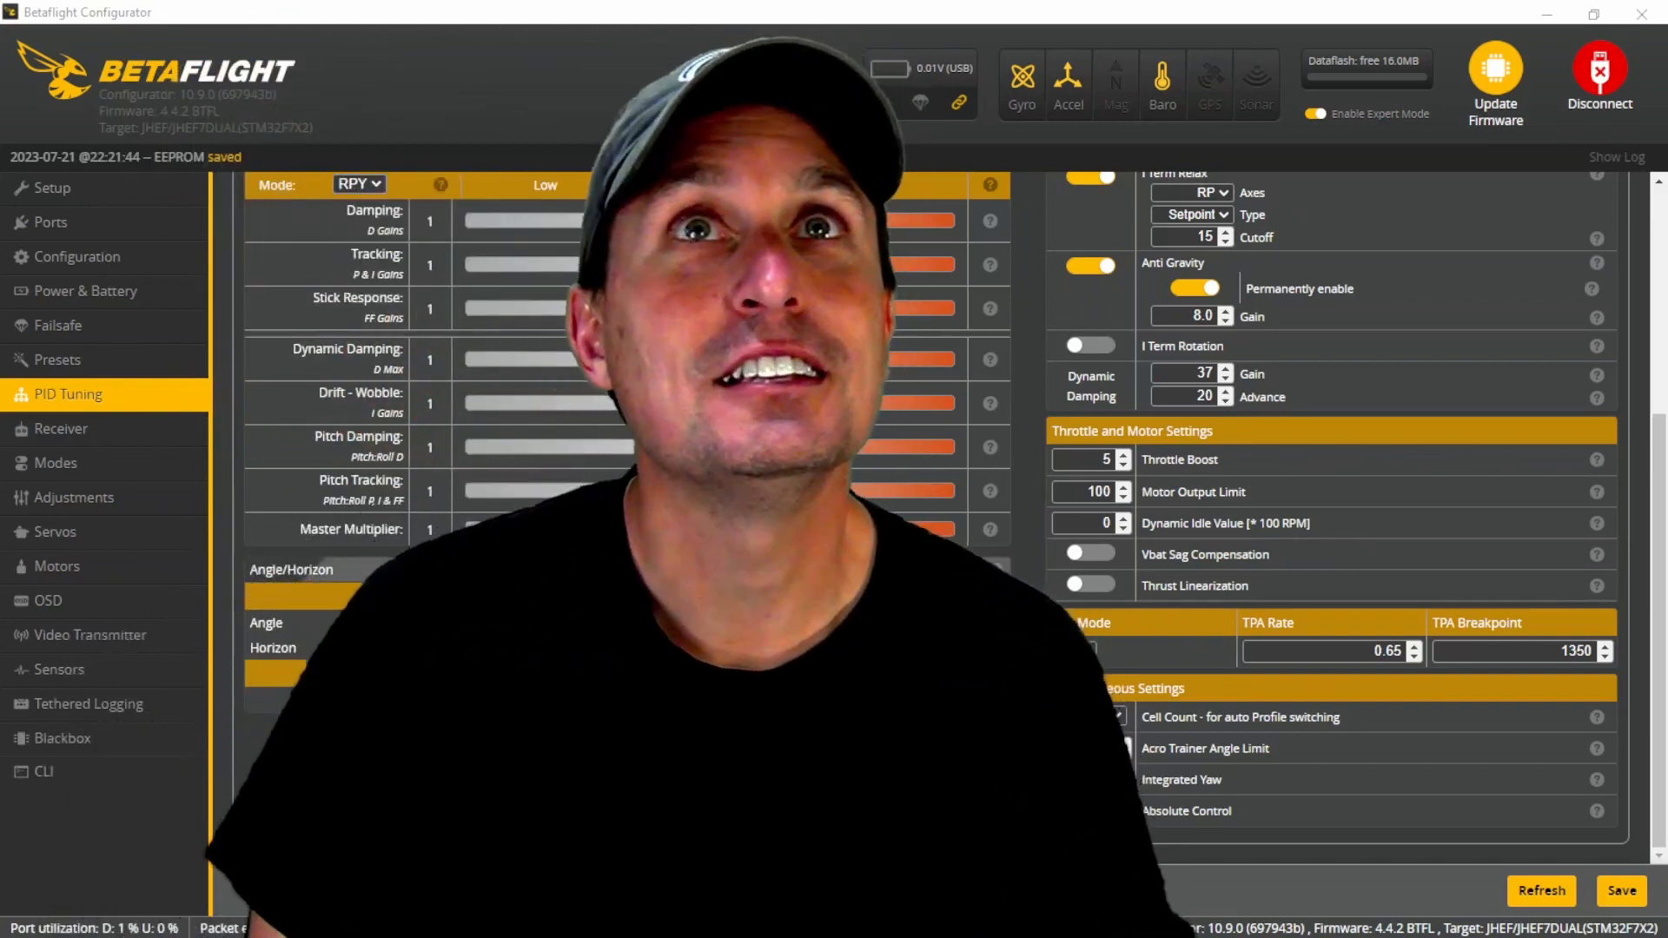